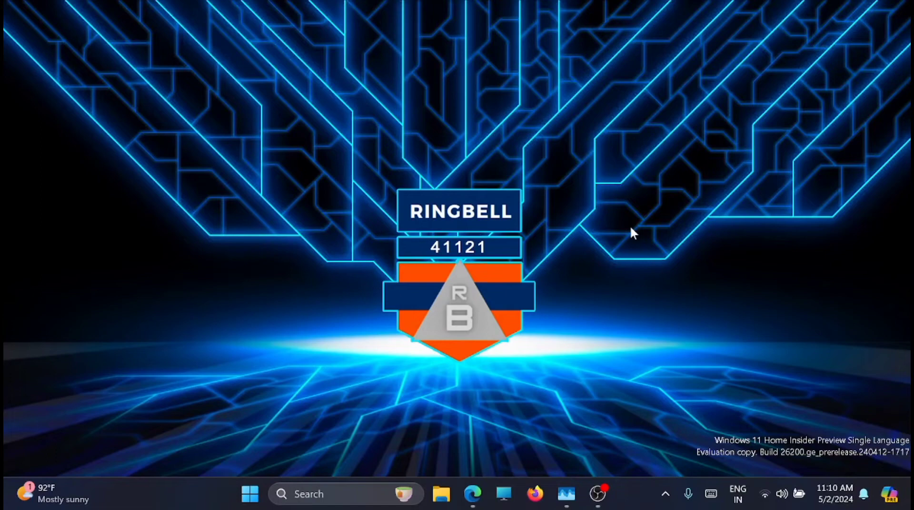
pyautogui.moveTo(630, 344)
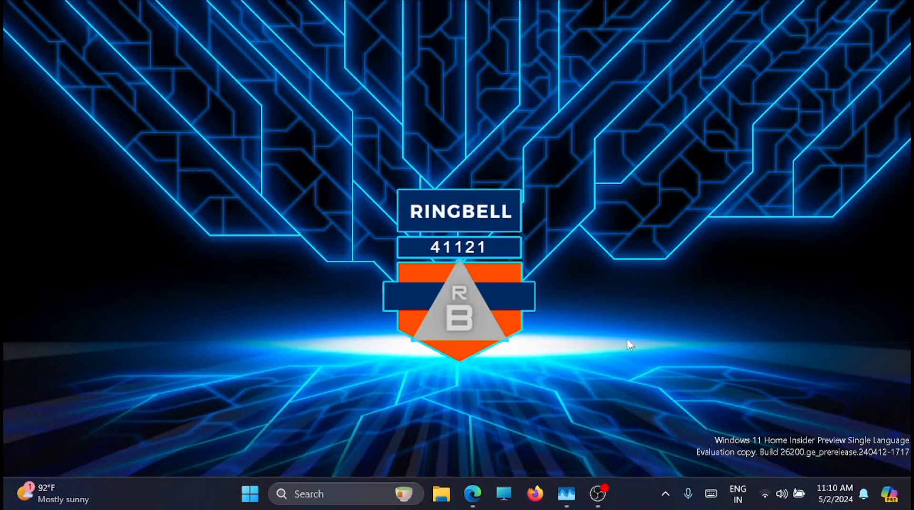
pyautogui.moveTo(262, 459)
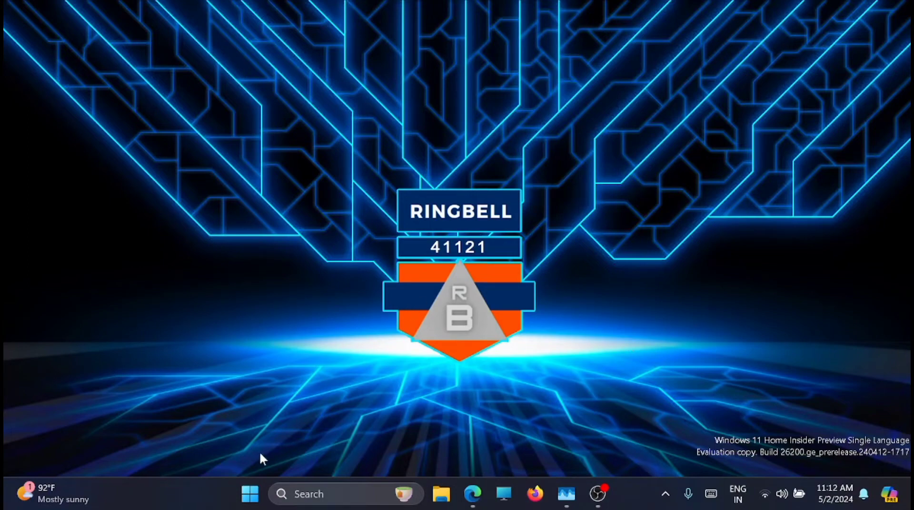
# - Check current CPU usage in Task Manager from the Start quick links, then close it
pyautogui.rightClick(250, 494)
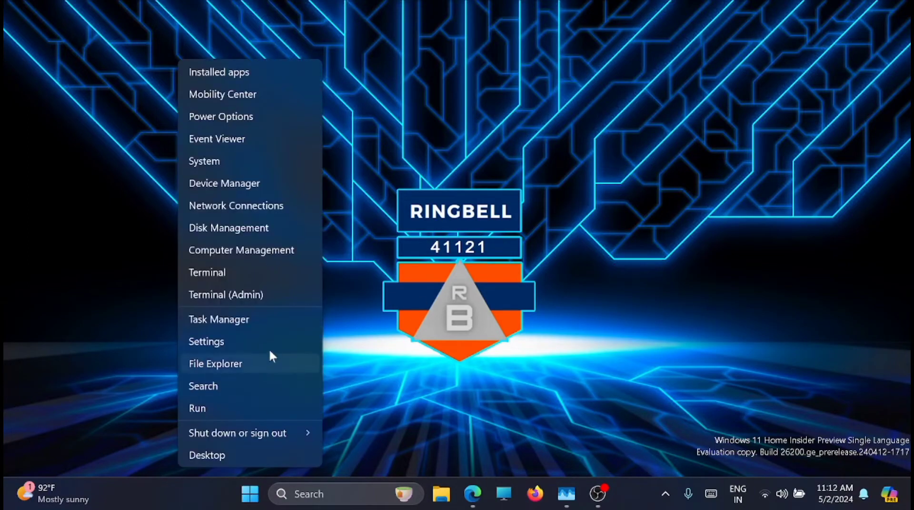
pyautogui.moveTo(269, 272)
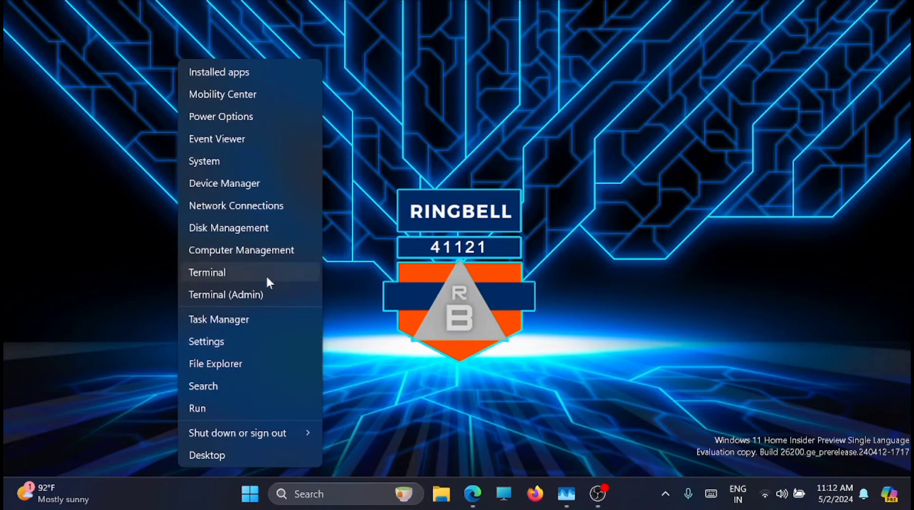
pyautogui.click(230, 331)
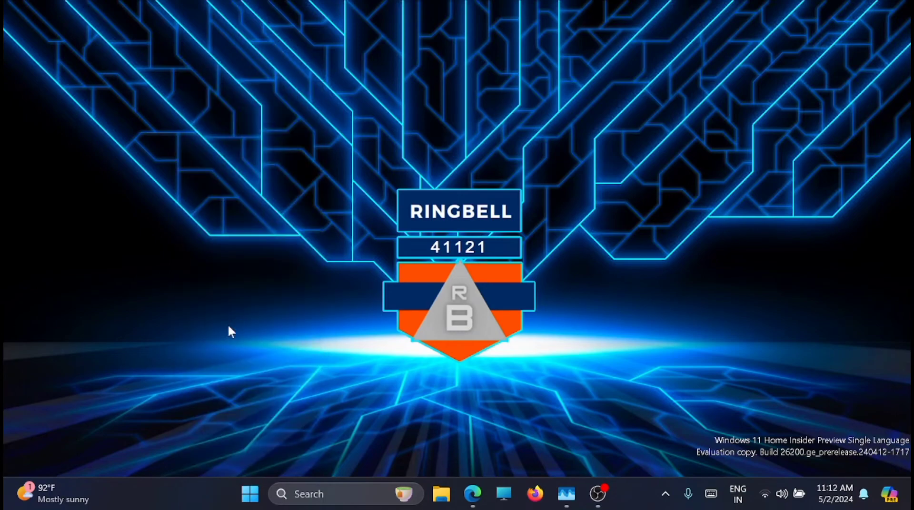
pyautogui.click(565, 495)
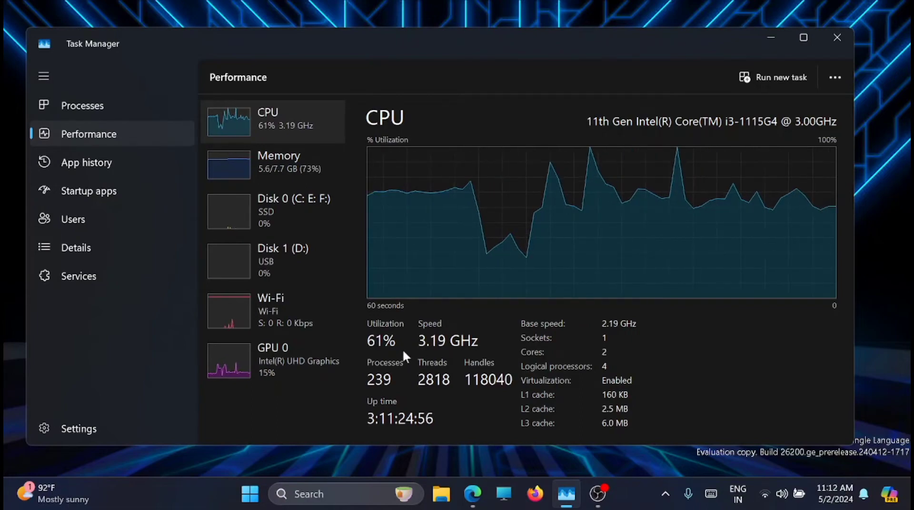
pyautogui.moveTo(437, 400)
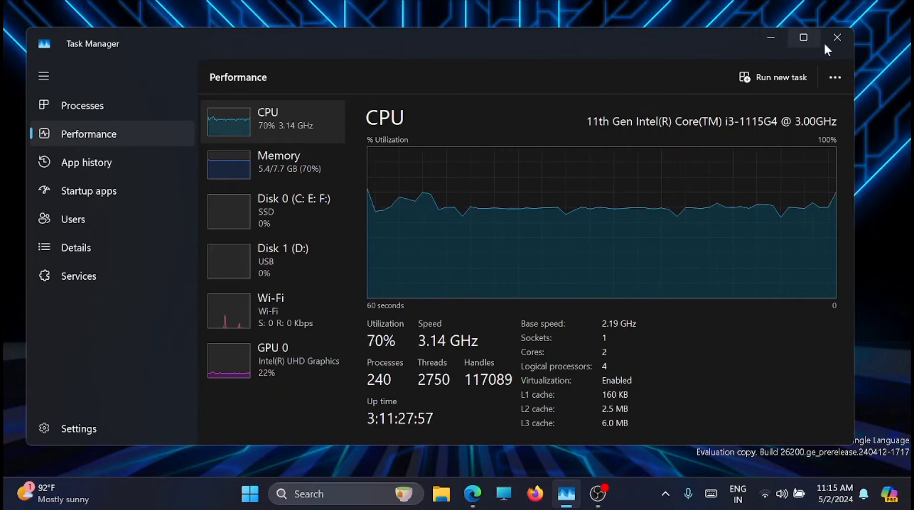
pyautogui.click(837, 37)
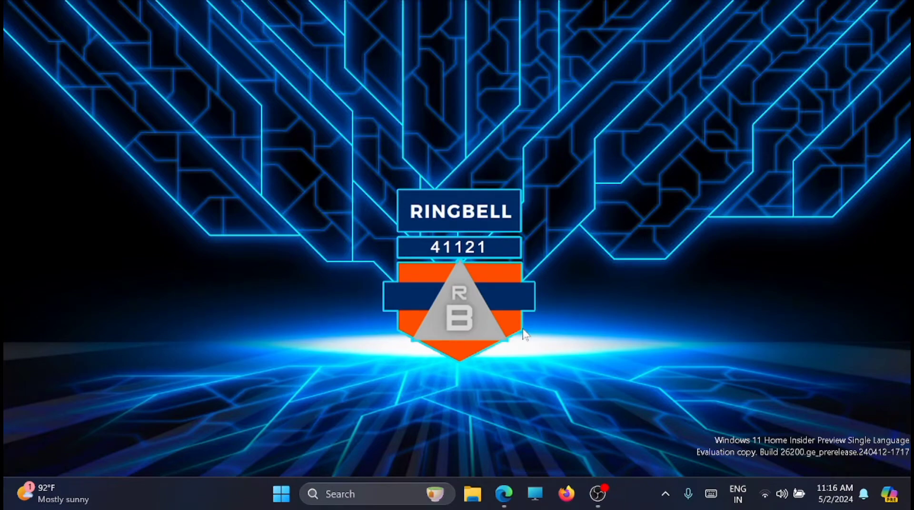
pyautogui.moveTo(282, 494)
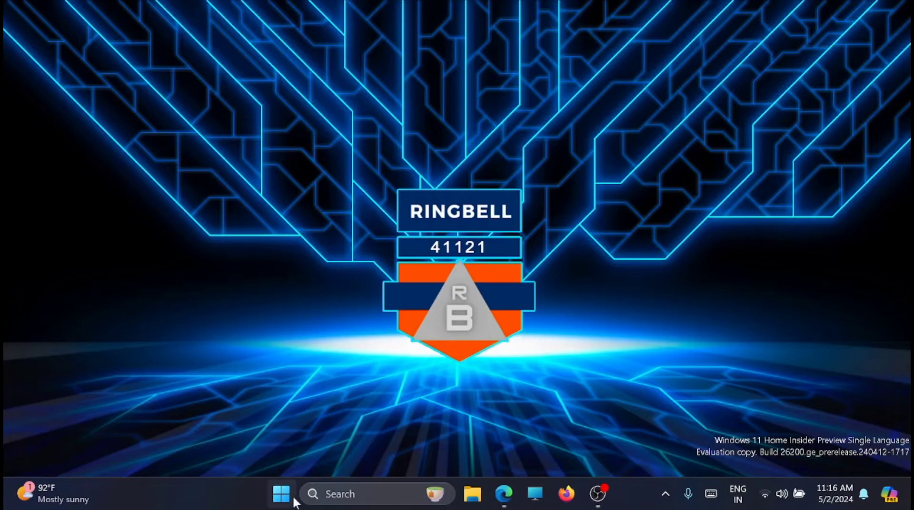
pyautogui.moveTo(281, 494)
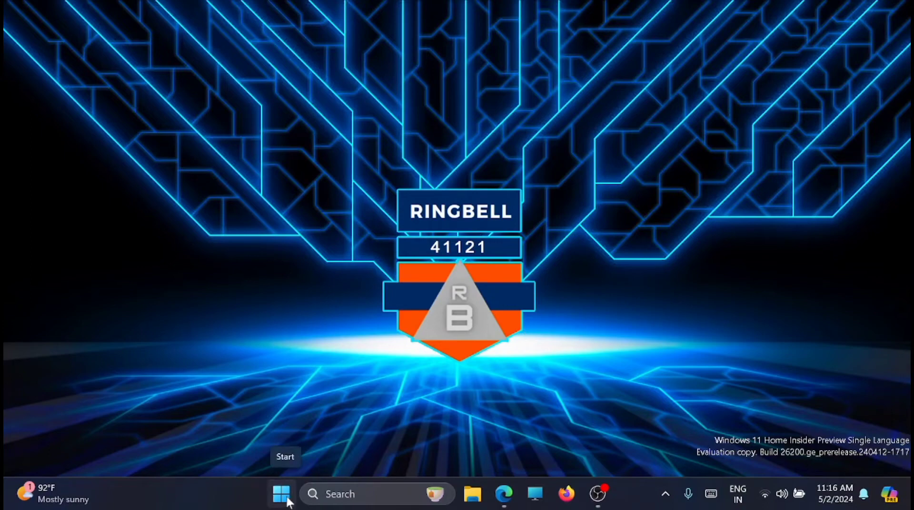
# - Create a new restore point for the system drive via 'Create a restore point', then close System Properties
pyautogui.click(282, 495)
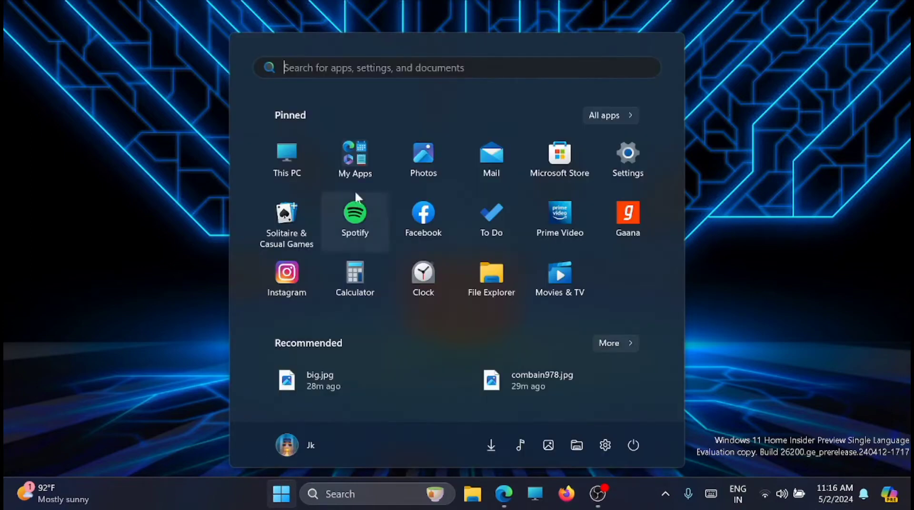
pyautogui.write('re')
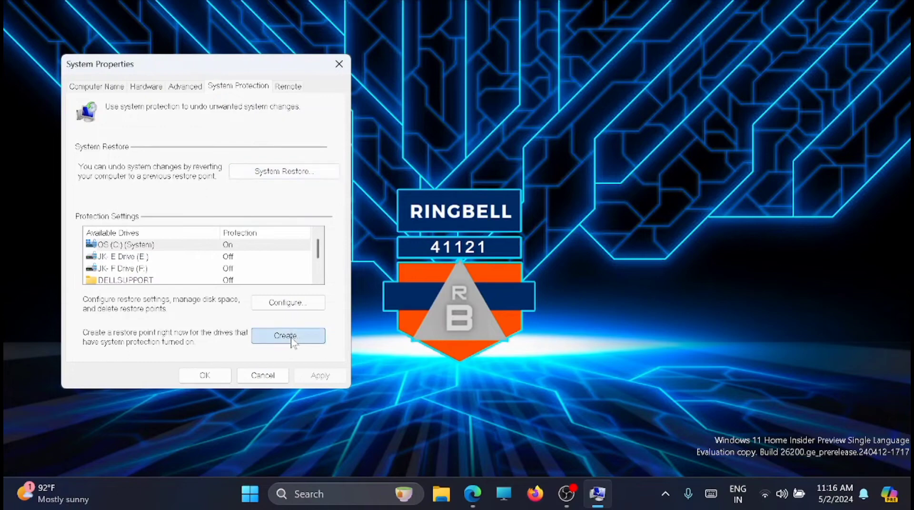
pyautogui.click(287, 336)
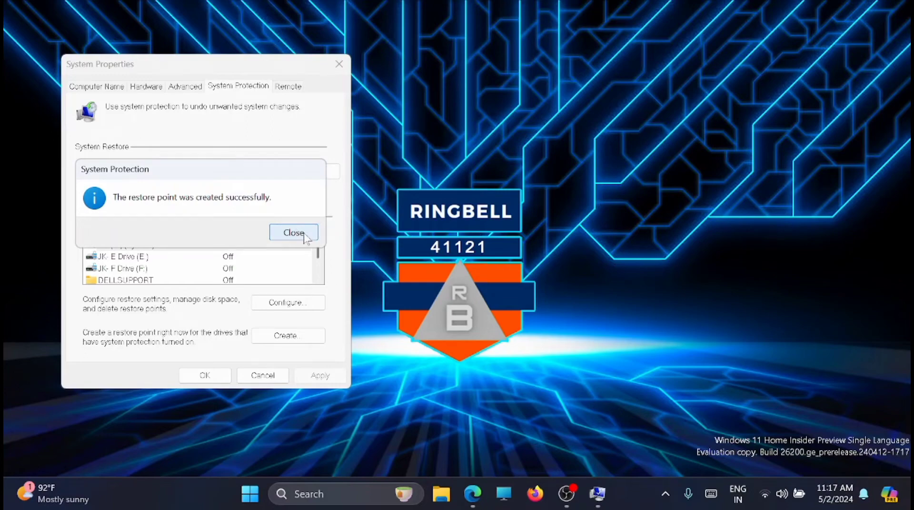
pyautogui.click(295, 232)
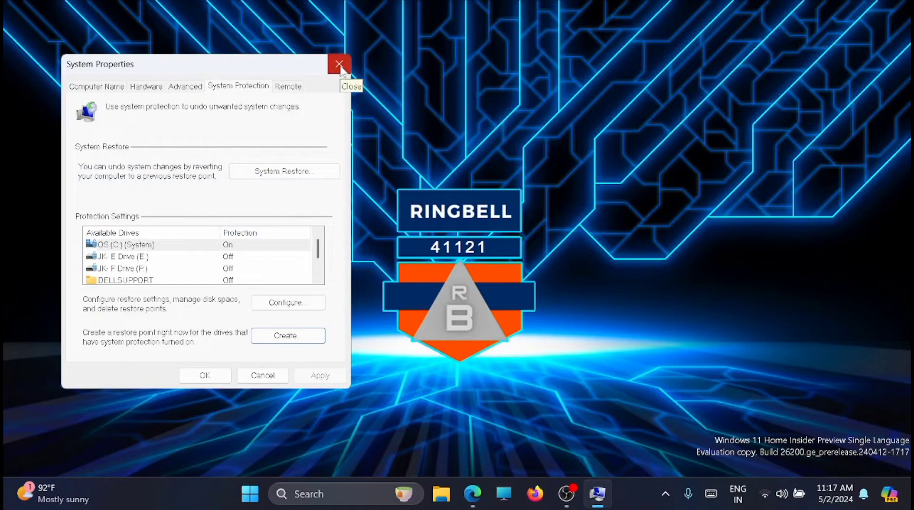
pyautogui.click(339, 63)
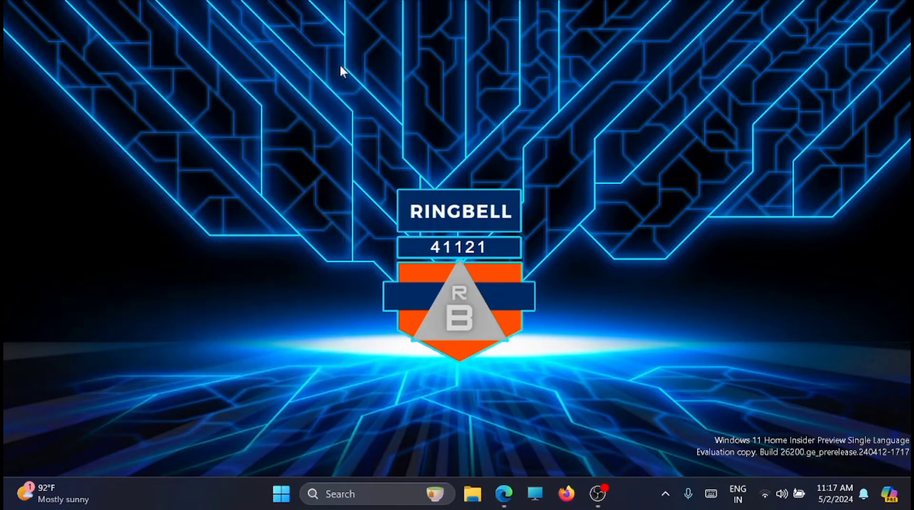
pyautogui.moveTo(334, 281)
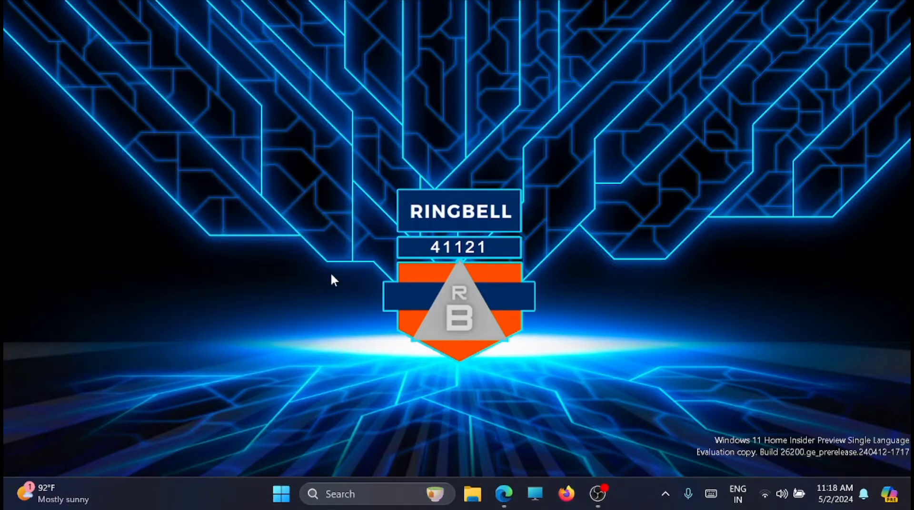
pyautogui.moveTo(282, 494)
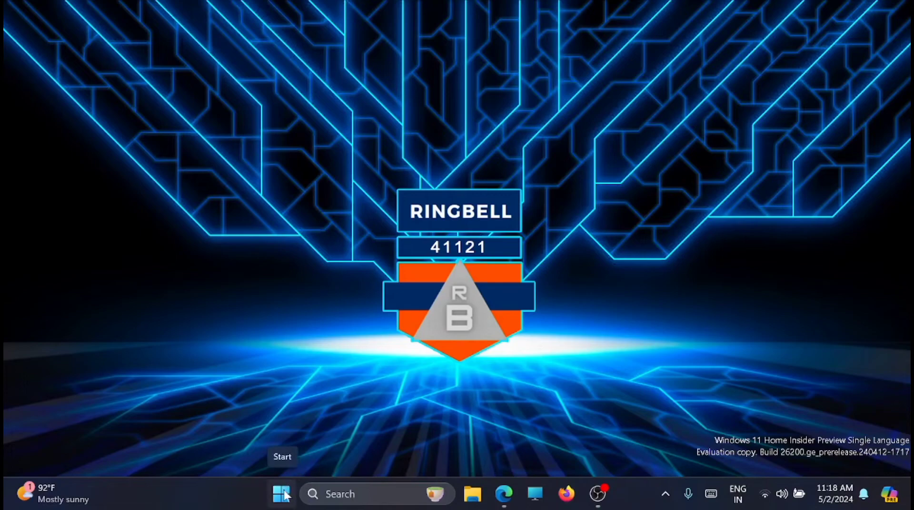
# - Launch Registry Editor by searching 'registry Editor' from Start
pyautogui.click(281, 495)
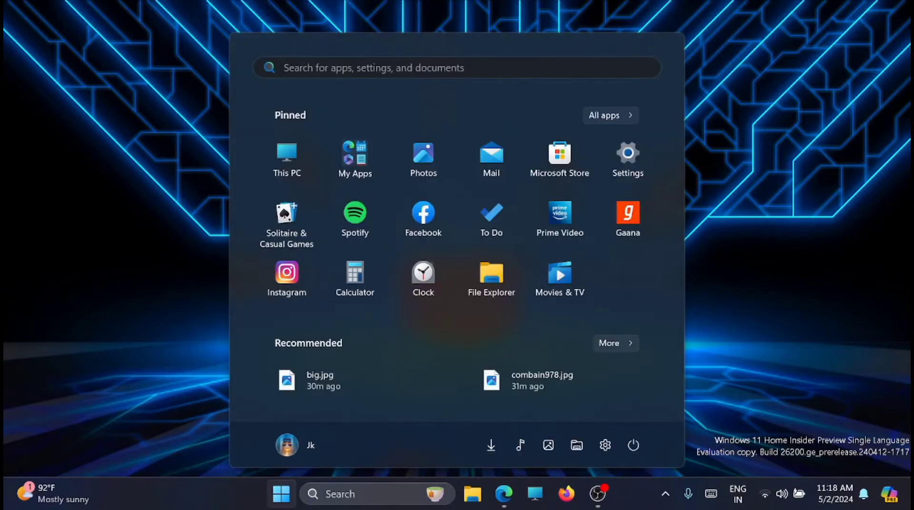
pyautogui.write('registry Editor')
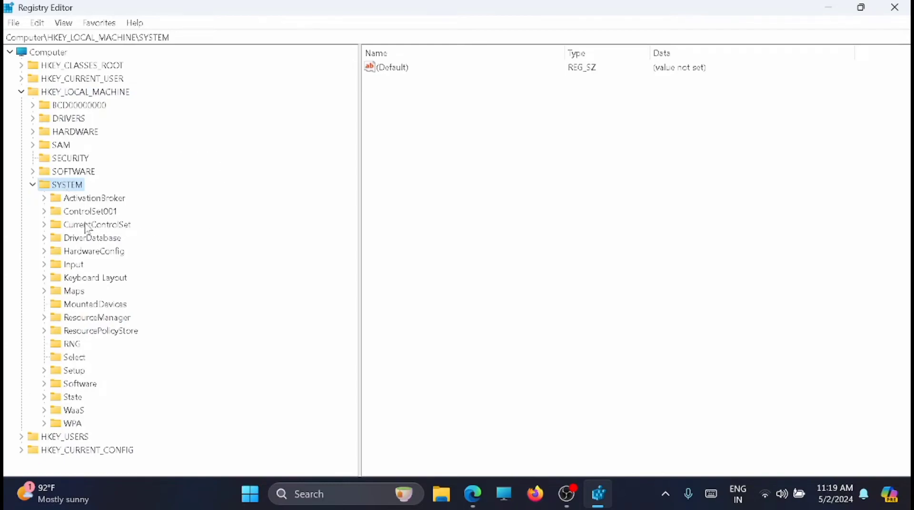
# - Navigate to HKLM\SYSTEM\CurrentControlSet\Control and select the SvcHostSplitThresholdInKB value
pyautogui.click(97, 225)
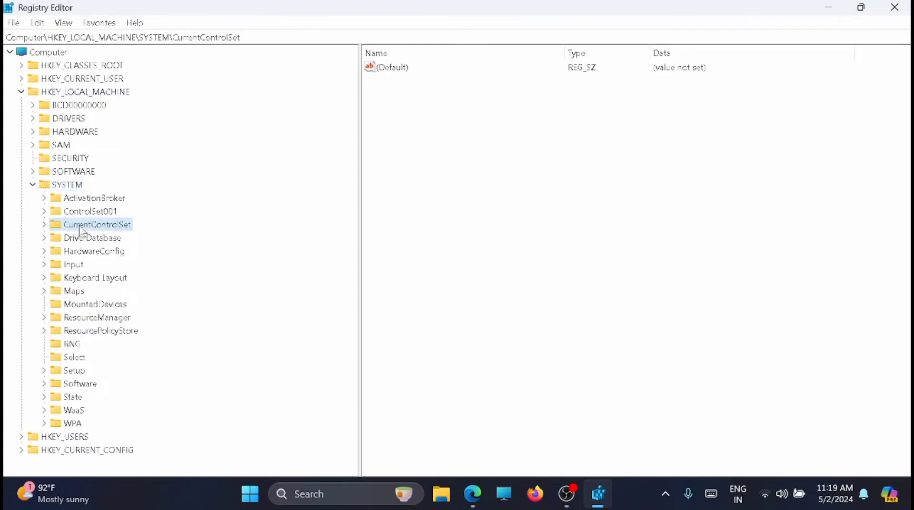
pyautogui.click(44, 225)
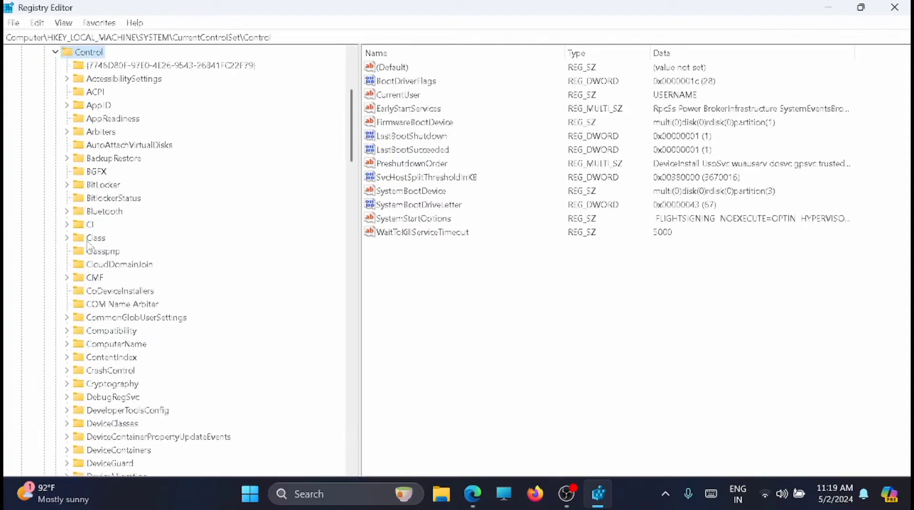
pyautogui.moveTo(552, 179)
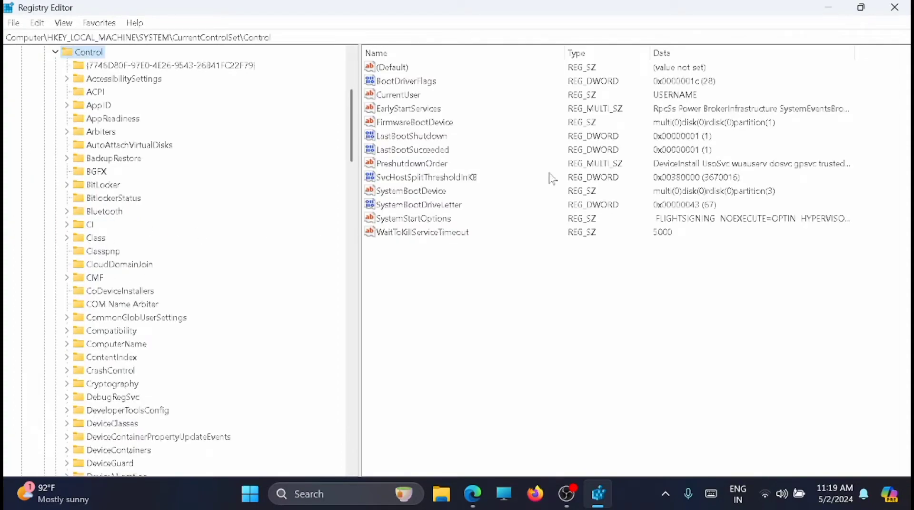
pyautogui.moveTo(548, 138)
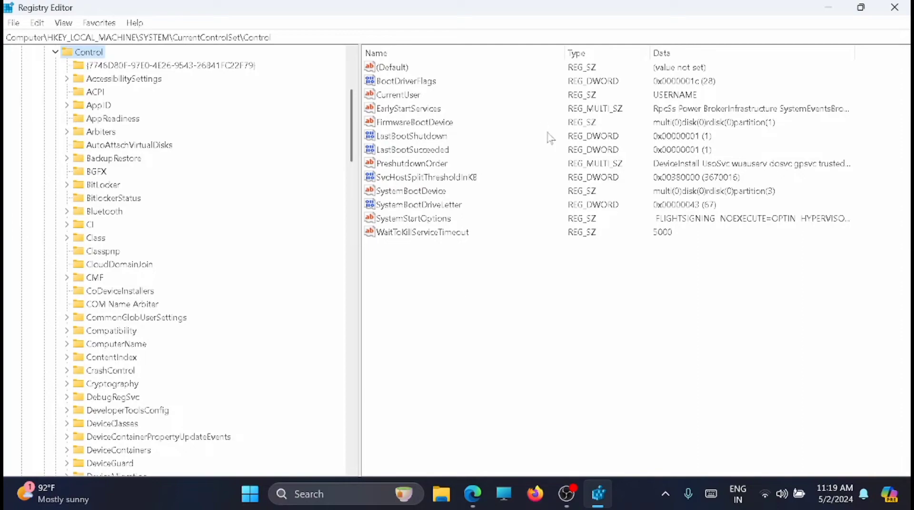
pyautogui.moveTo(448, 188)
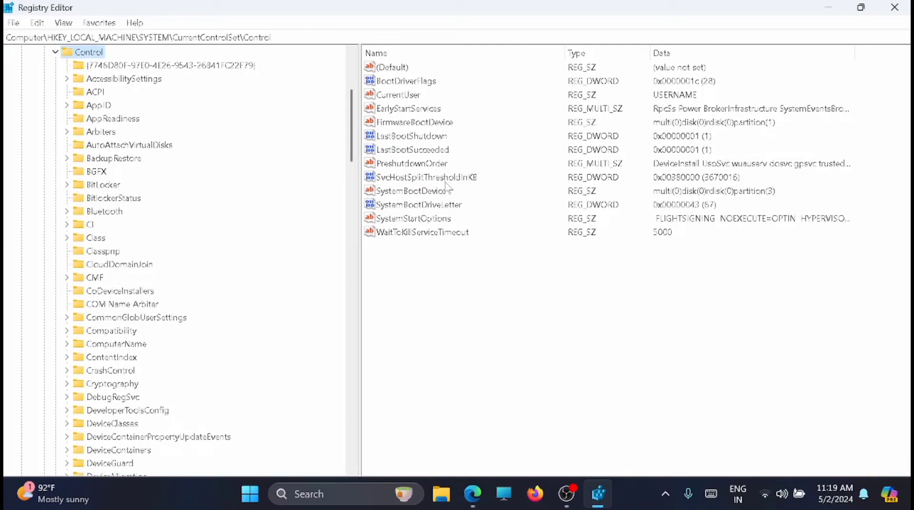
pyautogui.click(422, 177)
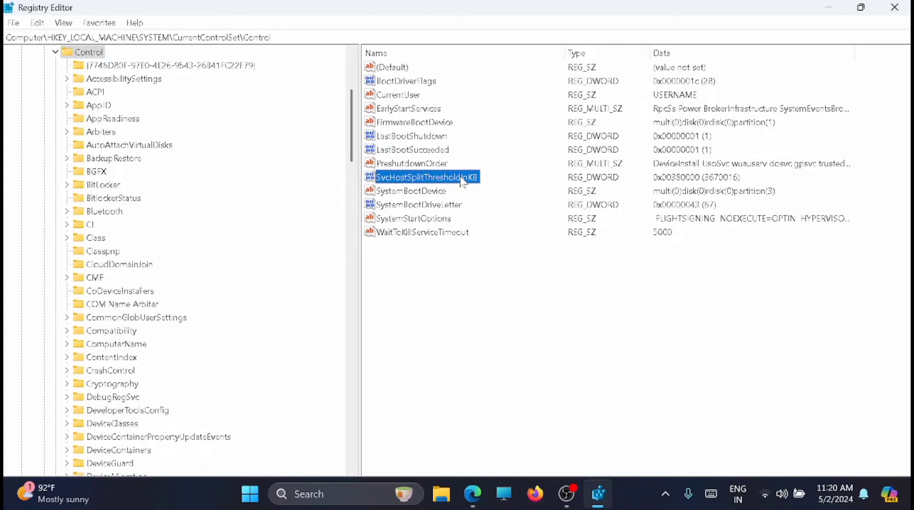
# - Confirm SvcHostSplitThresholdInKB stays at hexadecimal 380000, then close Registry Editor
pyautogui.doubleClick(425, 177)
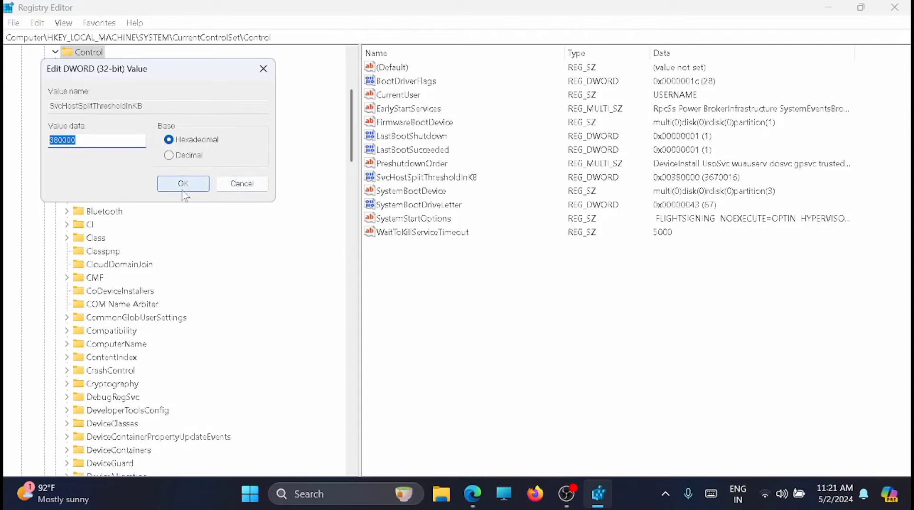
pyautogui.click(183, 184)
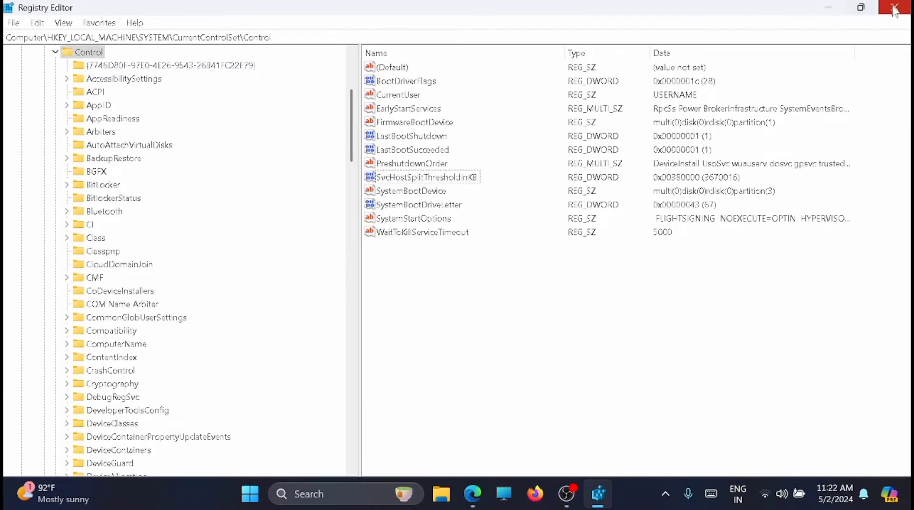
pyautogui.click(894, 9)
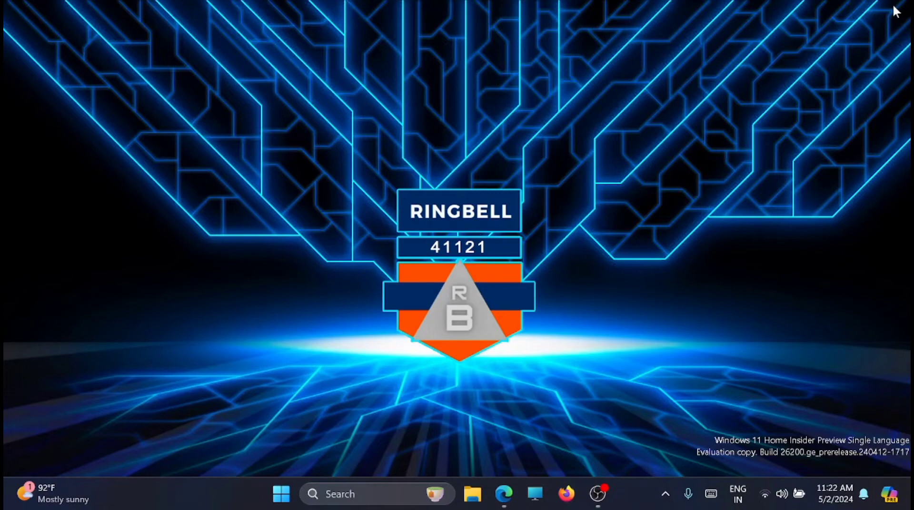
pyautogui.moveTo(765, 265)
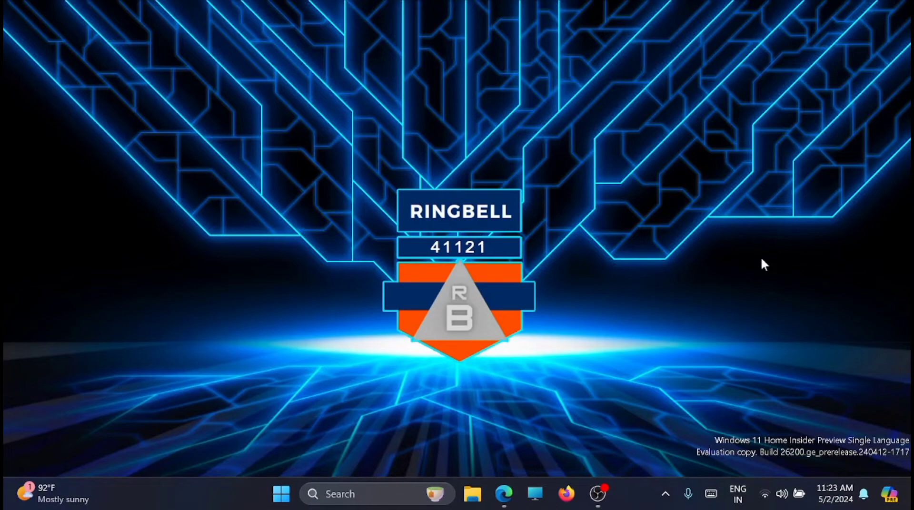
# - Launch Task Manager from the Start button's Quick Link menu
pyautogui.rightClick(281, 494)
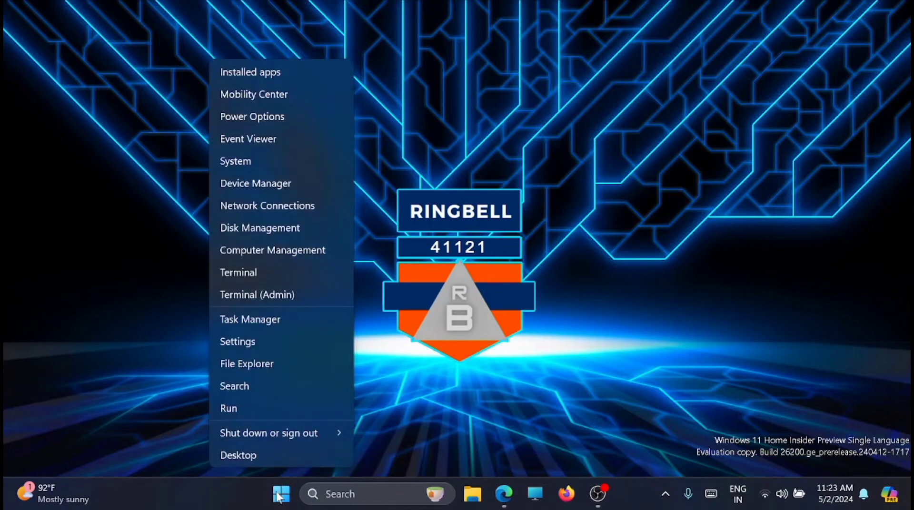
pyautogui.moveTo(286, 320)
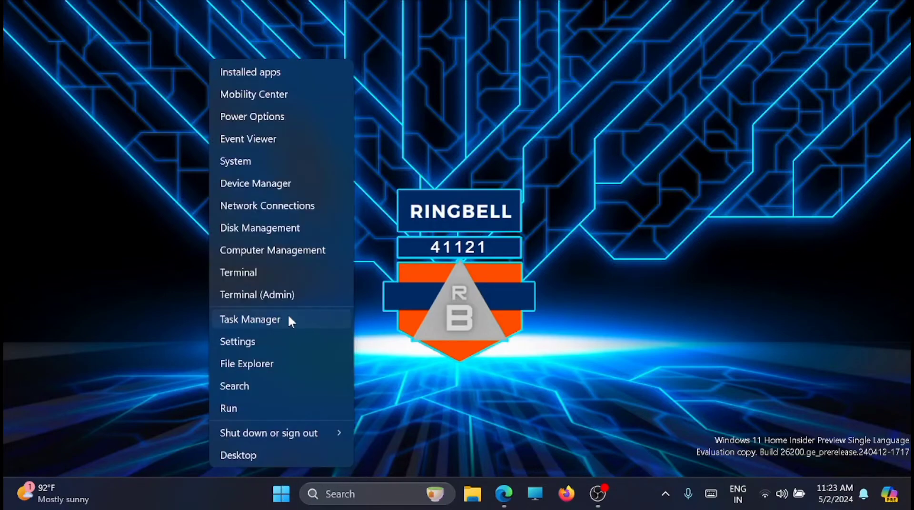
pyautogui.click(250, 320)
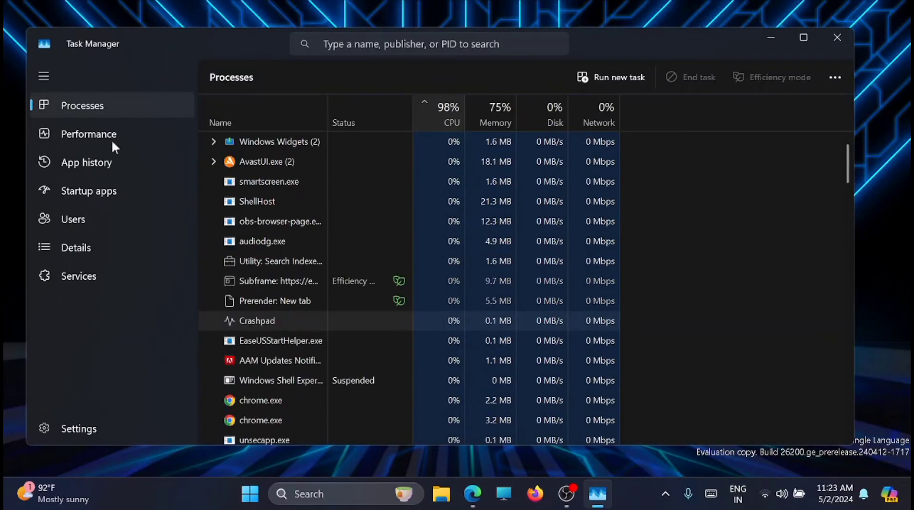
# - Disable opera.exe and other unneeded entries on the Startup apps page, then close Task Manager
pyautogui.click(89, 190)
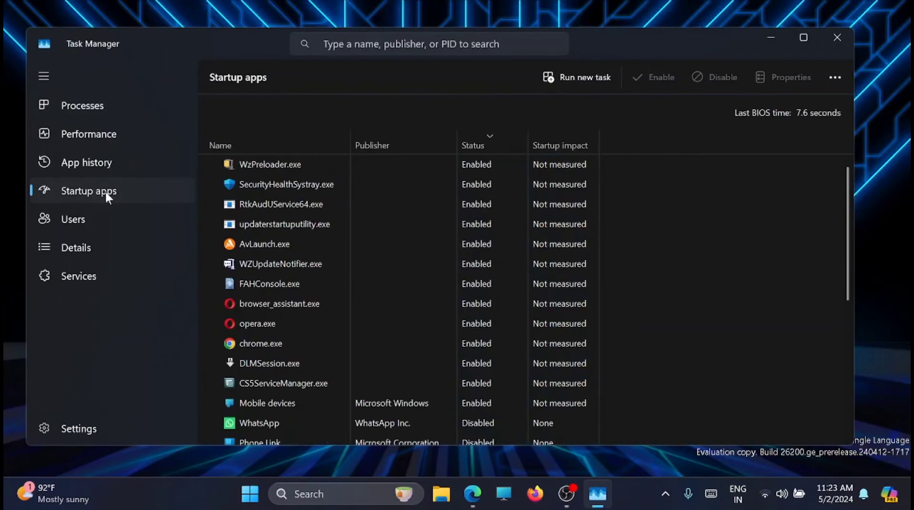
pyautogui.moveTo(853, 214)
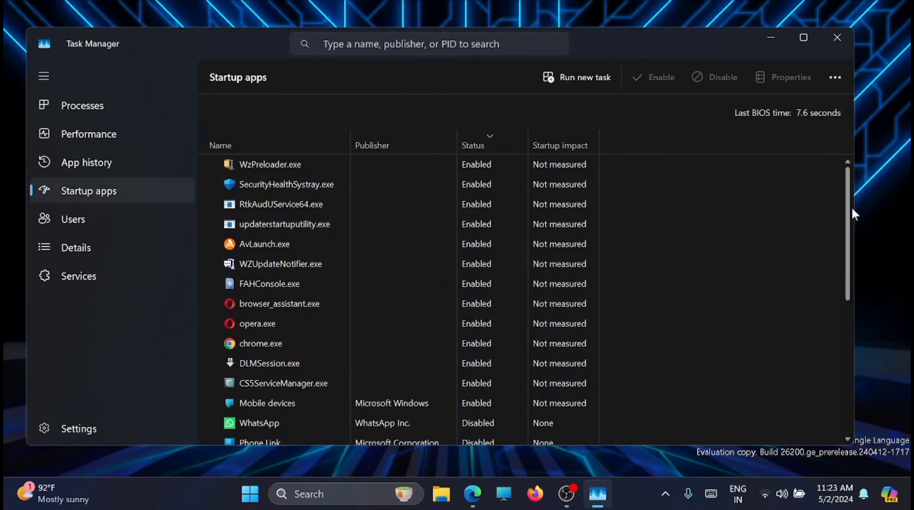
pyautogui.scroll(-3)
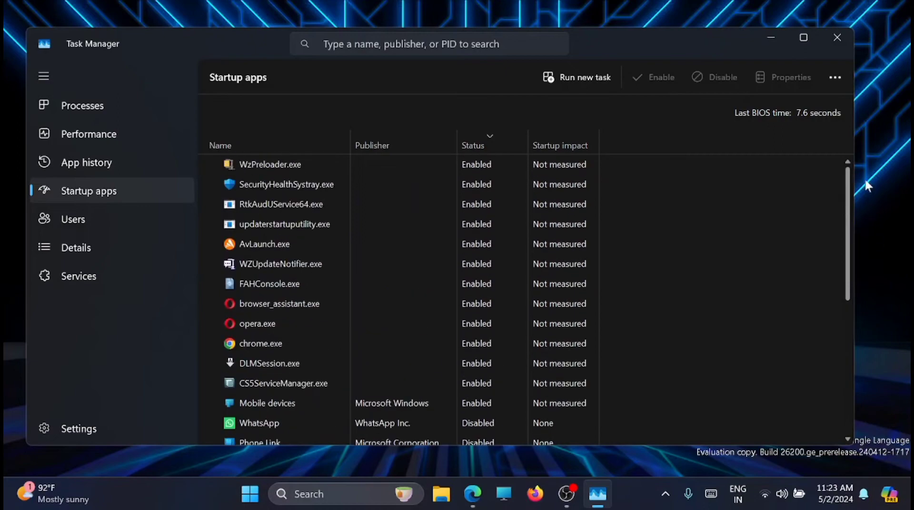
pyautogui.moveTo(434, 185)
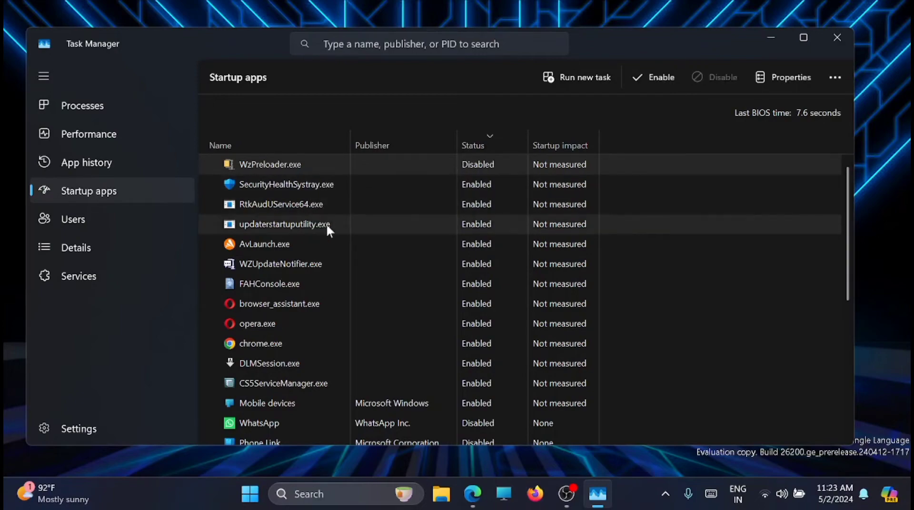
pyautogui.moveTo(286, 244)
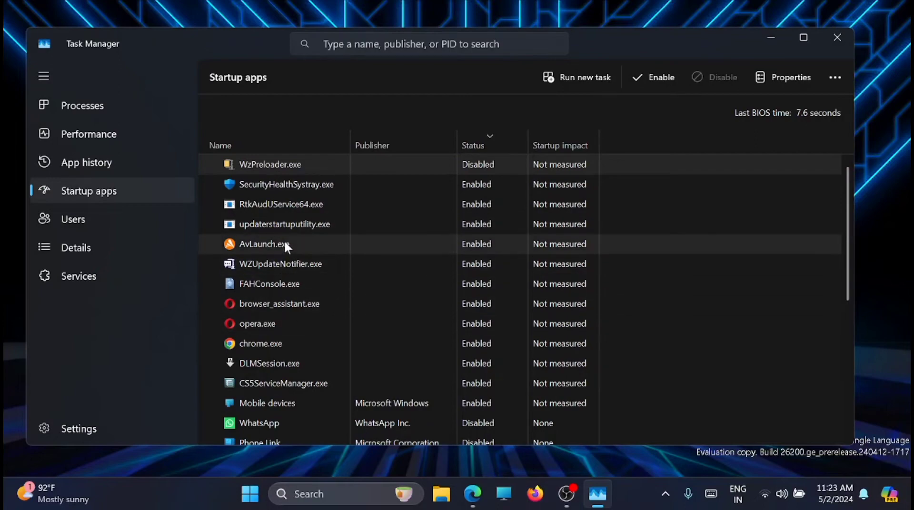
pyautogui.click(264, 244)
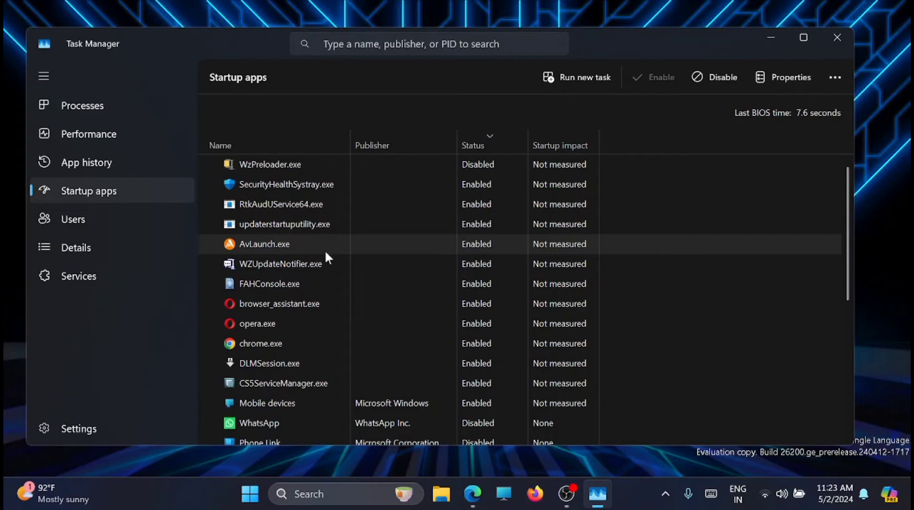
pyautogui.moveTo(315, 254)
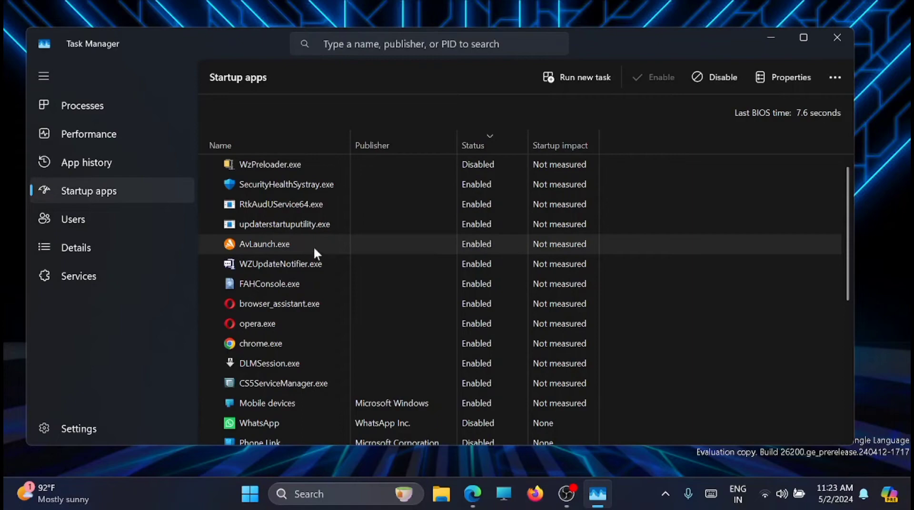
pyautogui.rightClick(264, 244)
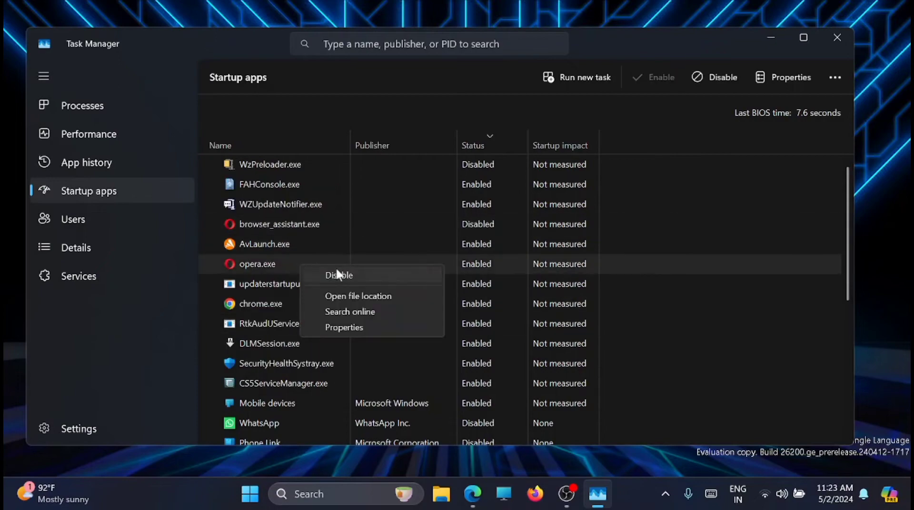
pyautogui.click(339, 275)
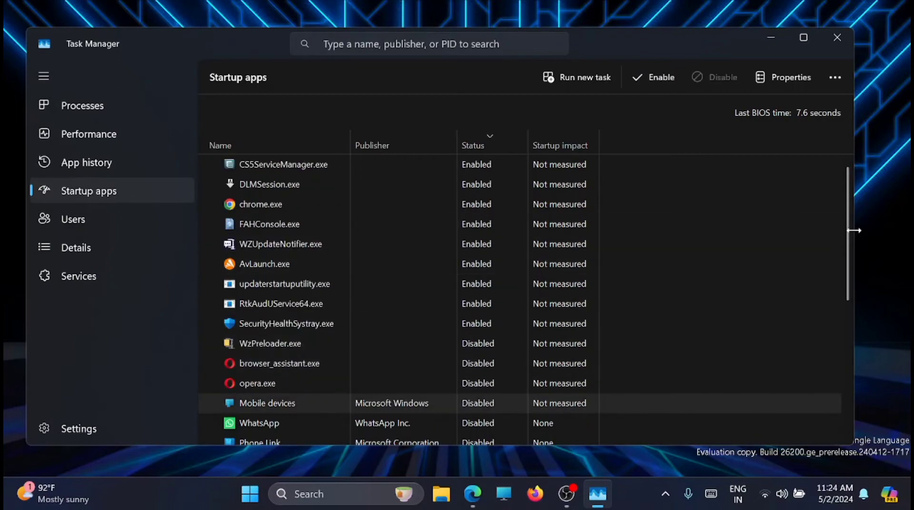
pyautogui.scroll(-3)
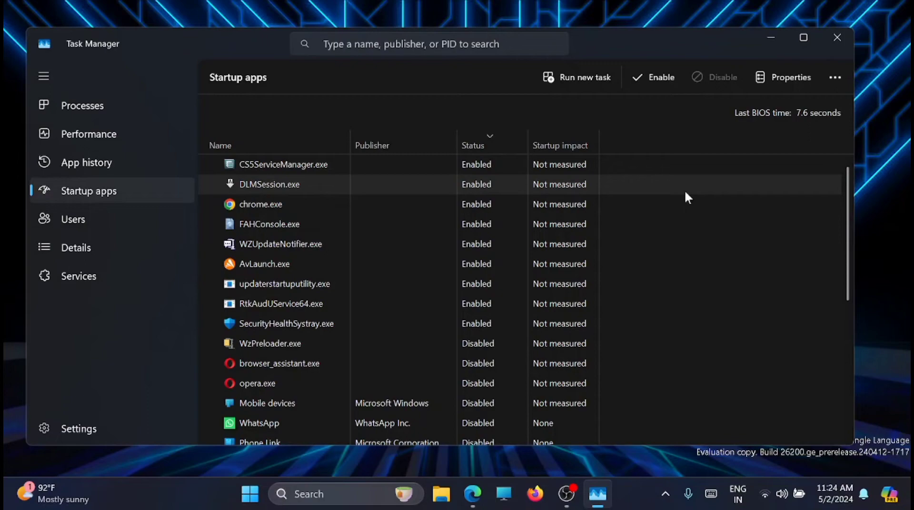
pyautogui.moveTo(476, 175)
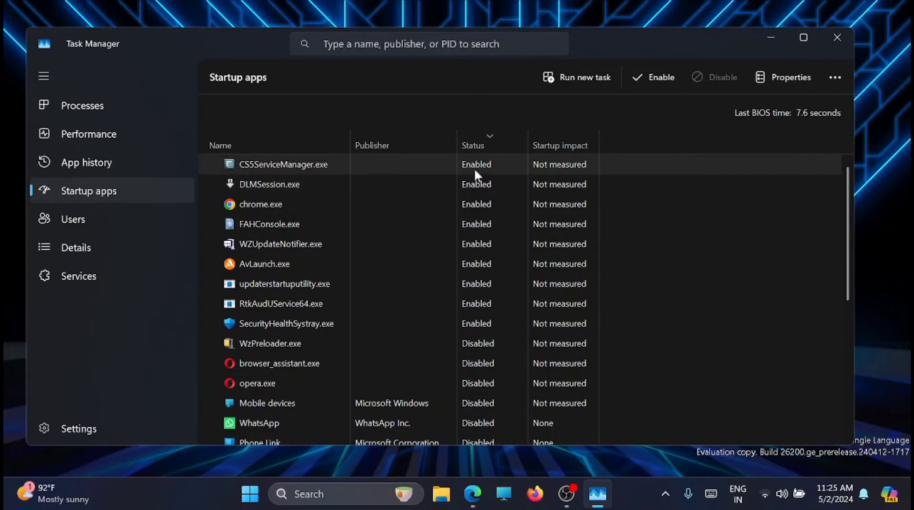
pyautogui.moveTo(389, 203)
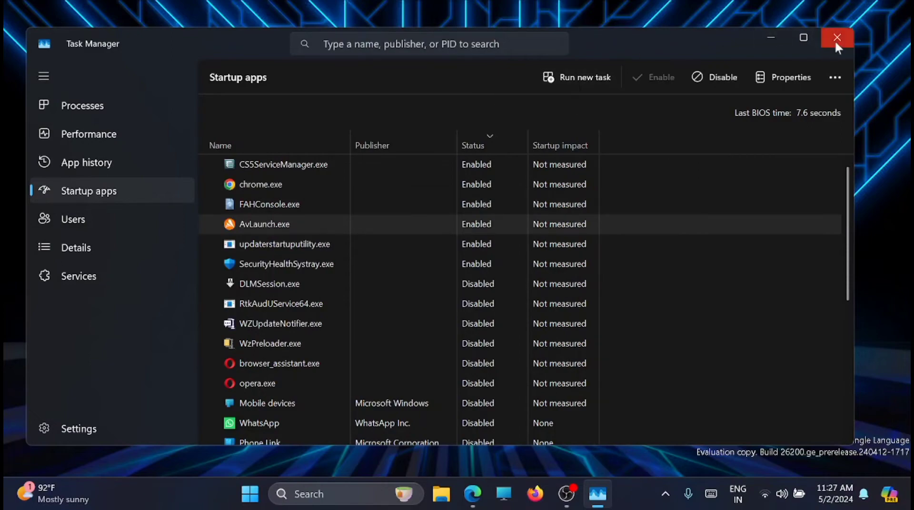
pyautogui.click(837, 38)
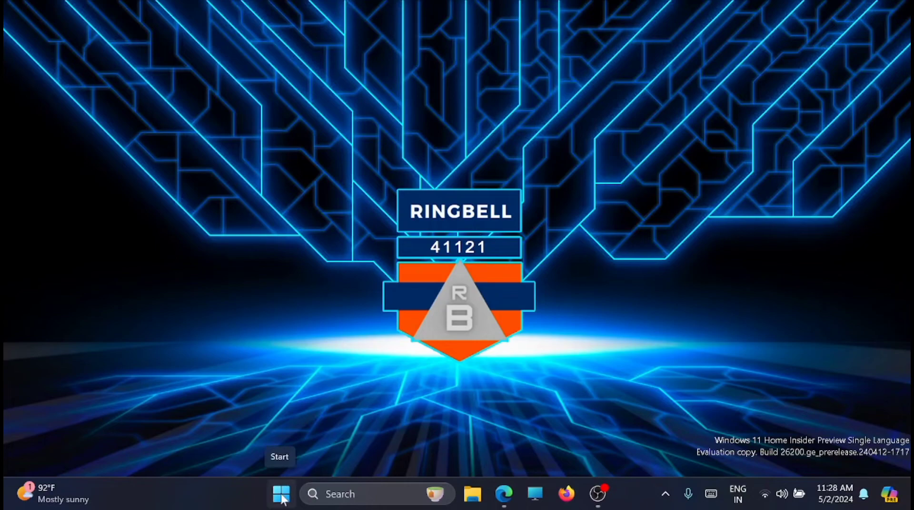
# - Launch Settings from Start and go to the Privacy & security page
pyautogui.click(280, 494)
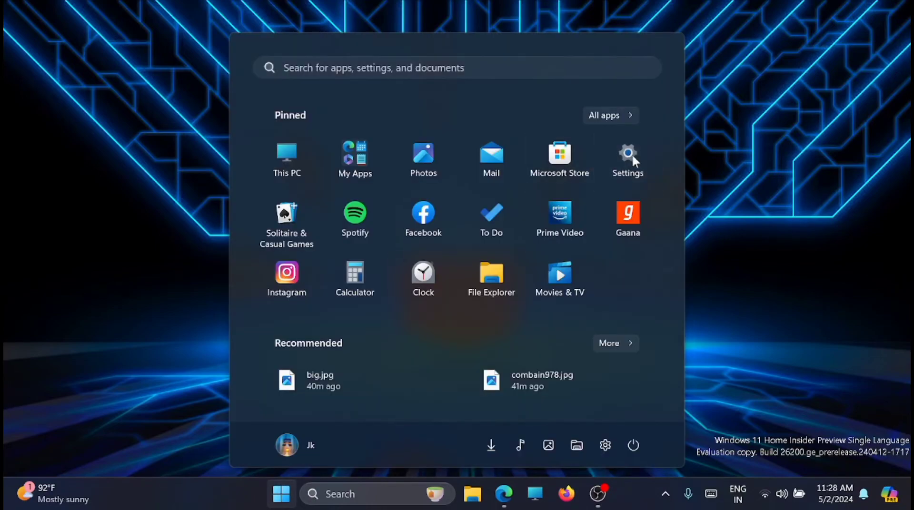
pyautogui.click(627, 157)
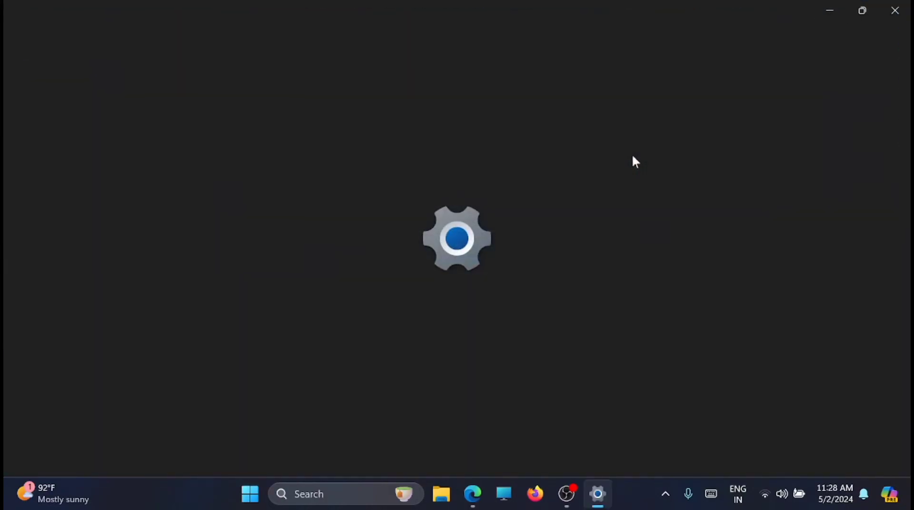
pyautogui.click(598, 495)
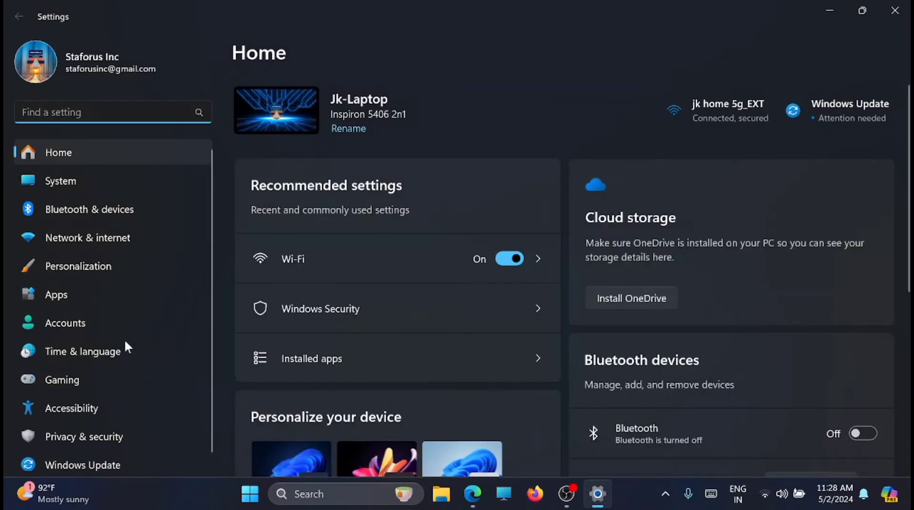
pyautogui.click(84, 437)
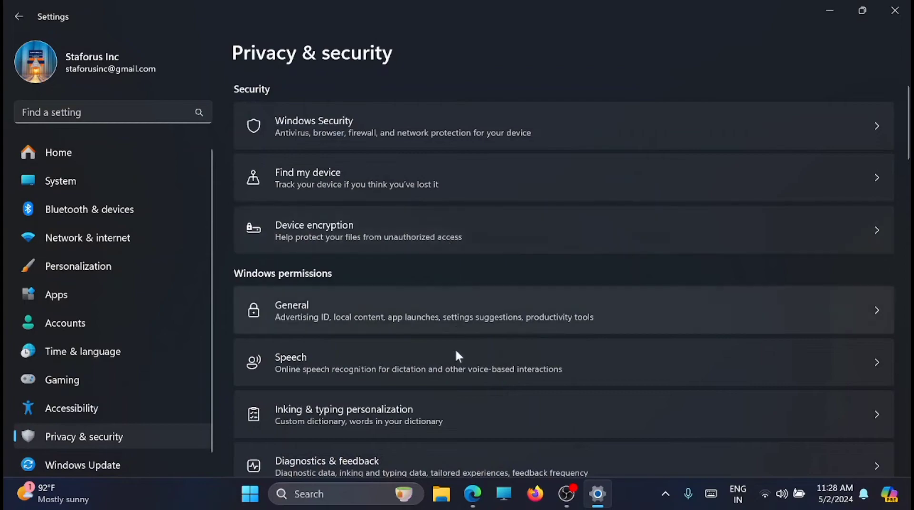
pyautogui.moveTo(709, 263)
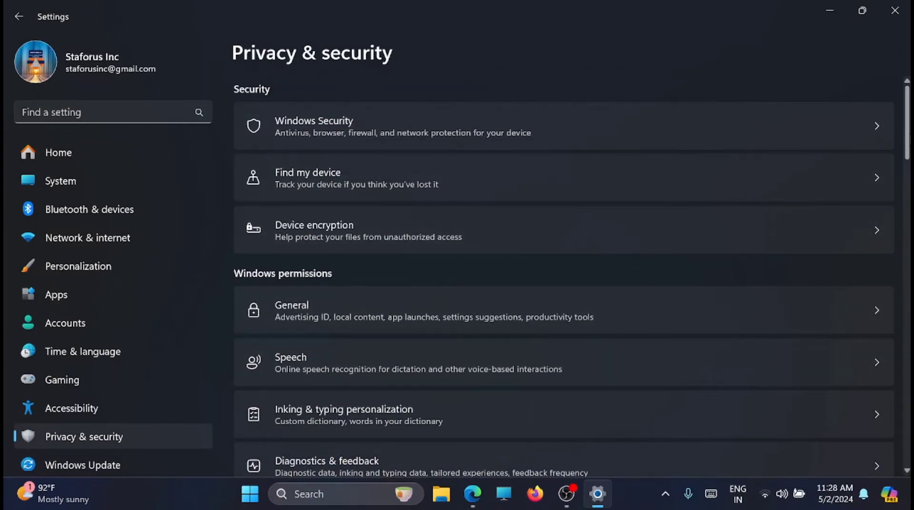
pyautogui.scroll(-3)
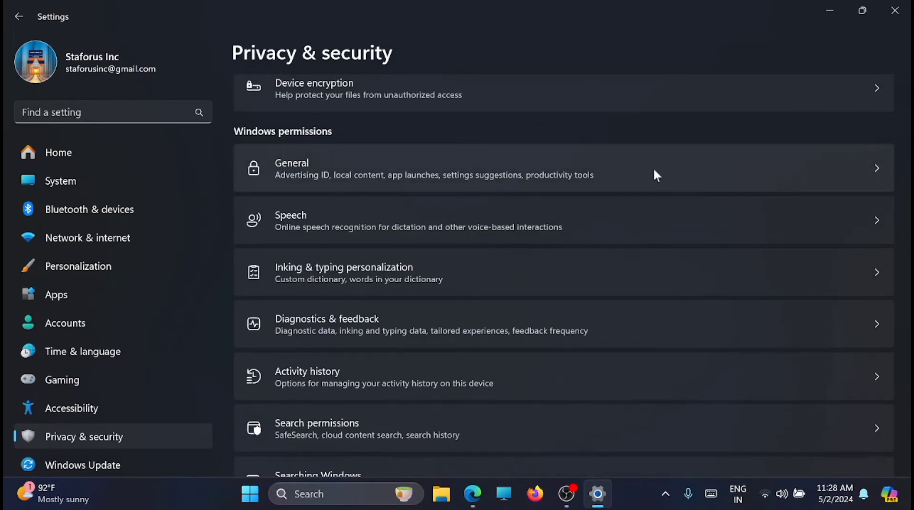
pyautogui.moveTo(694, 174)
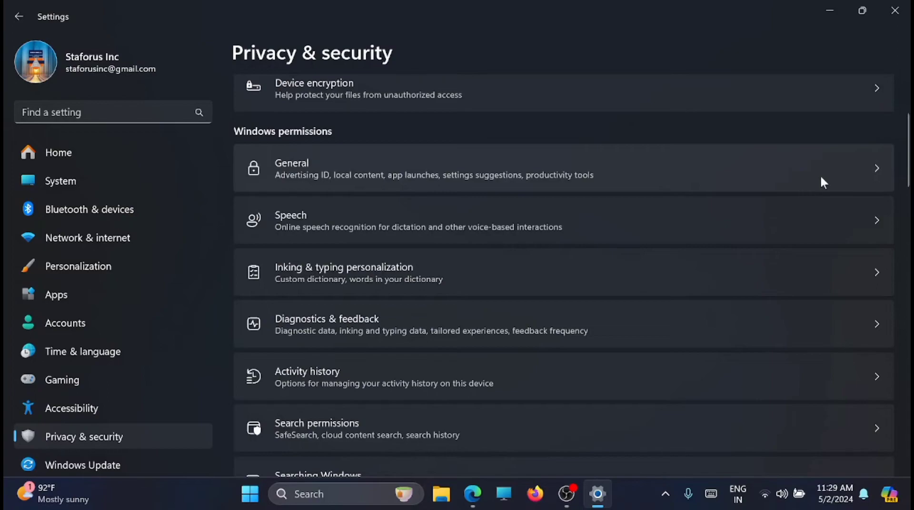
# - Review the General and Speech privacy pages, leaving online speech recognition off
pyautogui.click(434, 167)
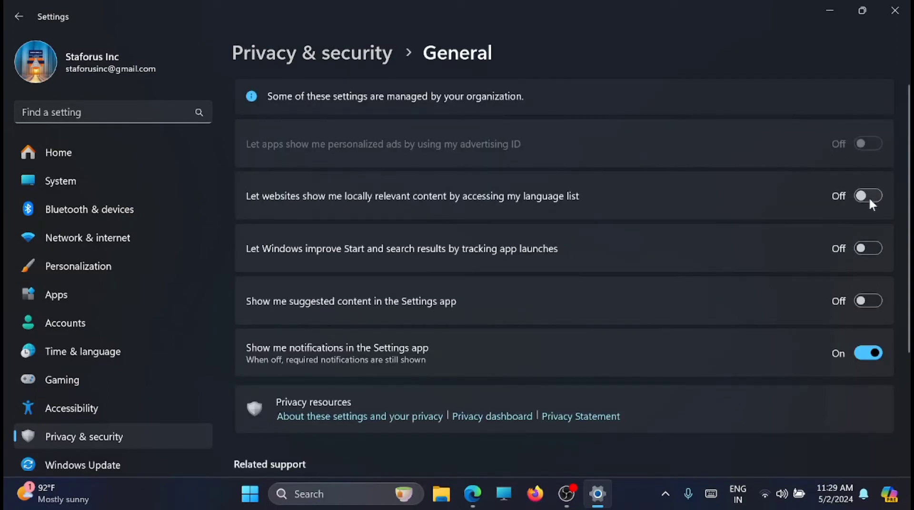
pyautogui.moveTo(869, 308)
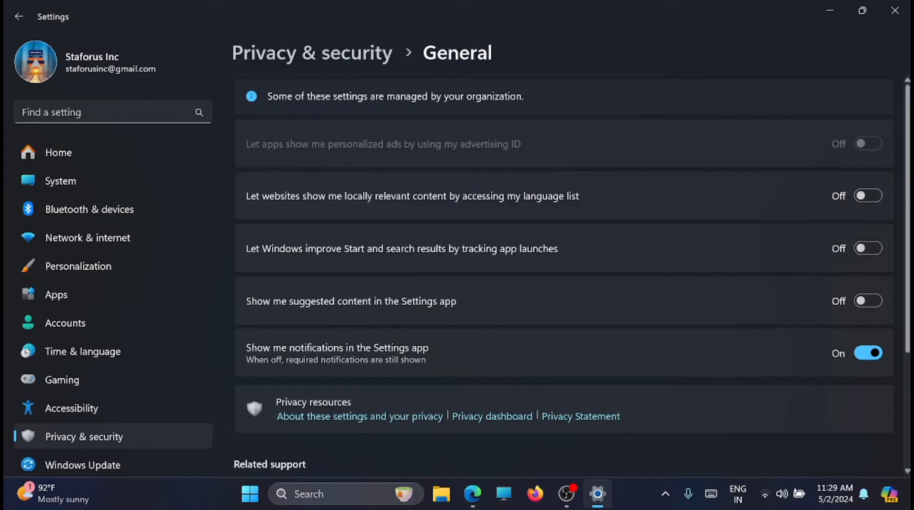
pyautogui.scroll(-3)
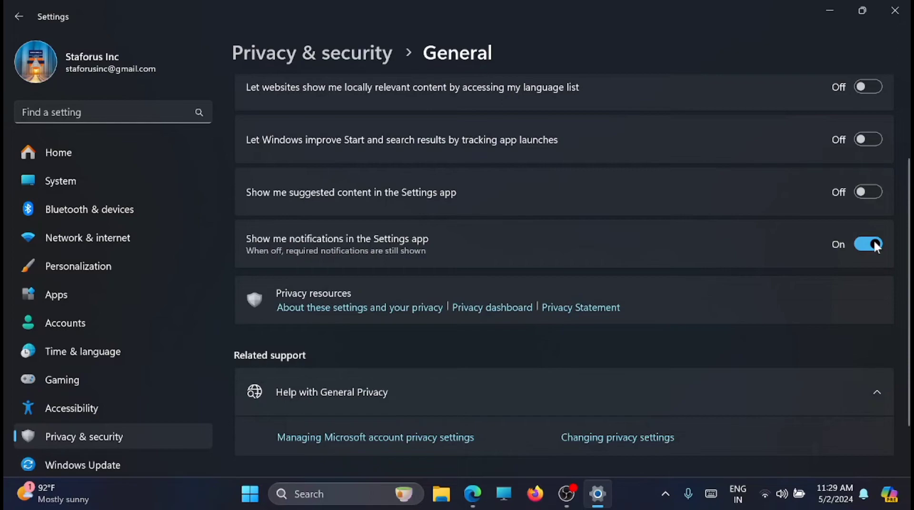
pyautogui.click(19, 16)
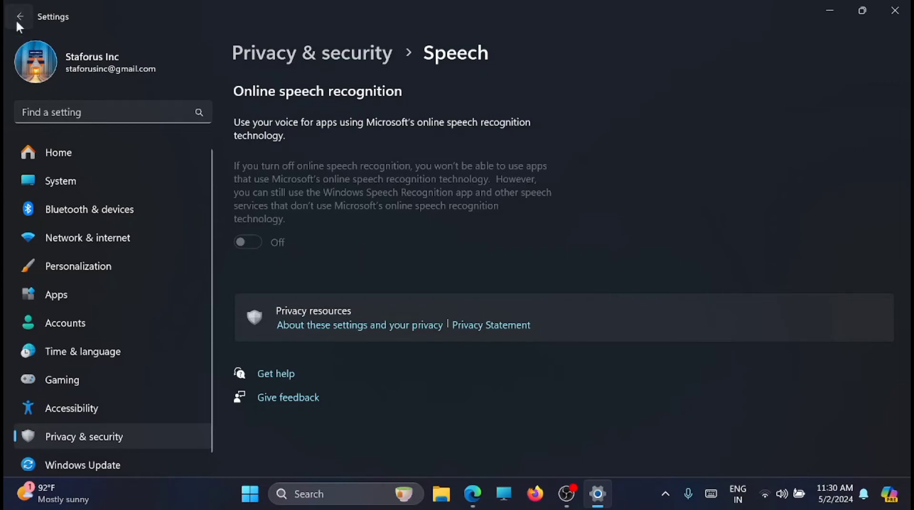
pyautogui.click(18, 16)
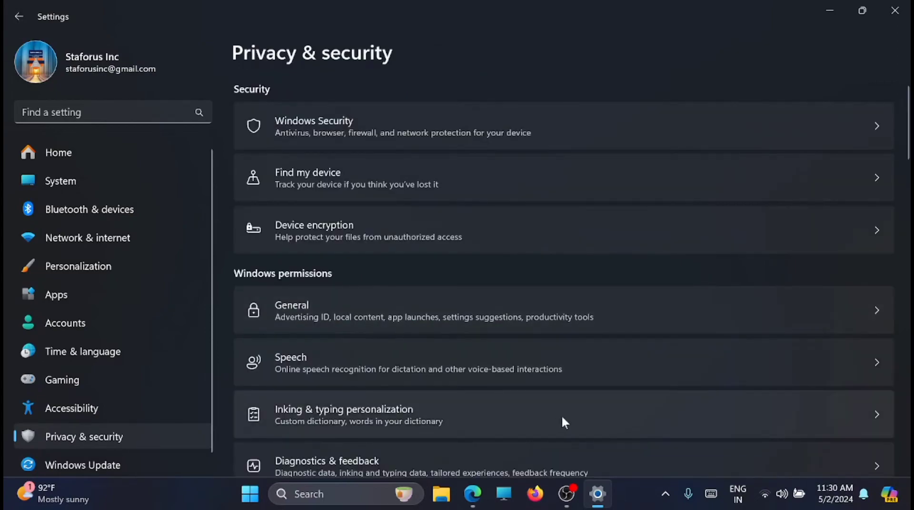
# - Turn off the custom inking and typing dictionary and return to the privacy overview
pyautogui.click(343, 414)
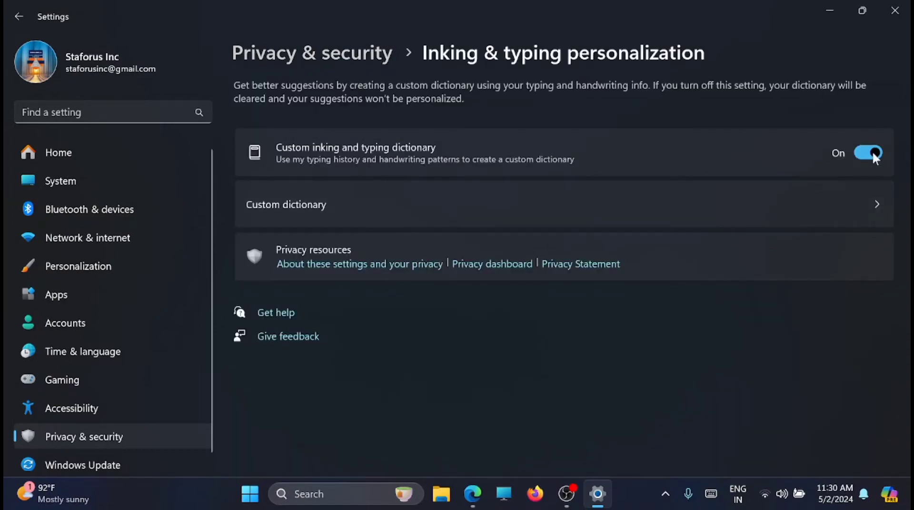
pyautogui.click(18, 16)
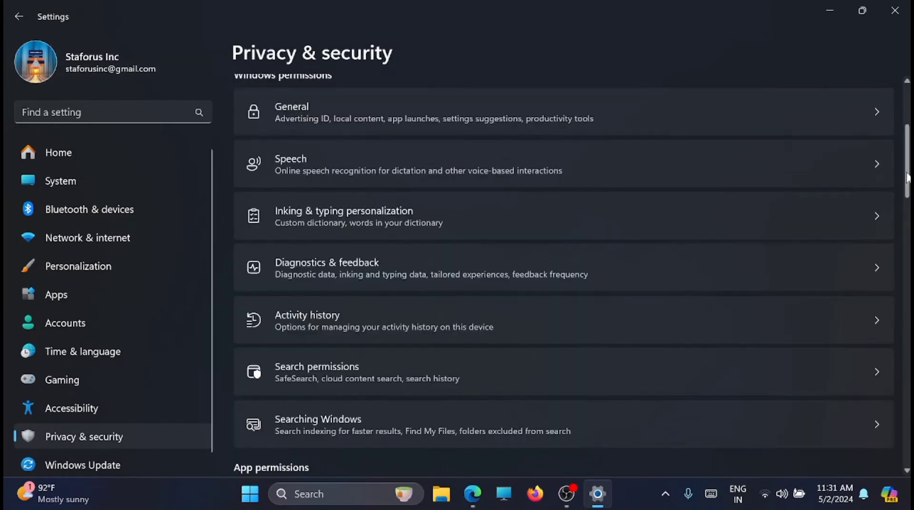
# - Switch Phone call access off under App permissions and return to Privacy & security
pyautogui.scroll(-3)
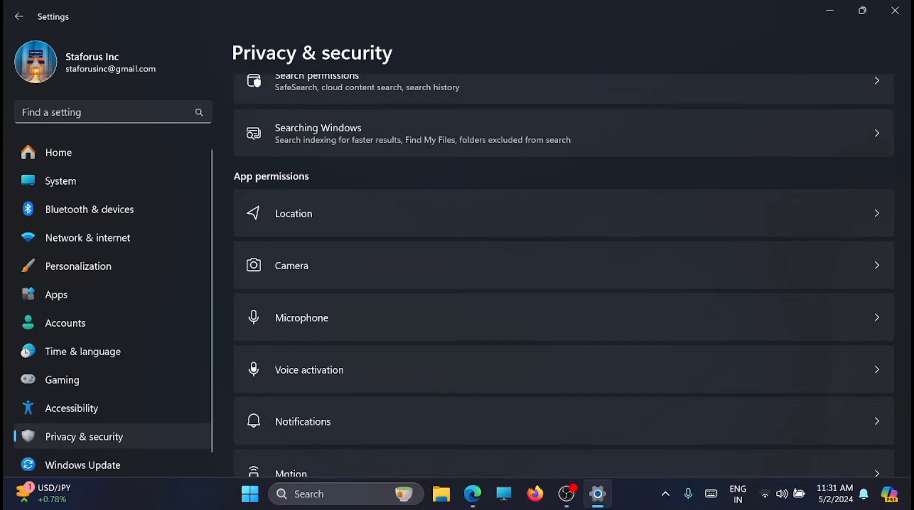
pyautogui.moveTo(674, 239)
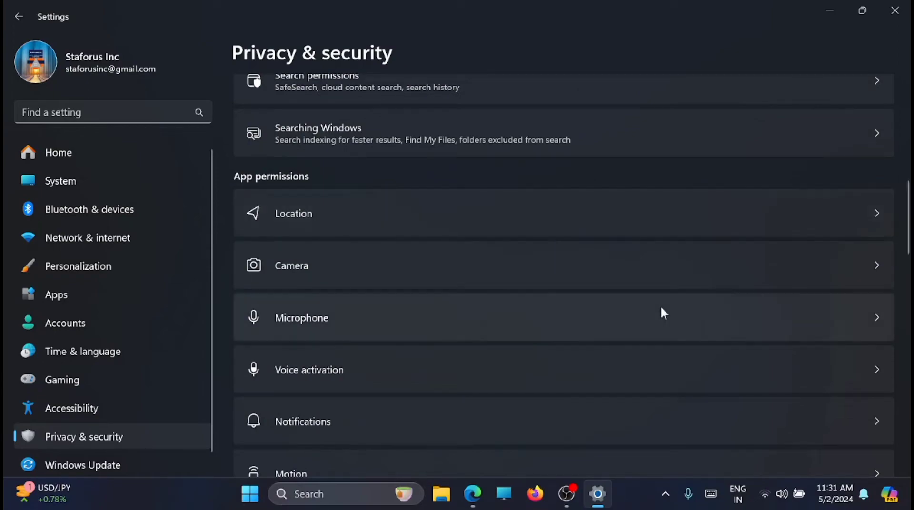
pyautogui.moveTo(684, 327)
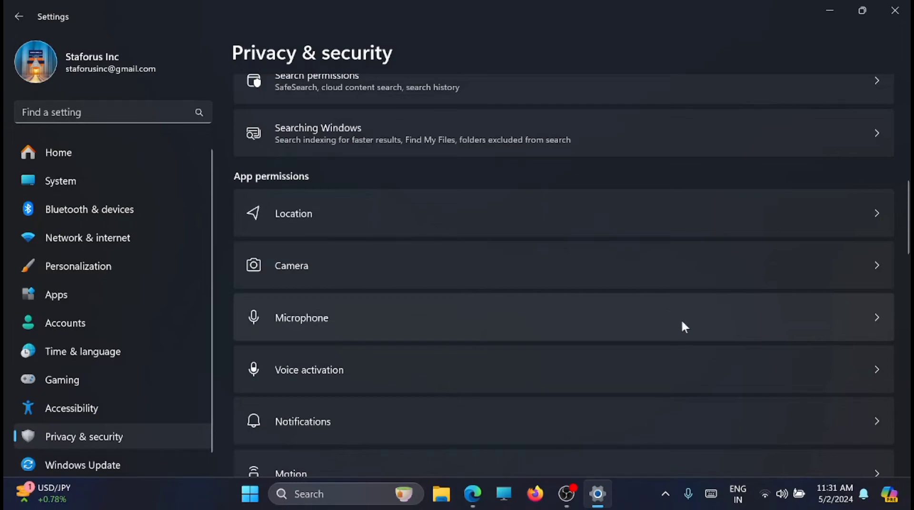
pyautogui.scroll(-3)
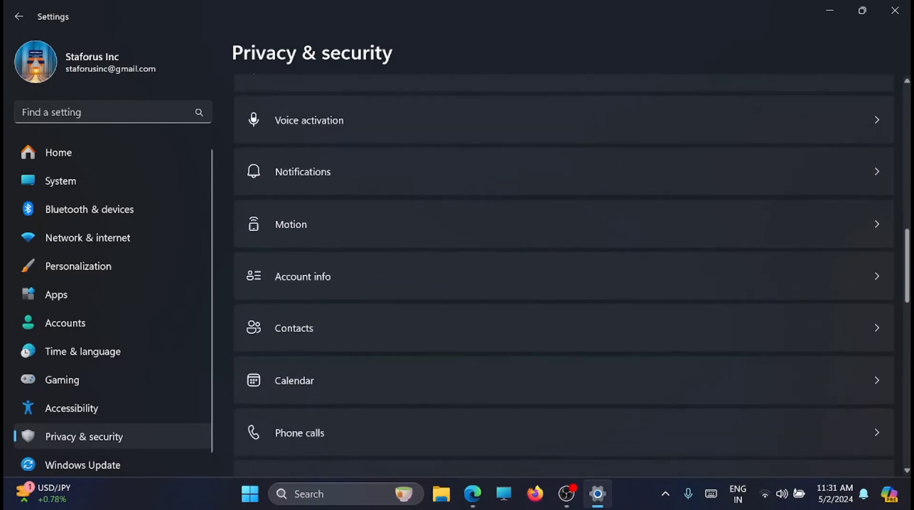
pyautogui.scroll(-3)
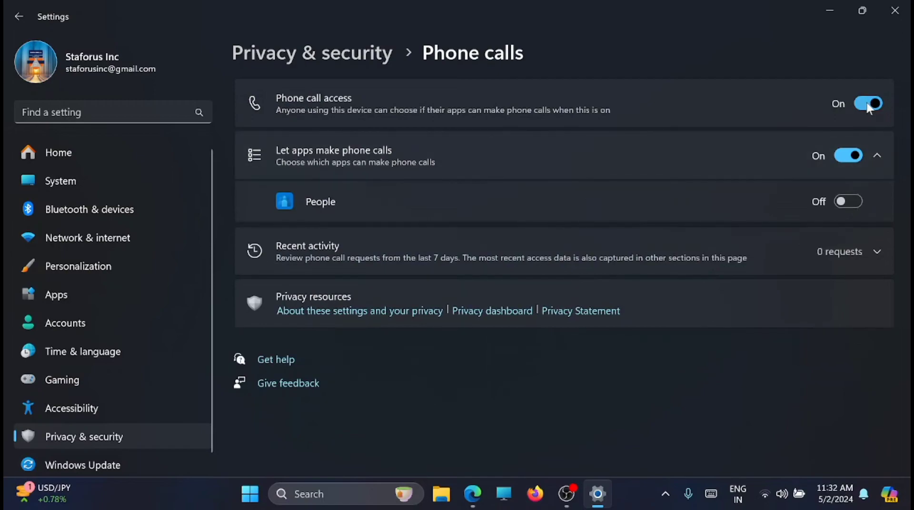
pyautogui.click(868, 103)
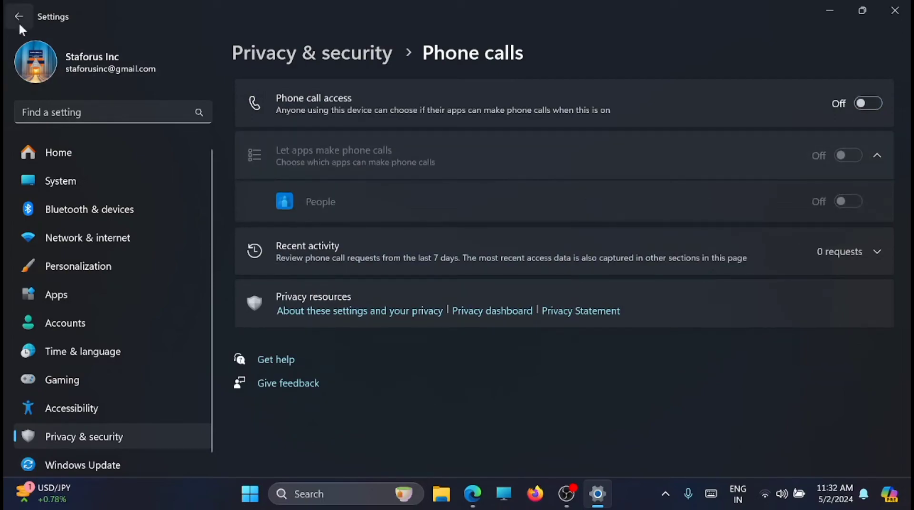
pyautogui.click(18, 16)
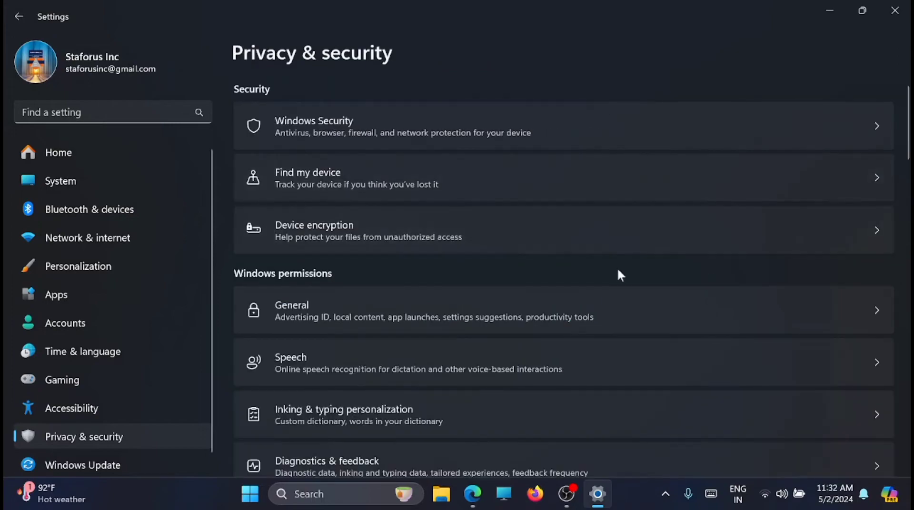
# - Turn off apps' access to Tasks and control of device Radios
pyautogui.scroll(-3)
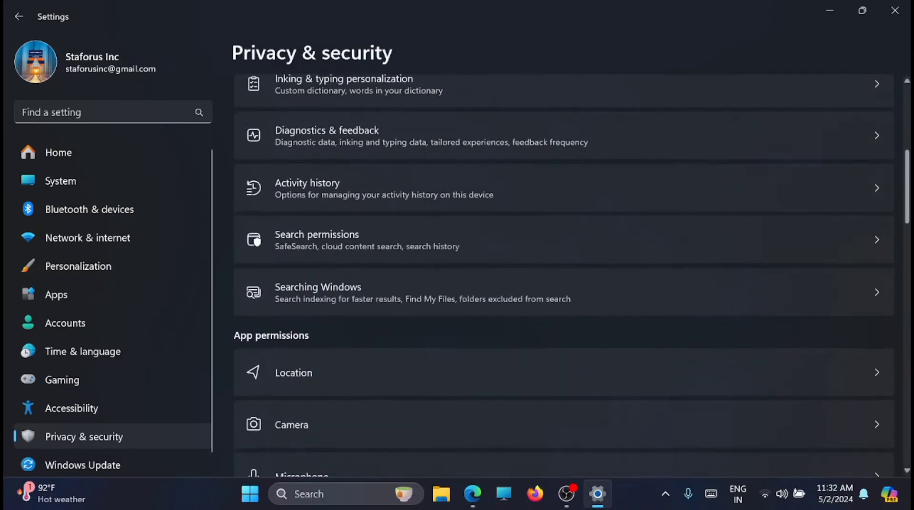
pyautogui.scroll(-3)
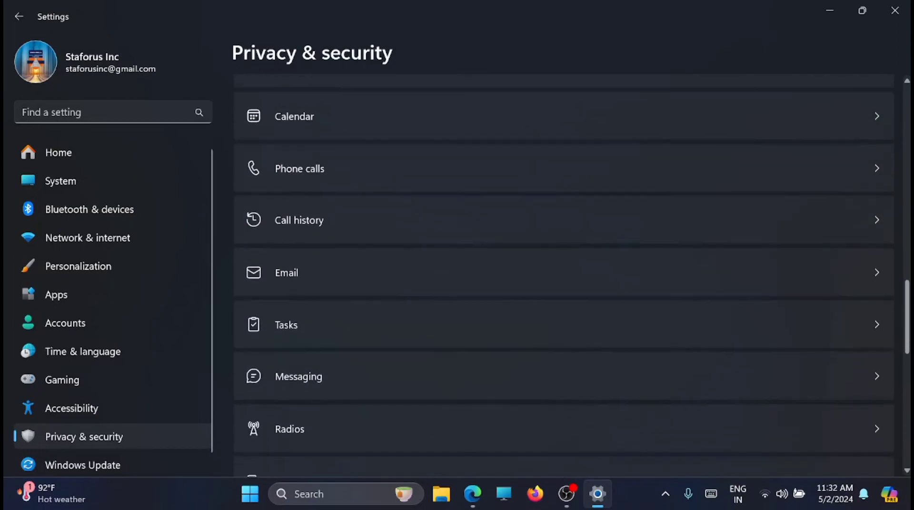
pyautogui.click(287, 324)
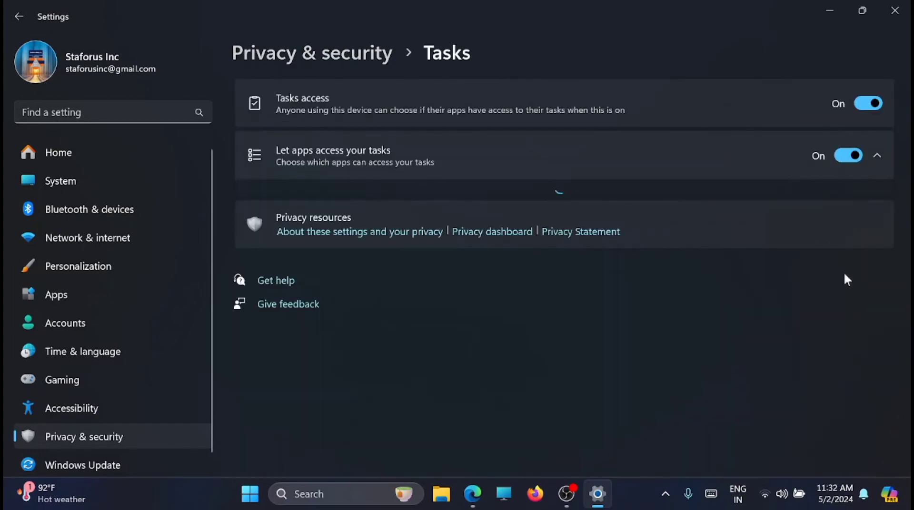
pyautogui.click(868, 103)
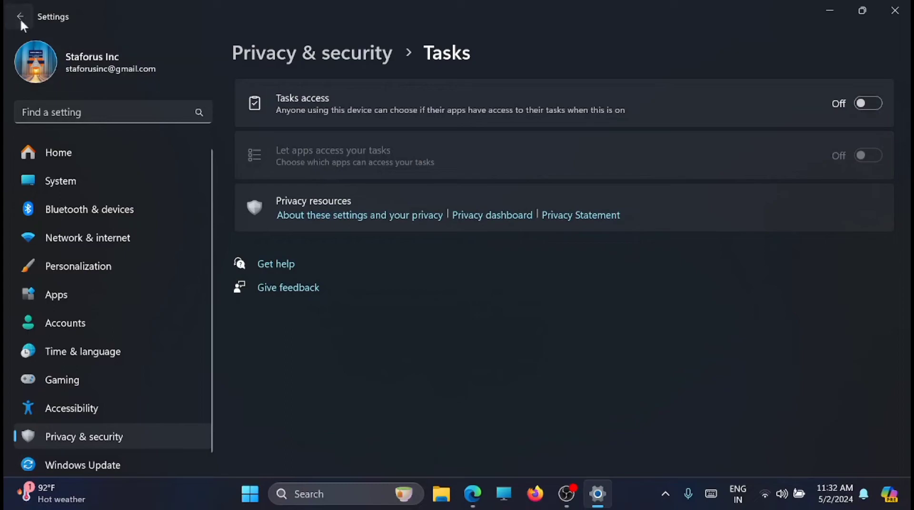
pyautogui.click(18, 16)
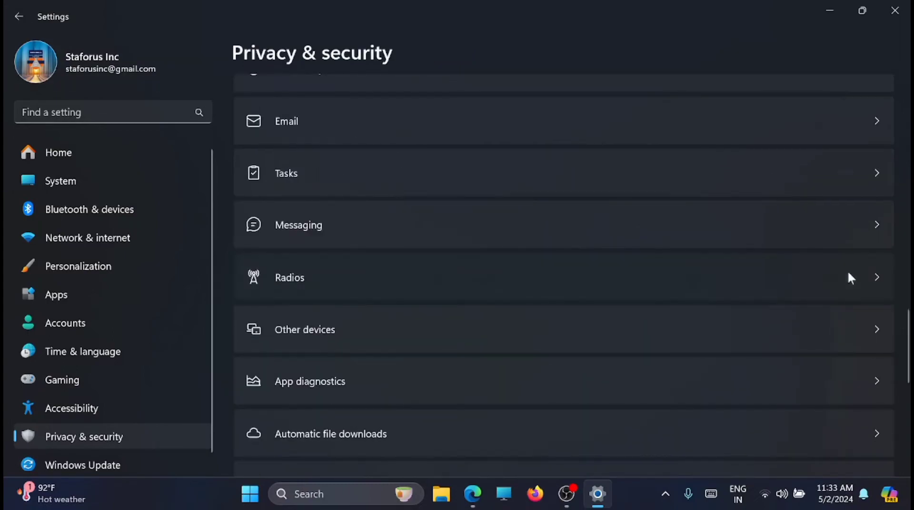
pyautogui.click(289, 277)
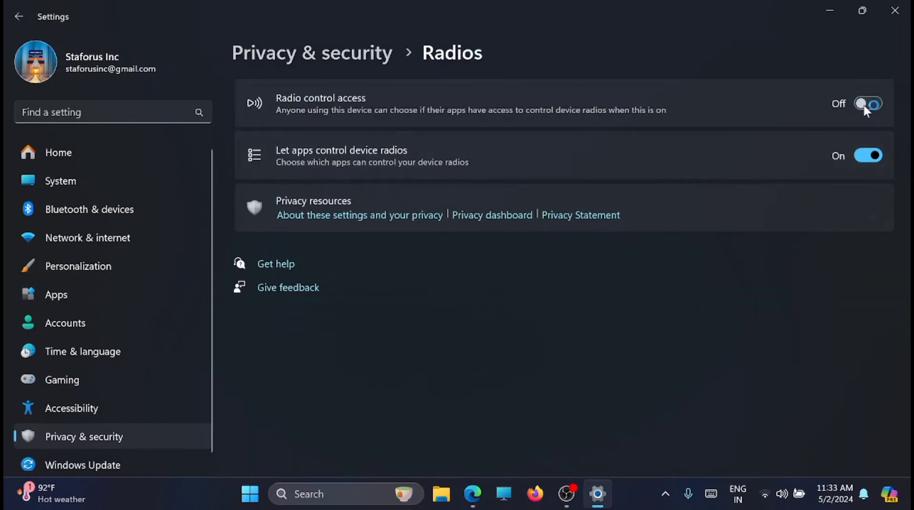
pyautogui.click(18, 17)
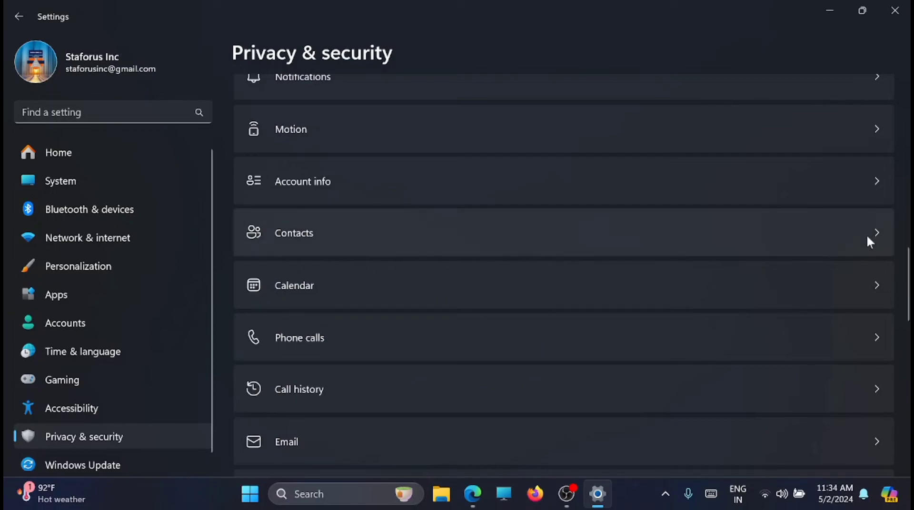
# - Turn off apps' access to Contacts, then review the Music library permissions
pyautogui.click(294, 232)
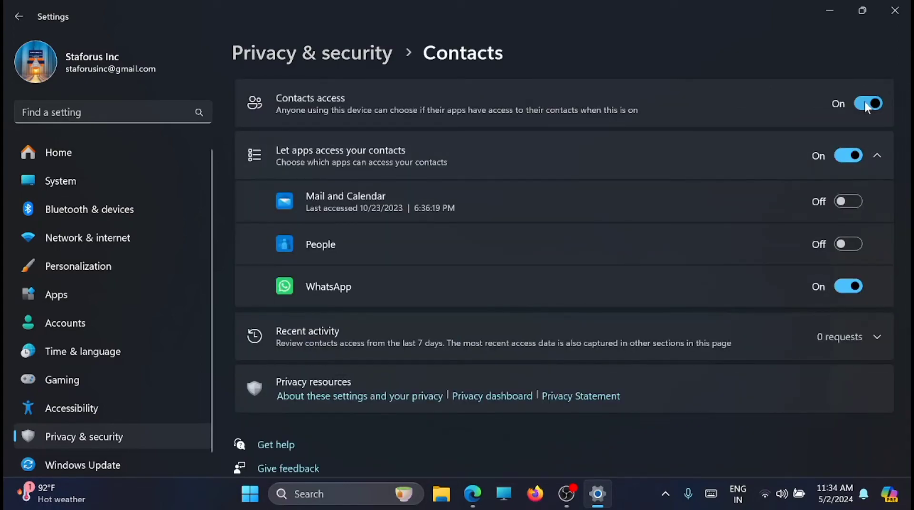
pyautogui.click(868, 103)
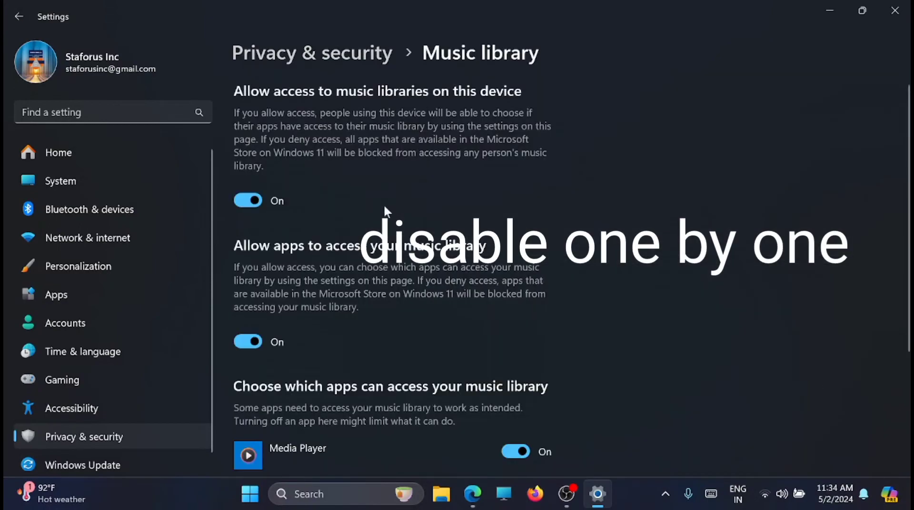
pyautogui.click(18, 16)
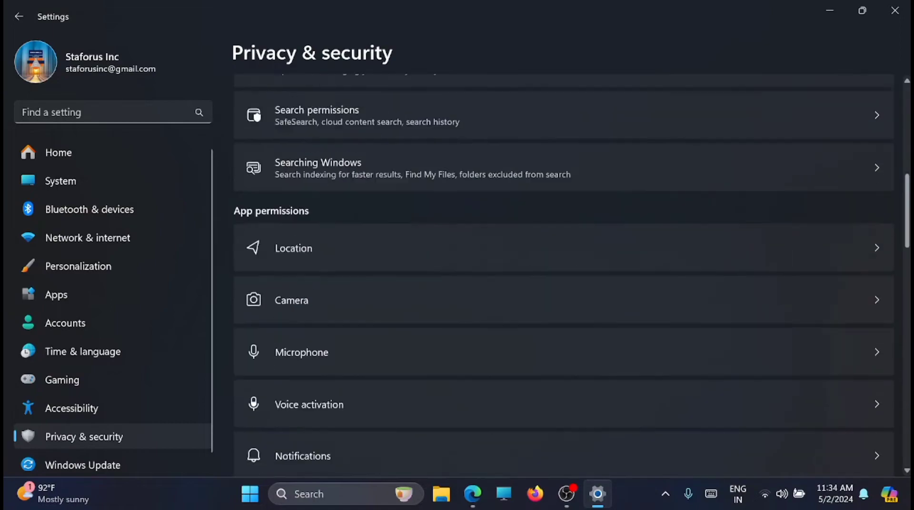
pyautogui.scroll(-3)
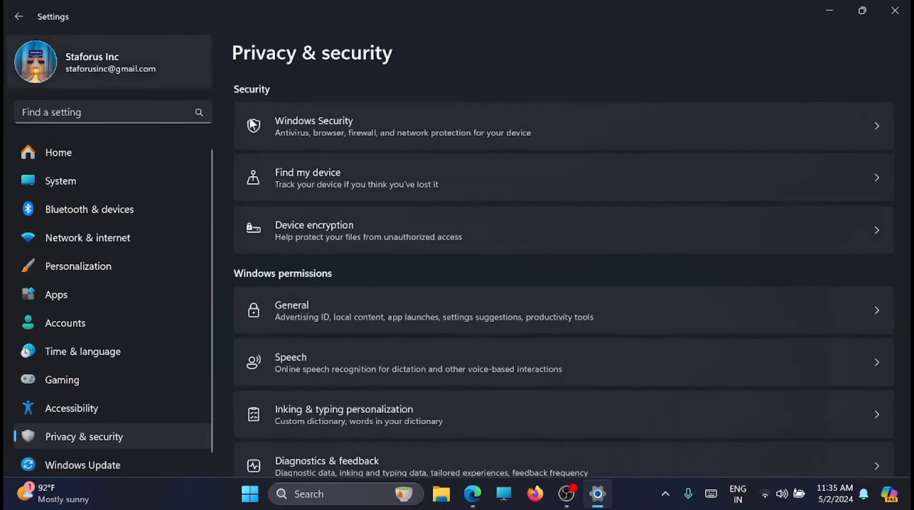
pyautogui.scroll(-3)
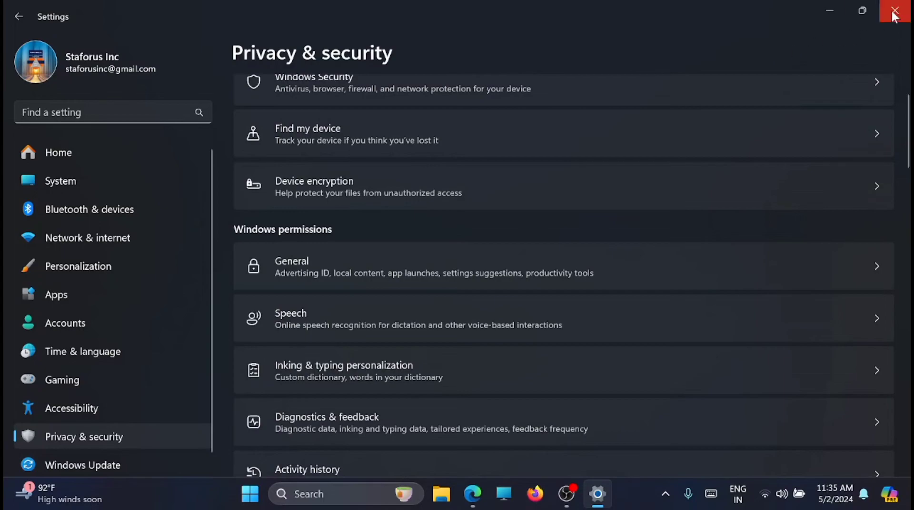
# - Close Settings and run sysdm.cpl from taskbar search to open System Properties
pyautogui.click(897, 11)
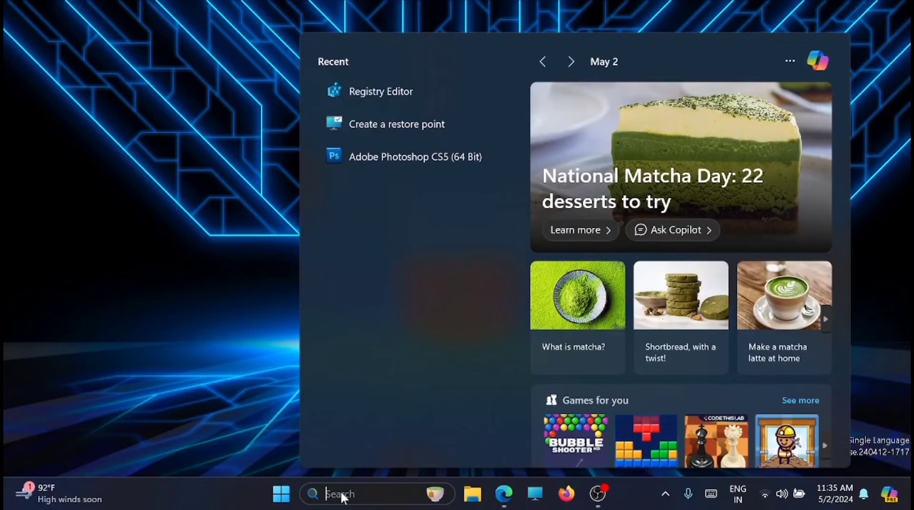
pyautogui.write('spotify')
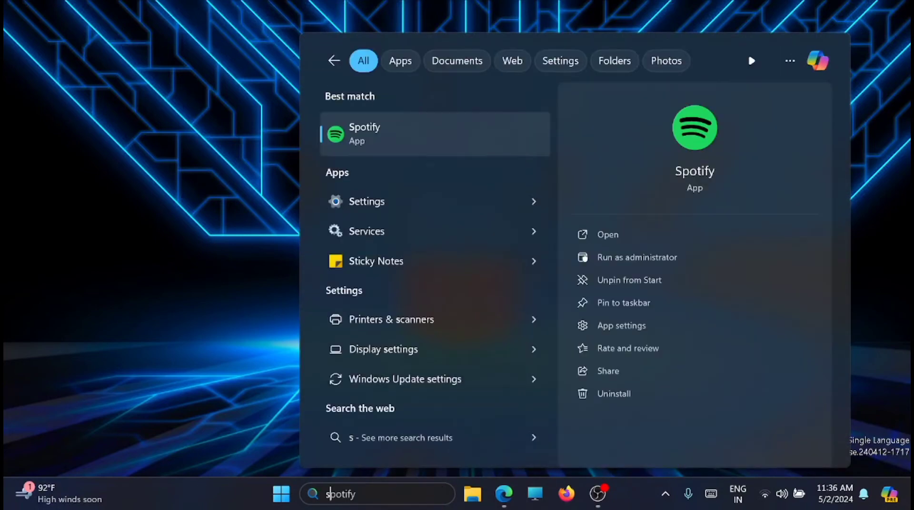
pyautogui.write('sysdm cpl run')
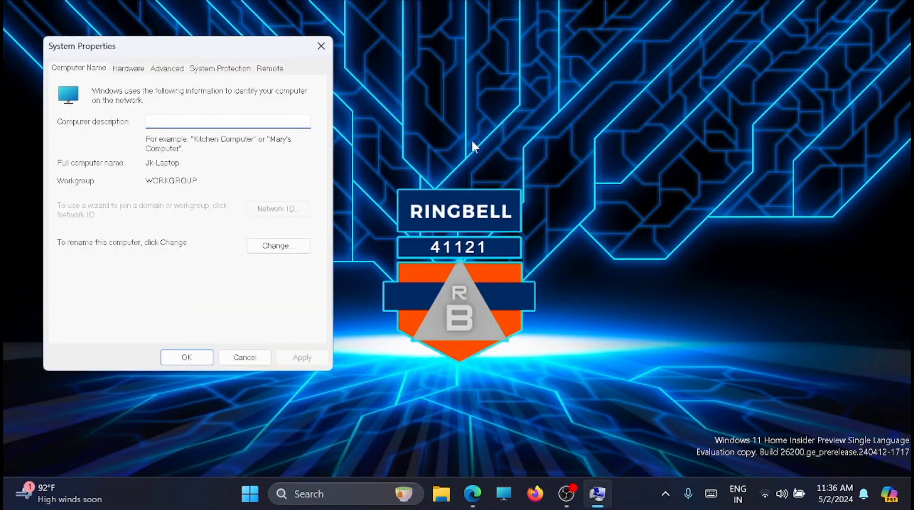
pyautogui.click(227, 121)
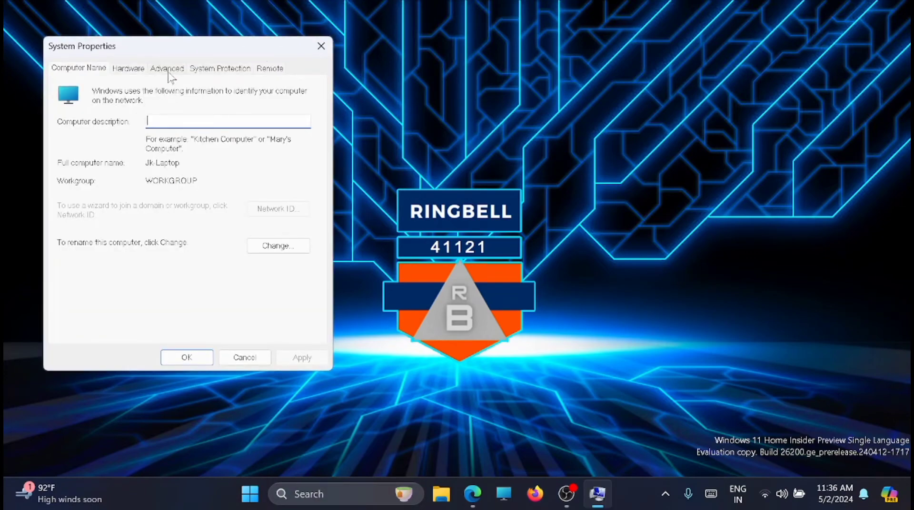
# - Review the Custom visual effects under Advanced > Performance and confirm with OK
pyautogui.click(168, 69)
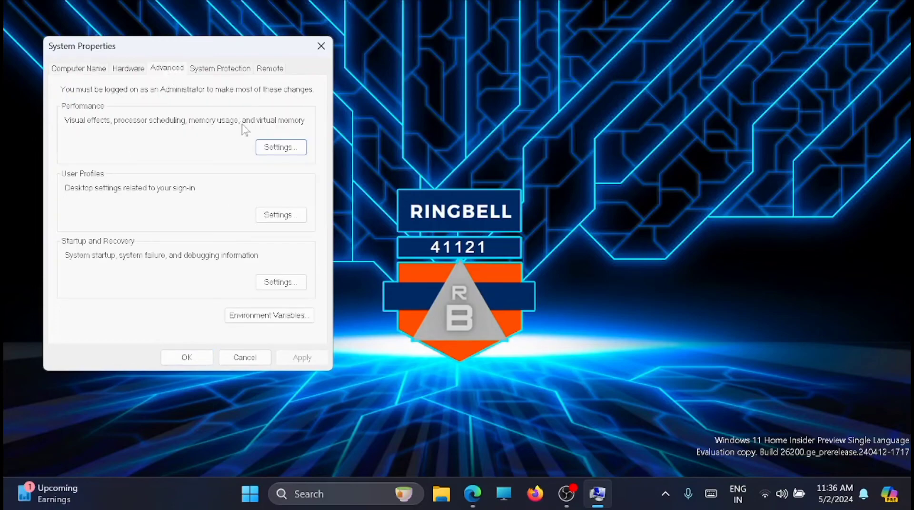
pyautogui.click(280, 147)
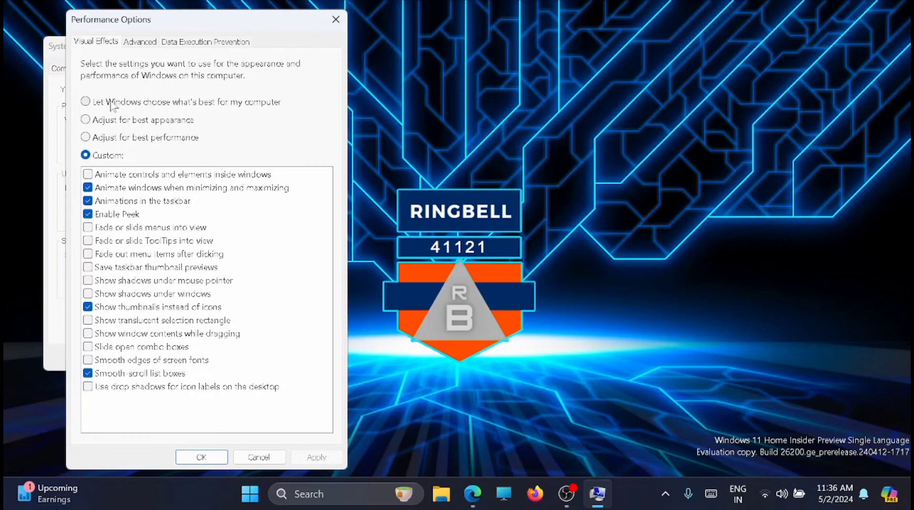
pyautogui.moveTo(212, 114)
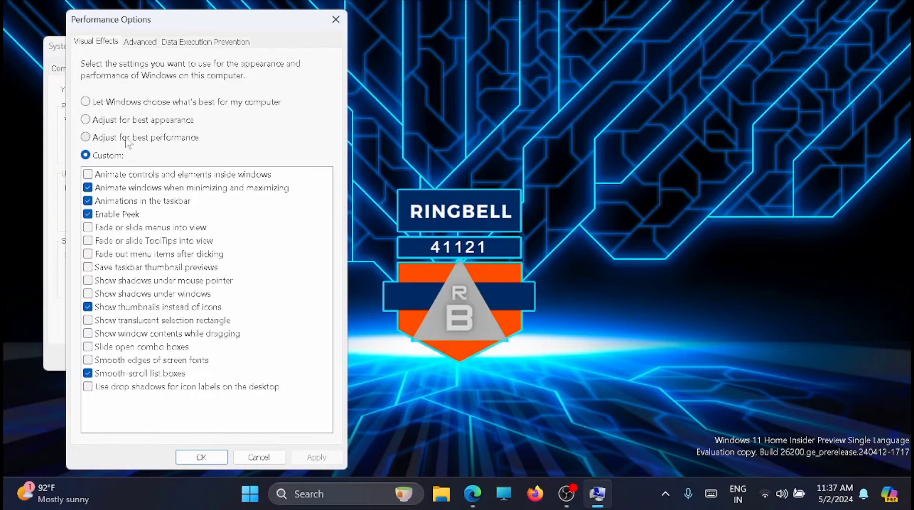
pyautogui.moveTo(183, 145)
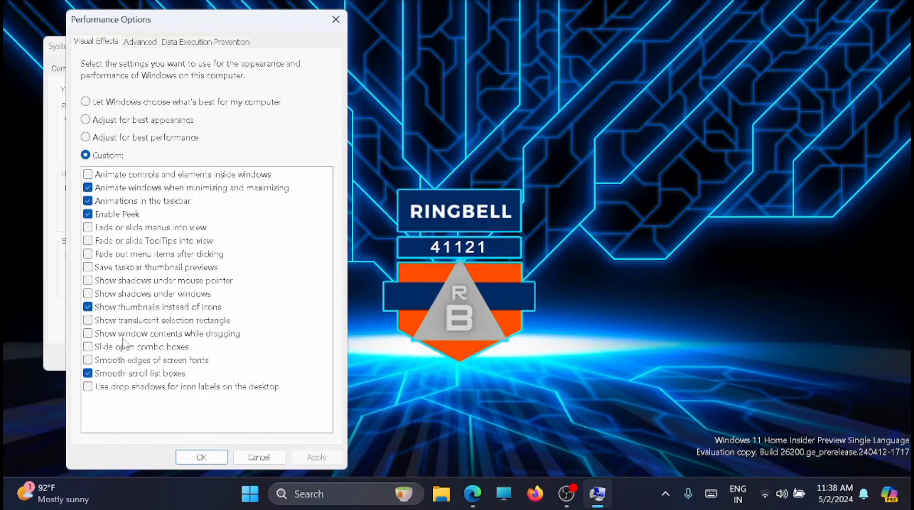
pyautogui.click(201, 457)
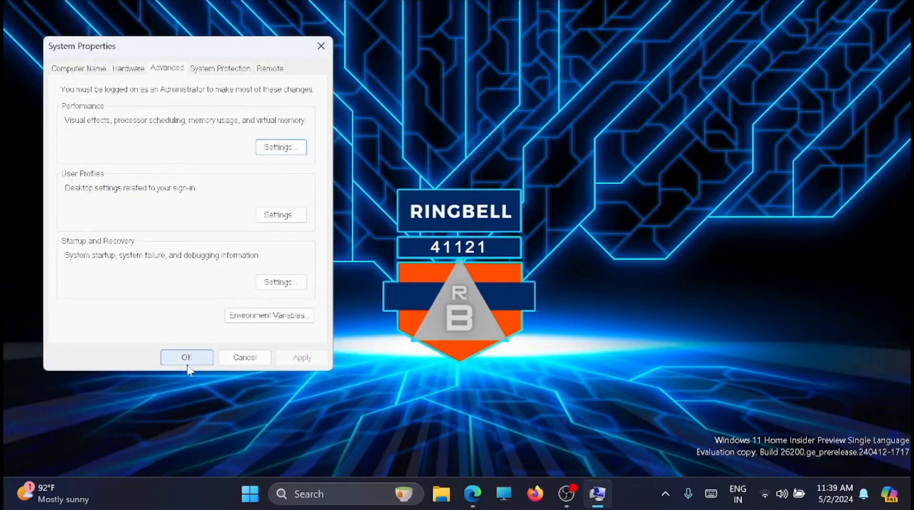
# - Close System Properties and download Autoruns.zip from the Sysinternals Autoruns page in Edge
pyautogui.click(186, 358)
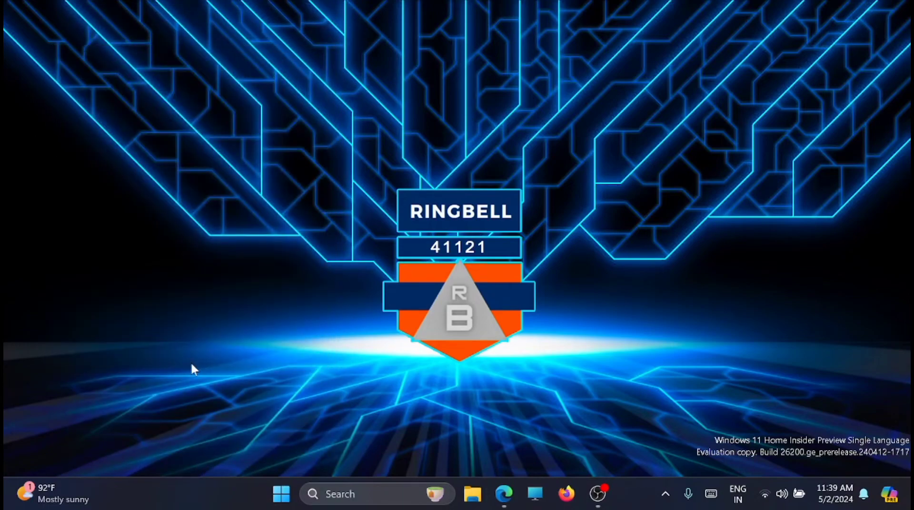
pyautogui.moveTo(400, 366)
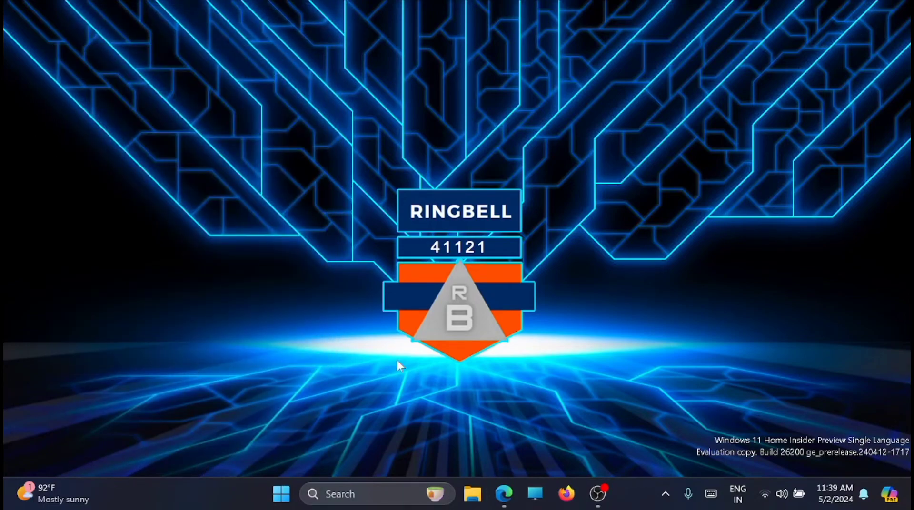
pyautogui.moveTo(503, 494)
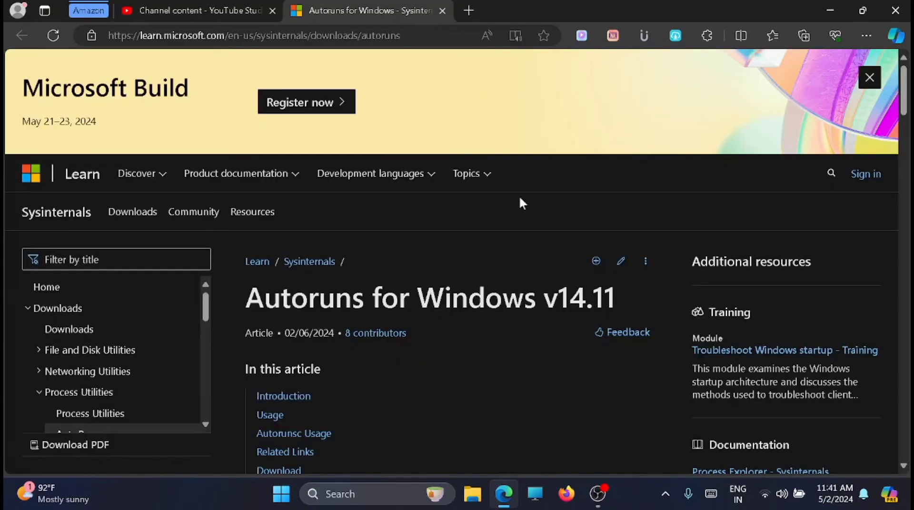
pyautogui.moveTo(467, 113)
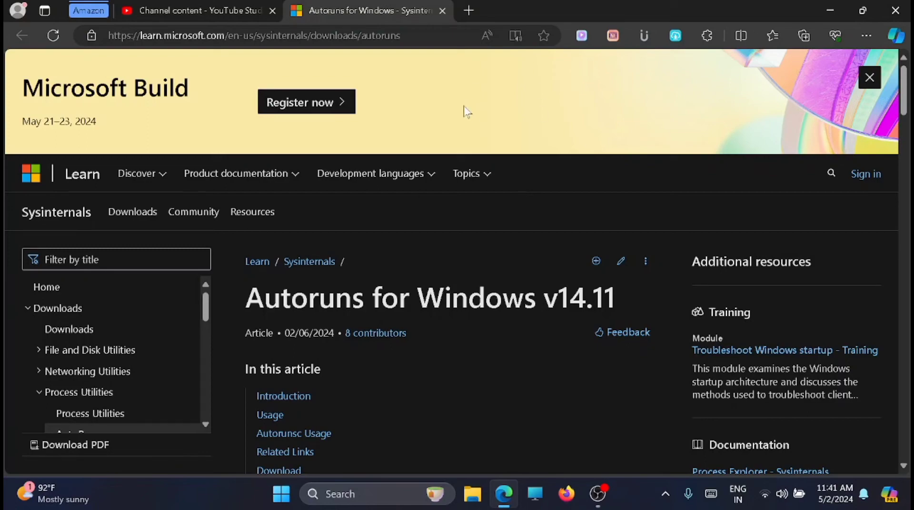
pyautogui.moveTo(379, 51)
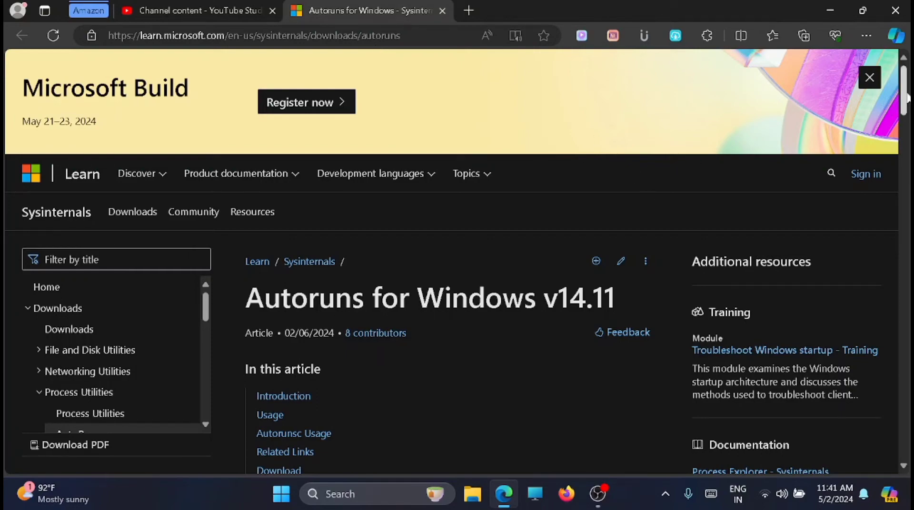
pyautogui.scroll(-3)
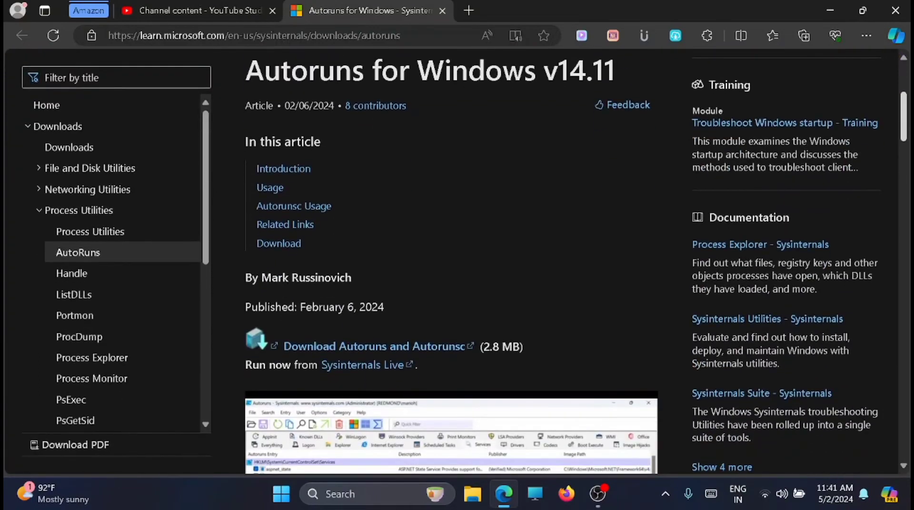
pyautogui.scroll(-3)
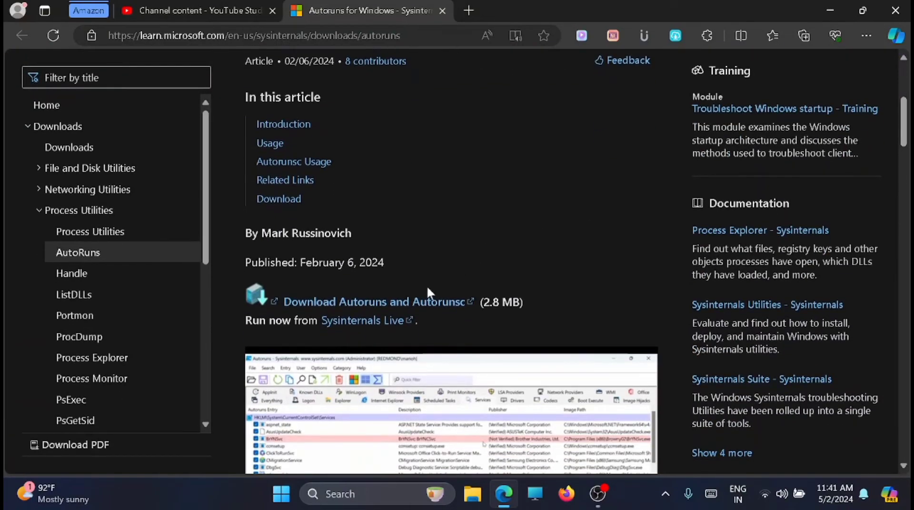
pyautogui.moveTo(445, 310)
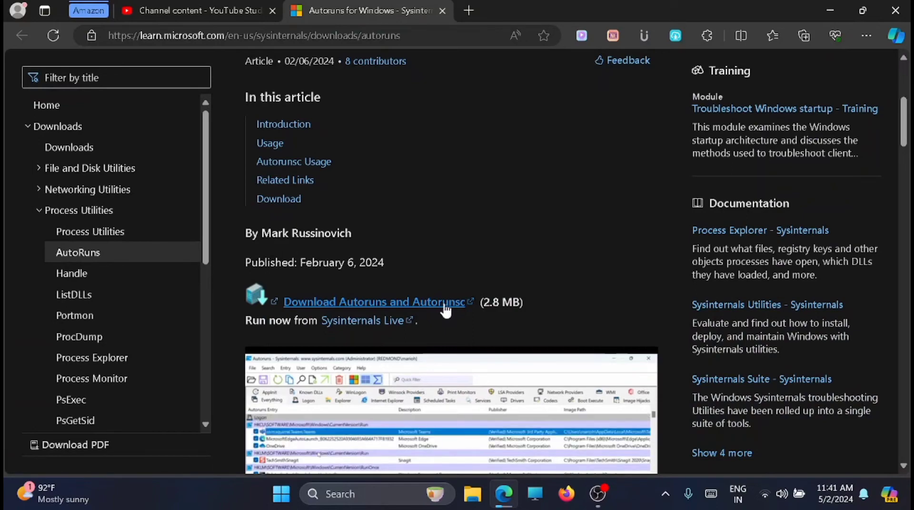
pyautogui.click(376, 302)
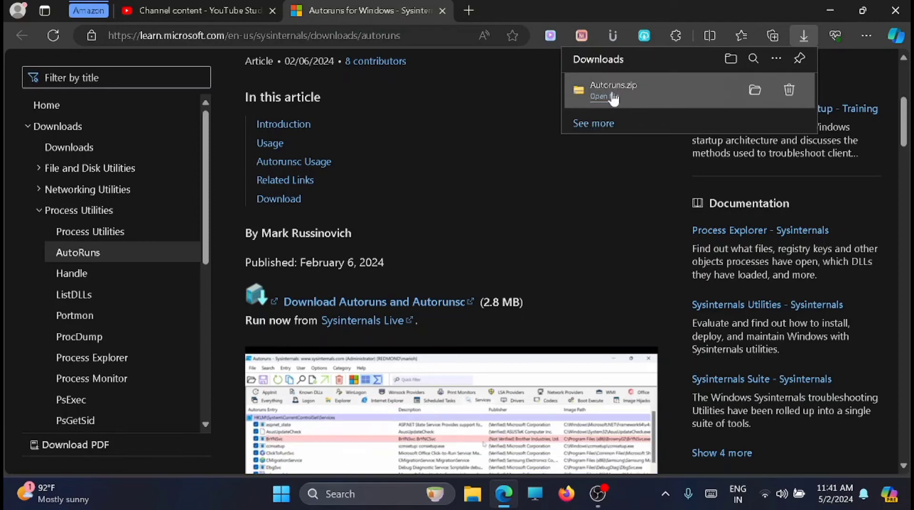
# - Open Autoruns.zip in WinRAR, launch Autoruns64.exe and agree to the Sysinternals license
pyautogui.click(598, 97)
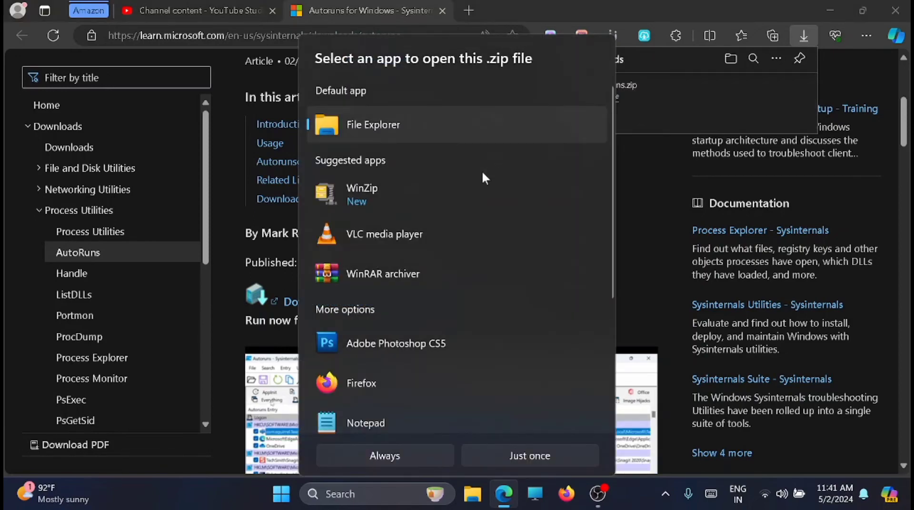
pyautogui.moveTo(407, 278)
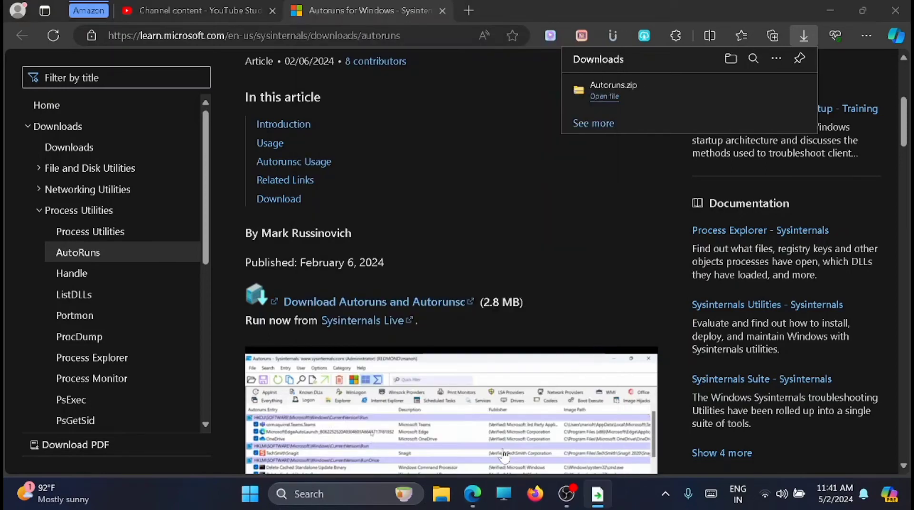
pyautogui.click(604, 96)
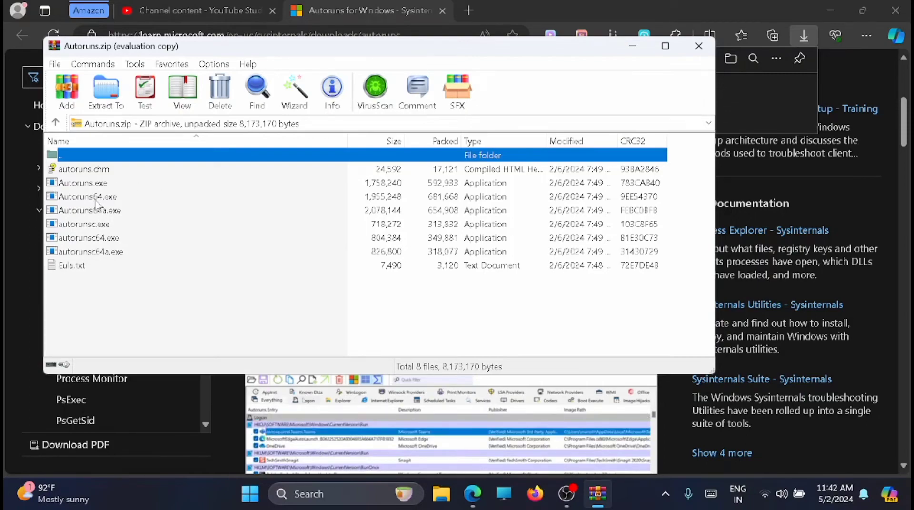
pyautogui.click(87, 196)
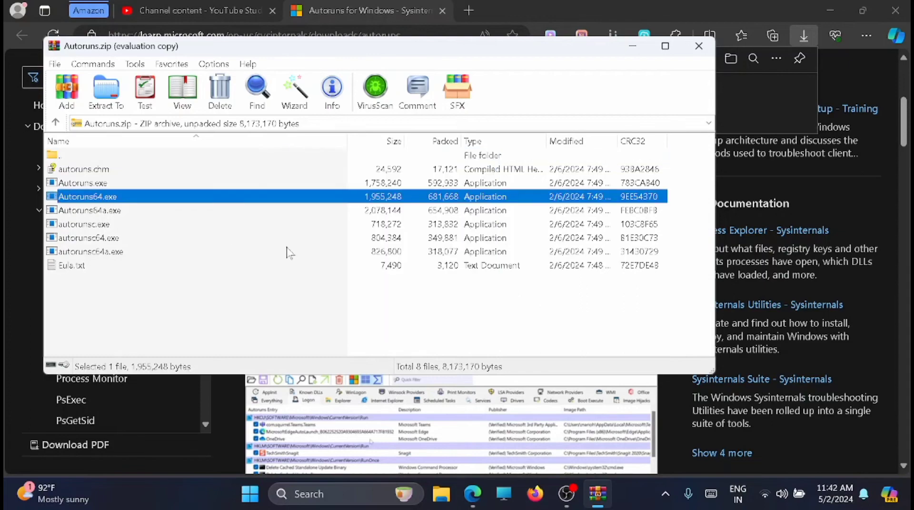
pyautogui.doubleClick(87, 196)
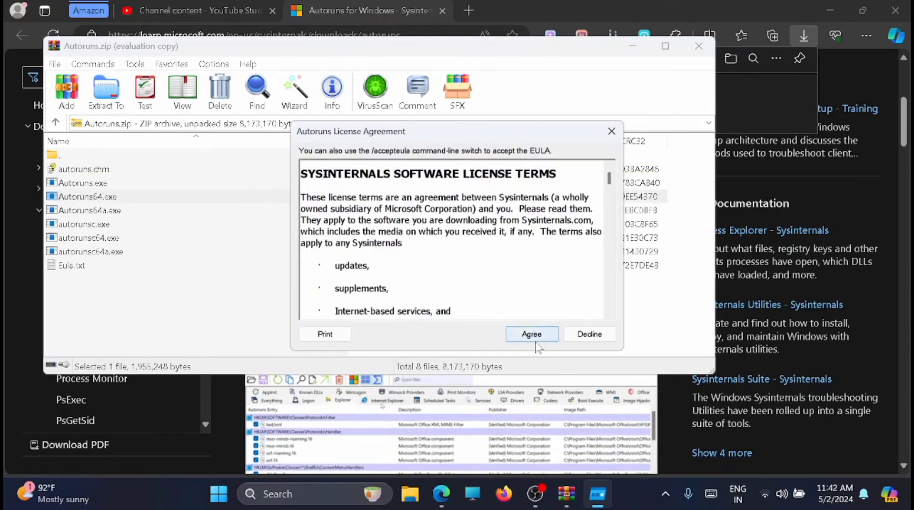
pyautogui.click(531, 334)
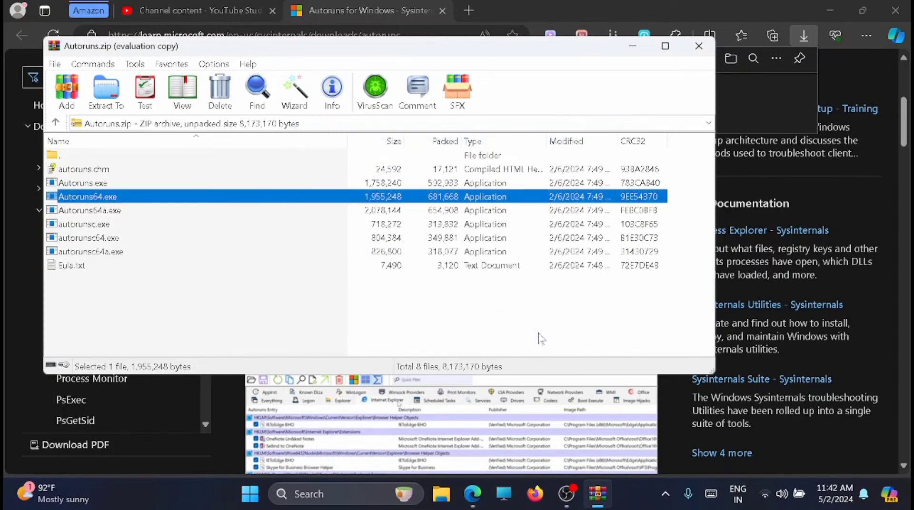
pyautogui.doubleClick(88, 196)
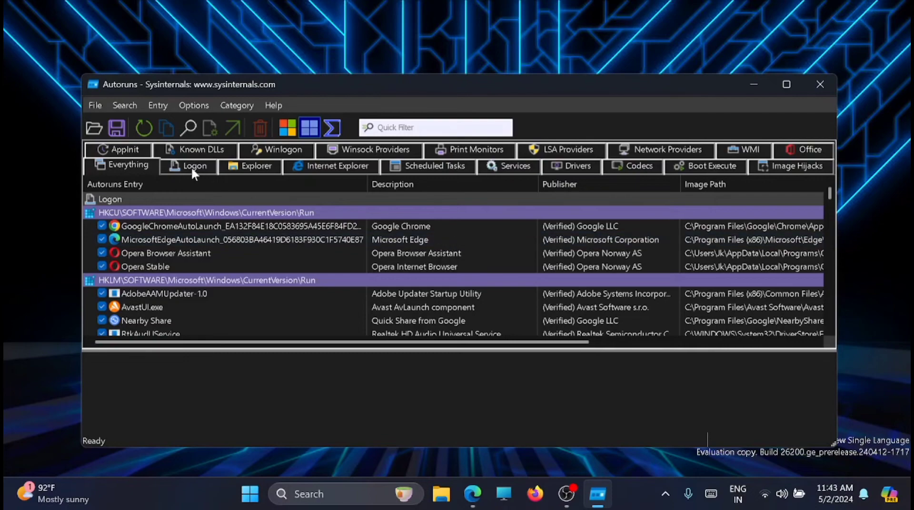
# - On the Logon tab, disable the Edge and Chrome autolaunch entries; AvastUI refuses to disable
pyautogui.click(194, 166)
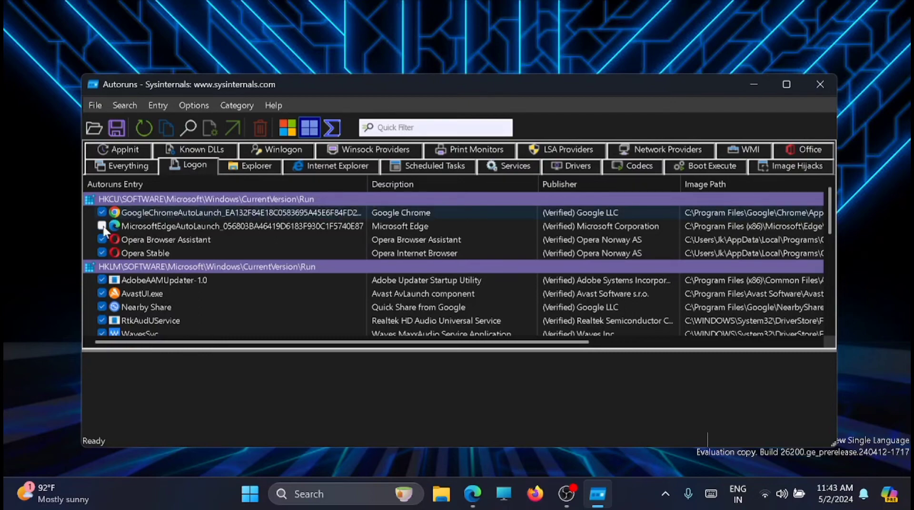
pyautogui.click(103, 212)
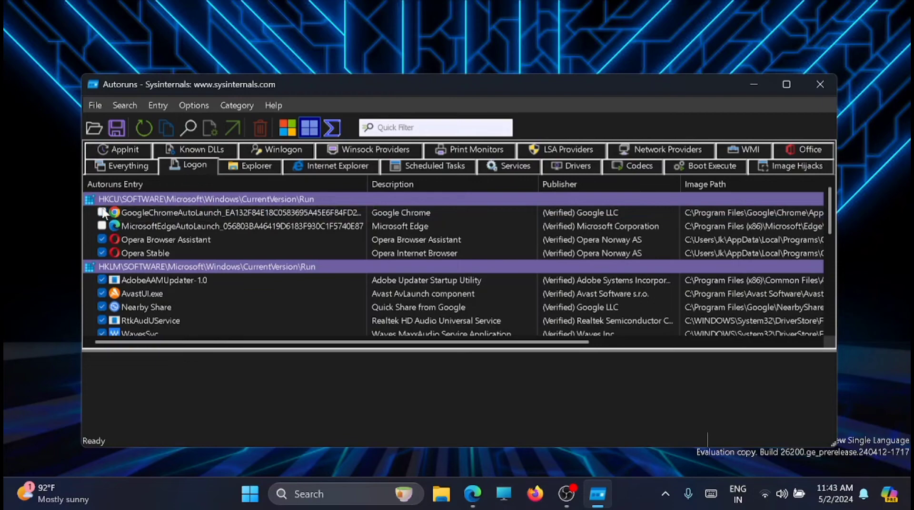
pyautogui.click(103, 254)
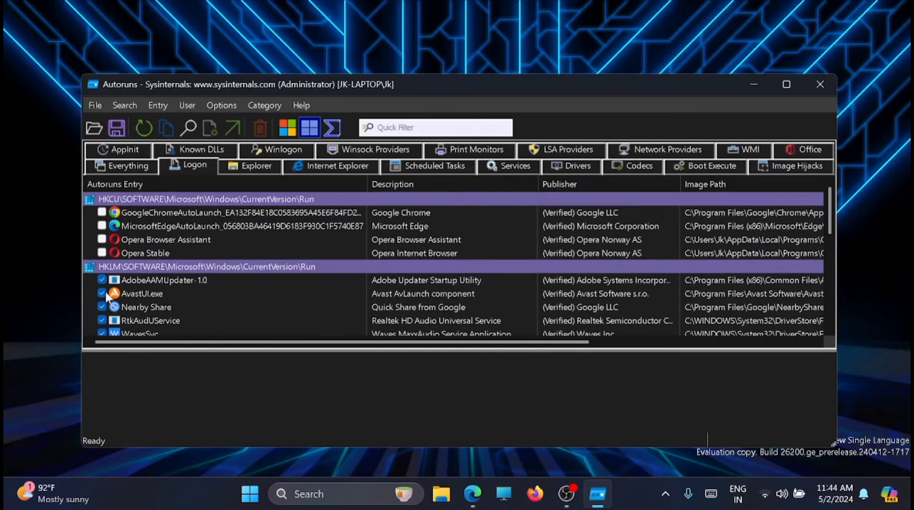
pyautogui.click(102, 293)
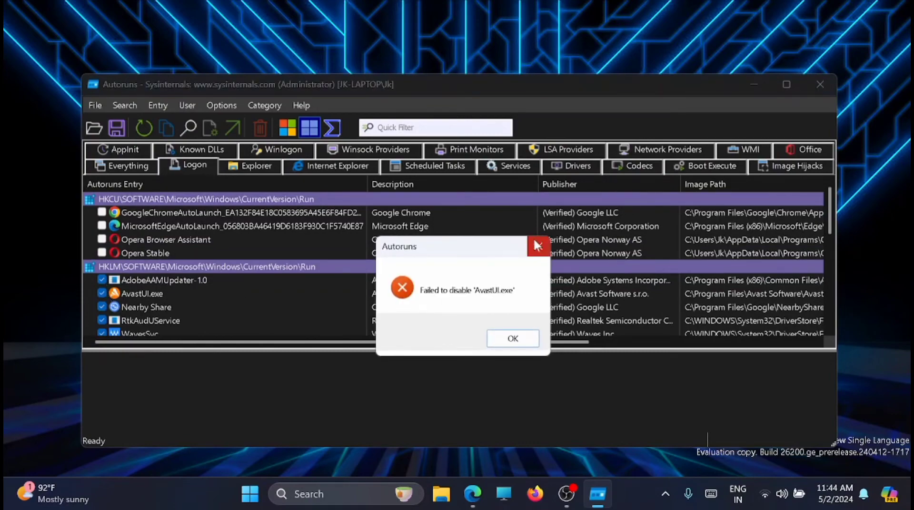
pyautogui.click(512, 339)
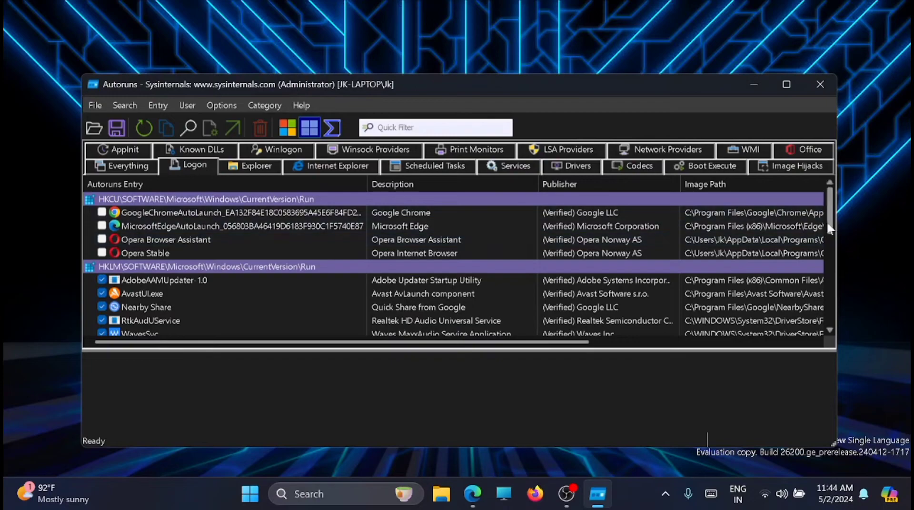
# - Further down the Logon list, disable the WinZip Preloader and hide.me VPN startup entries
pyautogui.scroll(-3)
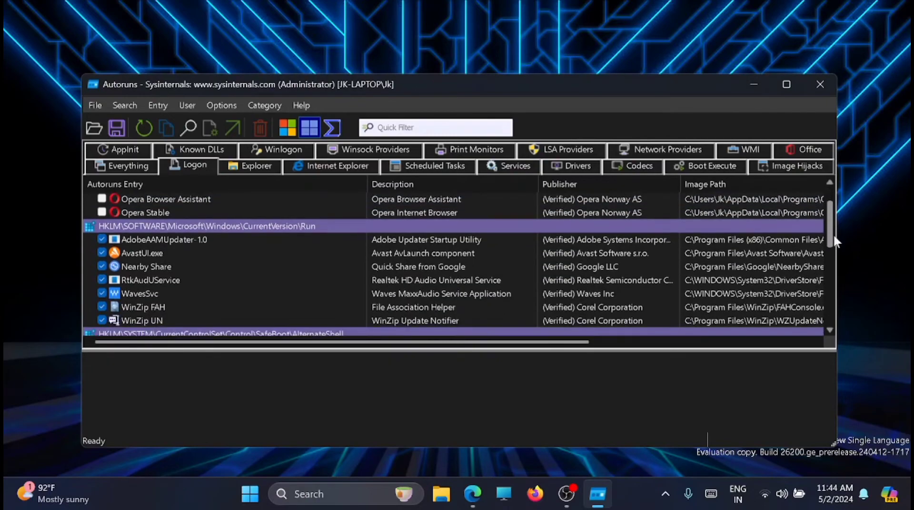
pyautogui.scroll(-3)
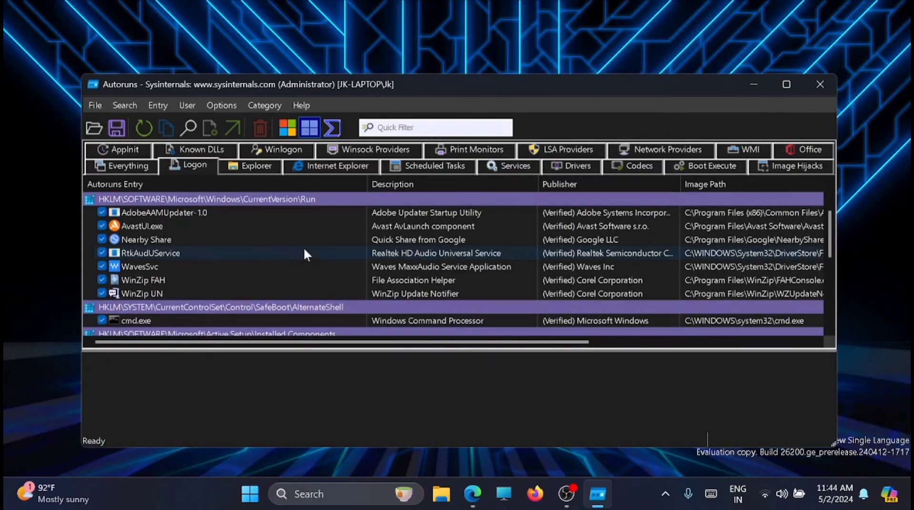
pyautogui.scroll(-3)
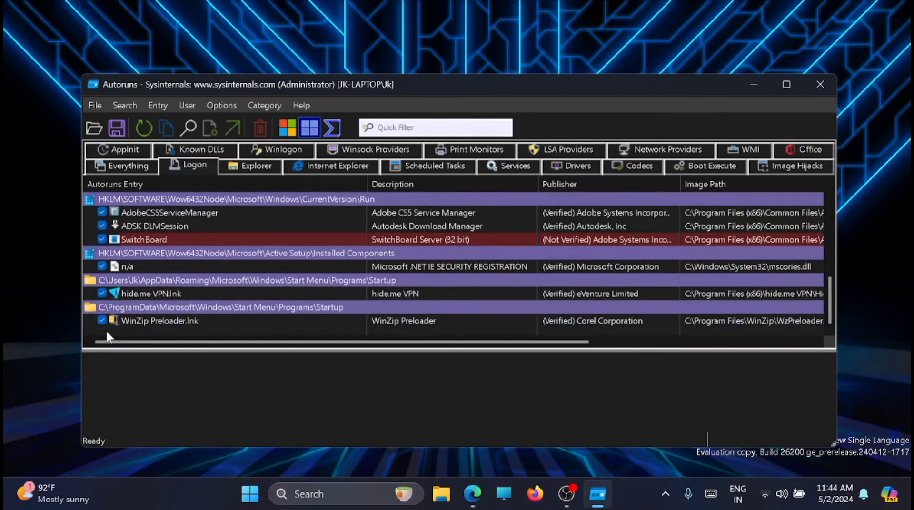
pyautogui.click(102, 321)
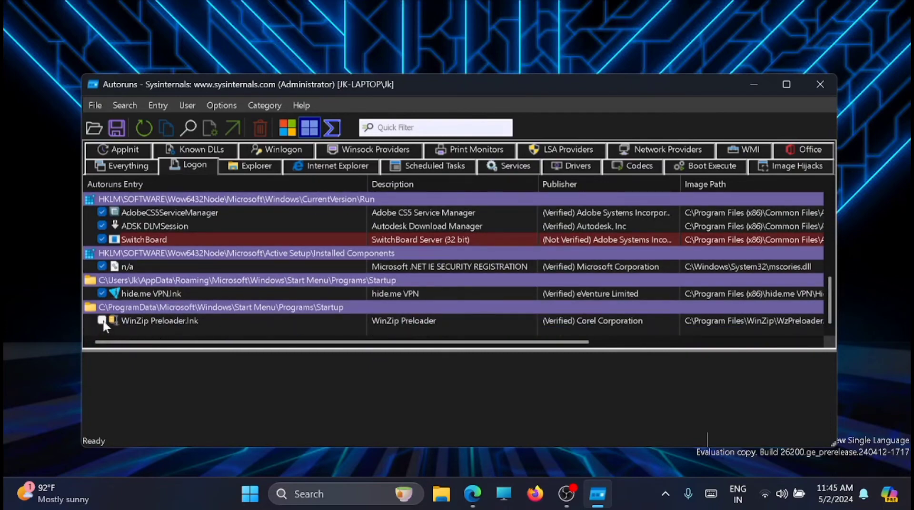
pyautogui.click(102, 321)
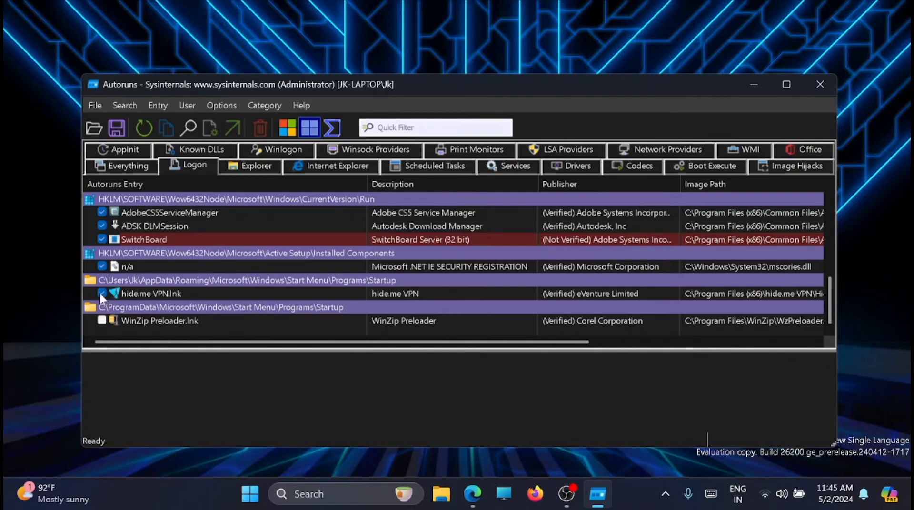
pyautogui.click(102, 294)
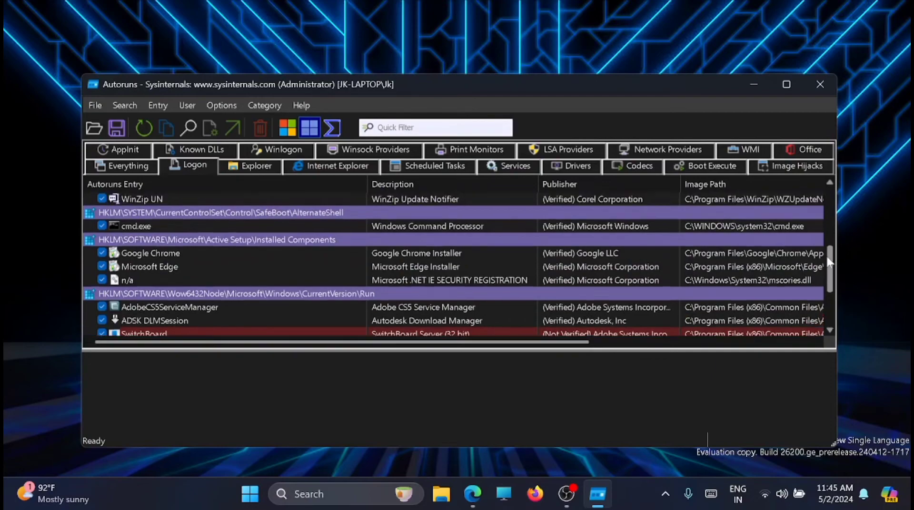
pyautogui.scroll(-3)
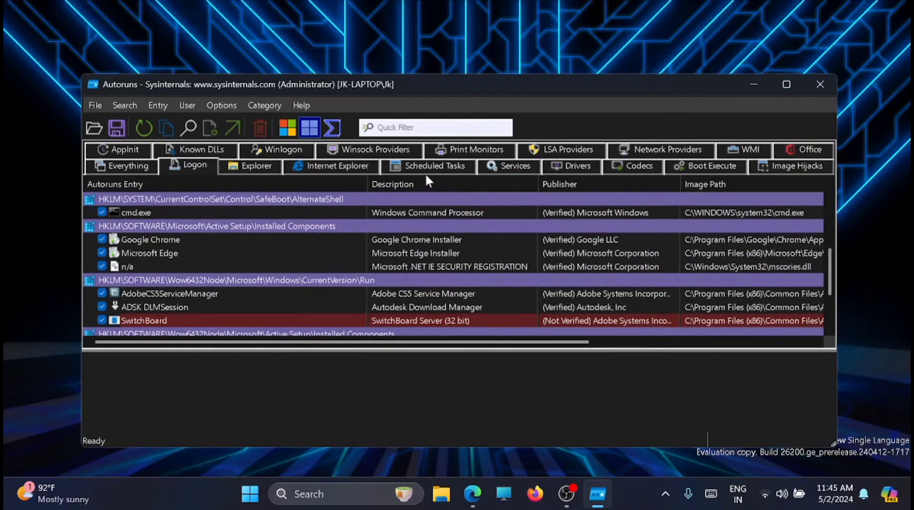
# - On Scheduled Tasks, disable the Opera Autoupdate, WinZip Deduplicator and Microsoft Edge update tasks
pyautogui.click(434, 166)
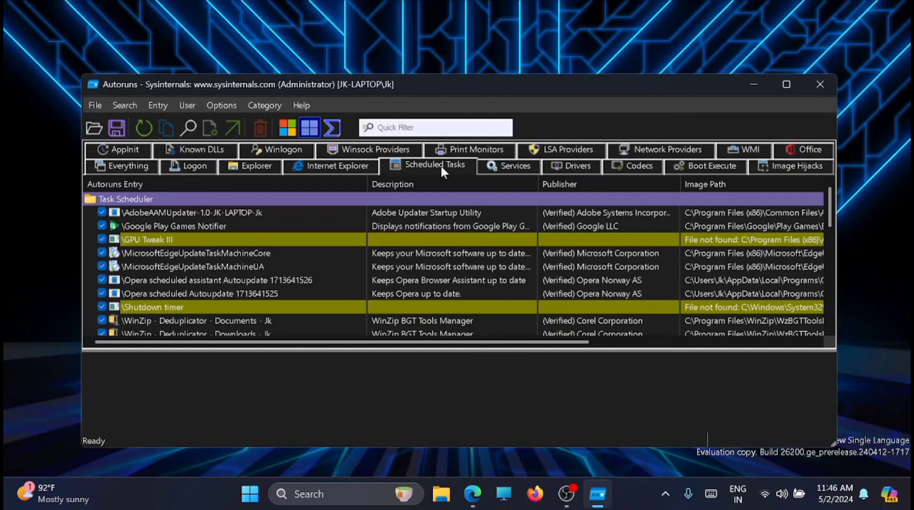
pyautogui.moveTo(100, 308)
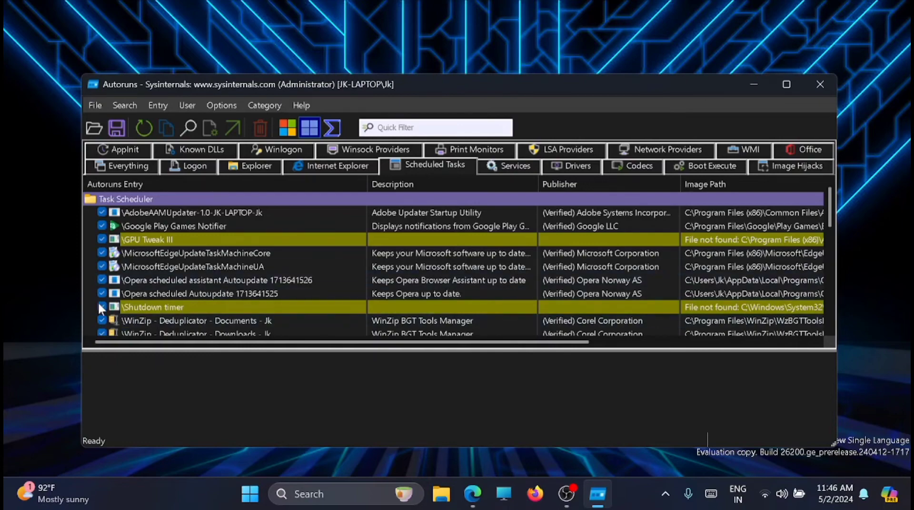
pyautogui.click(102, 293)
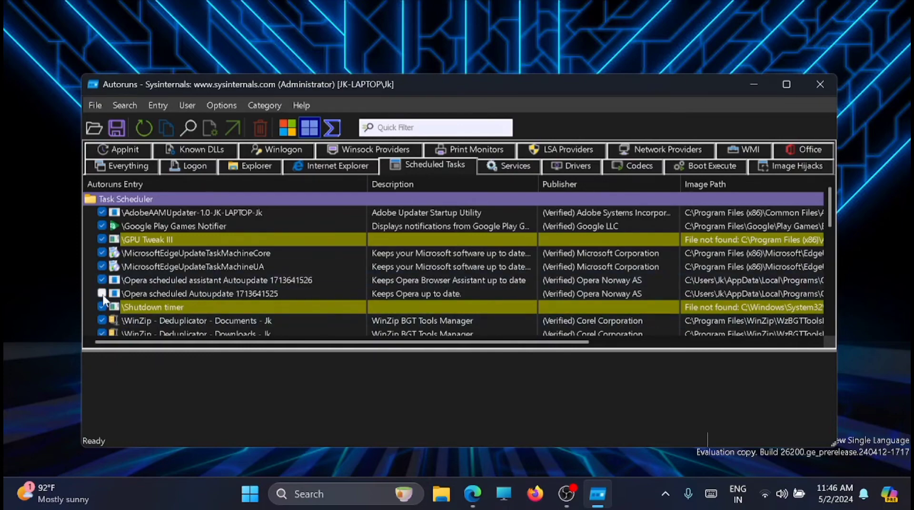
pyautogui.click(102, 293)
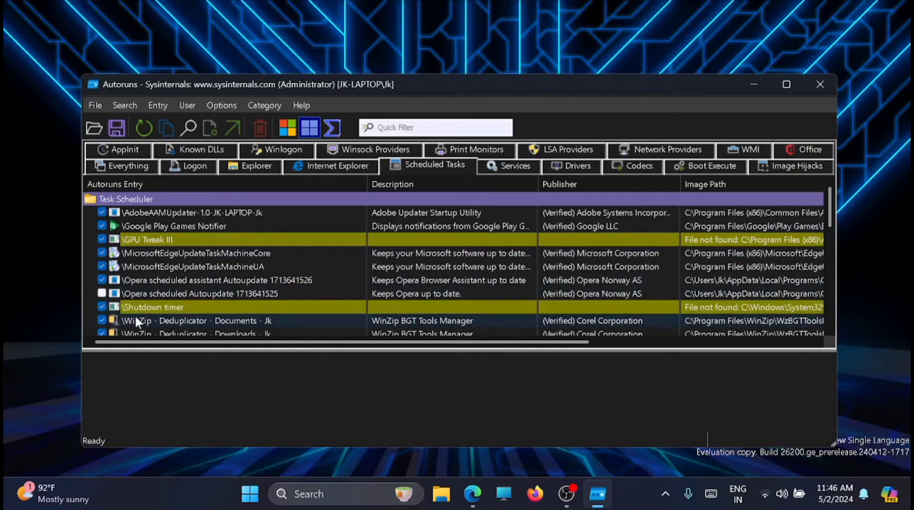
pyautogui.click(102, 281)
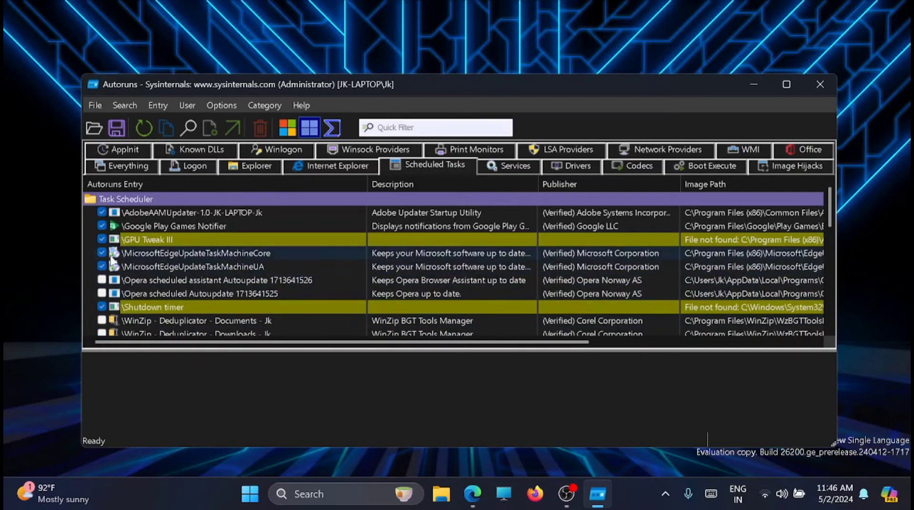
pyautogui.click(101, 240)
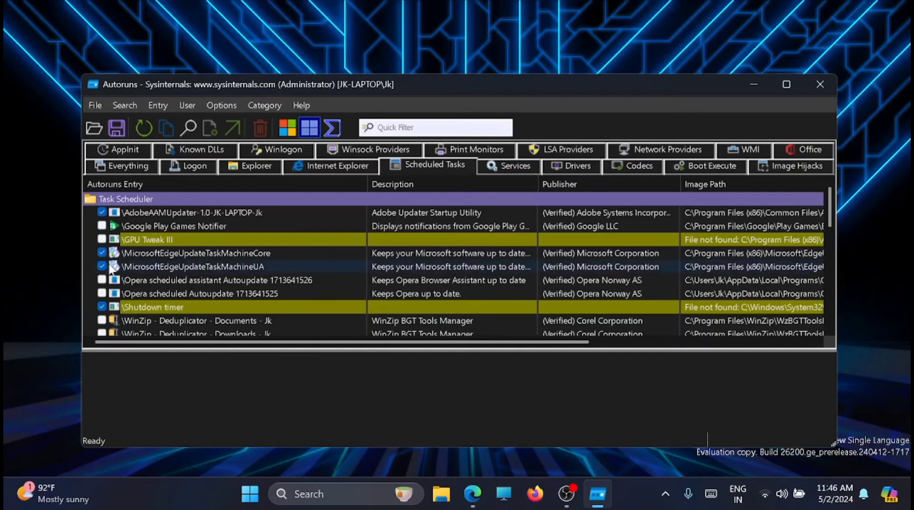
pyautogui.click(102, 267)
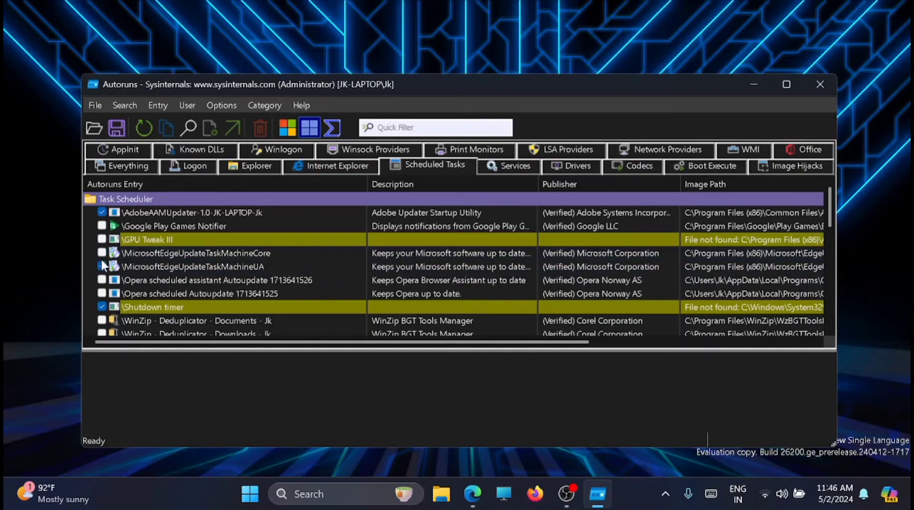
pyautogui.moveTo(249, 279)
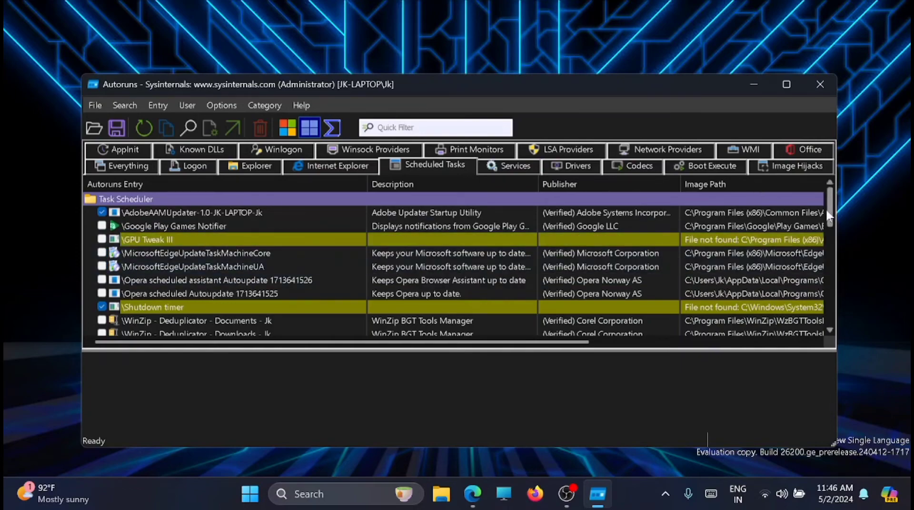
# - Disable the PowerToys Autorun and WinZip Update Notifier 2 tasks, then move to Services
pyautogui.scroll(-3)
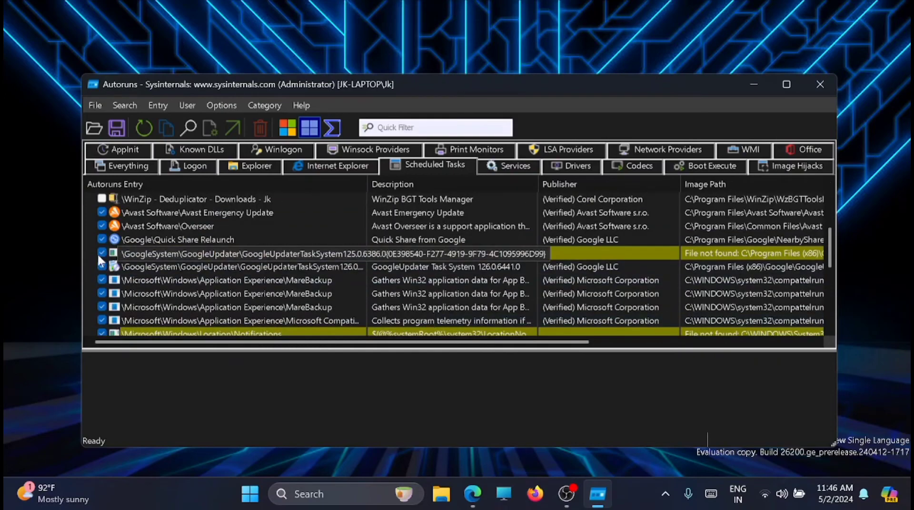
pyautogui.scroll(-3)
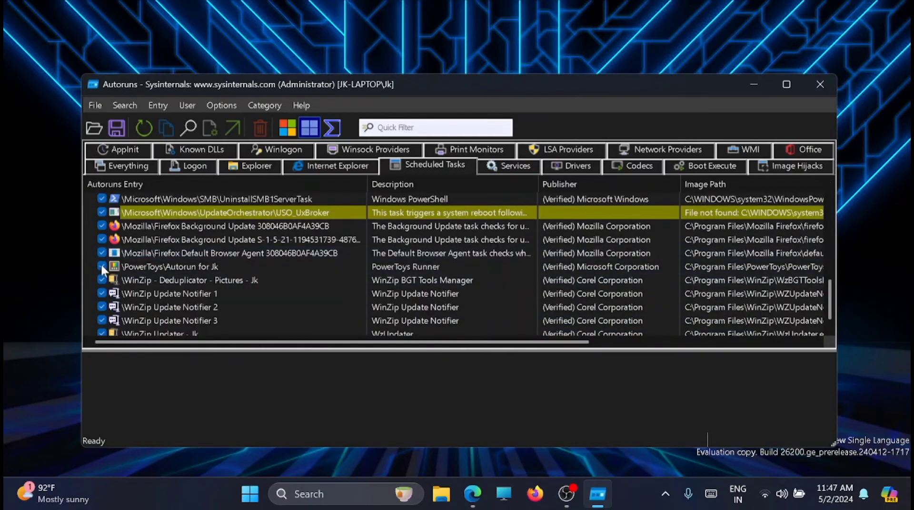
pyautogui.click(102, 267)
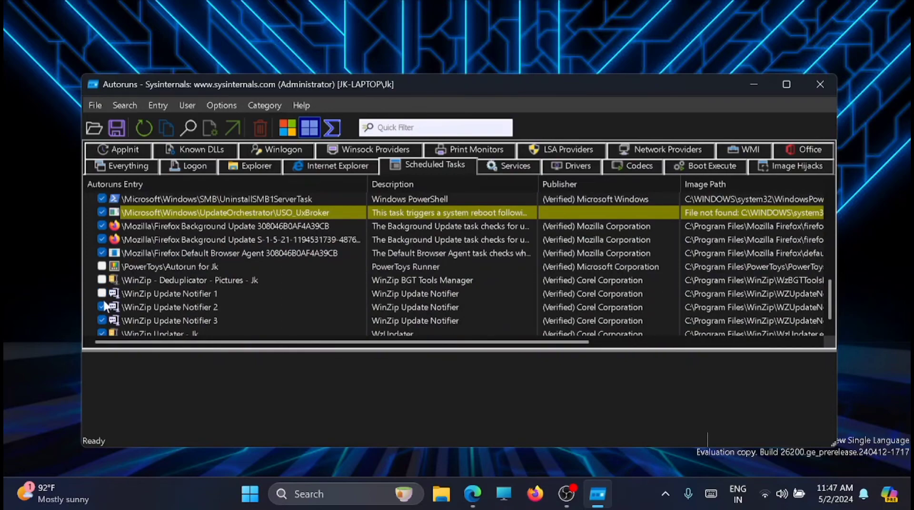
pyautogui.click(103, 308)
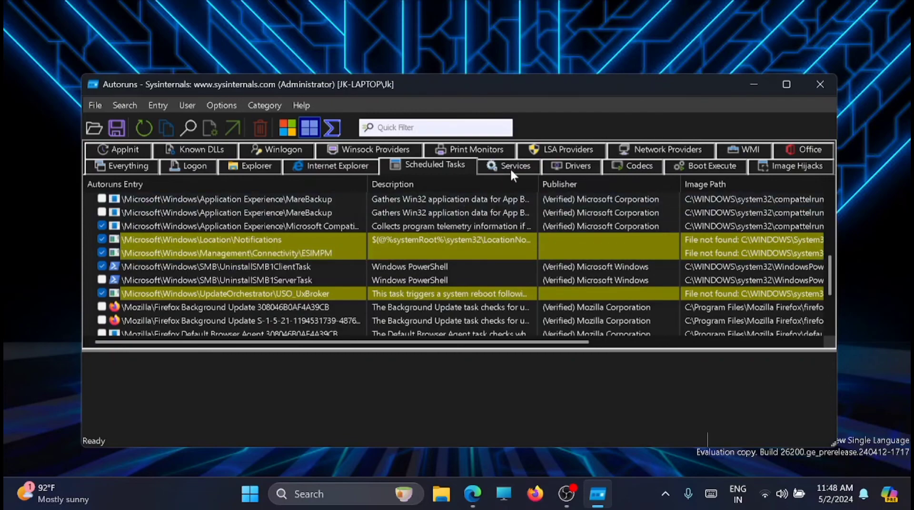
pyautogui.click(514, 166)
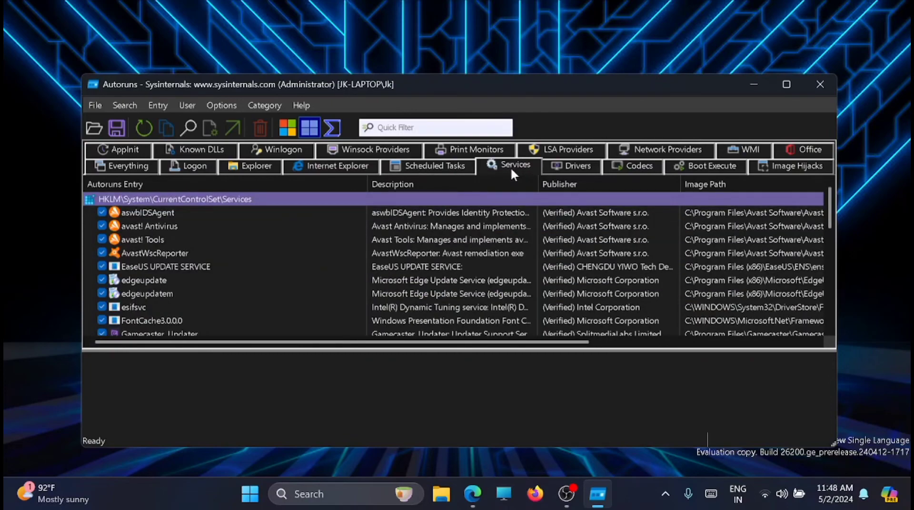
pyautogui.moveTo(822, 203)
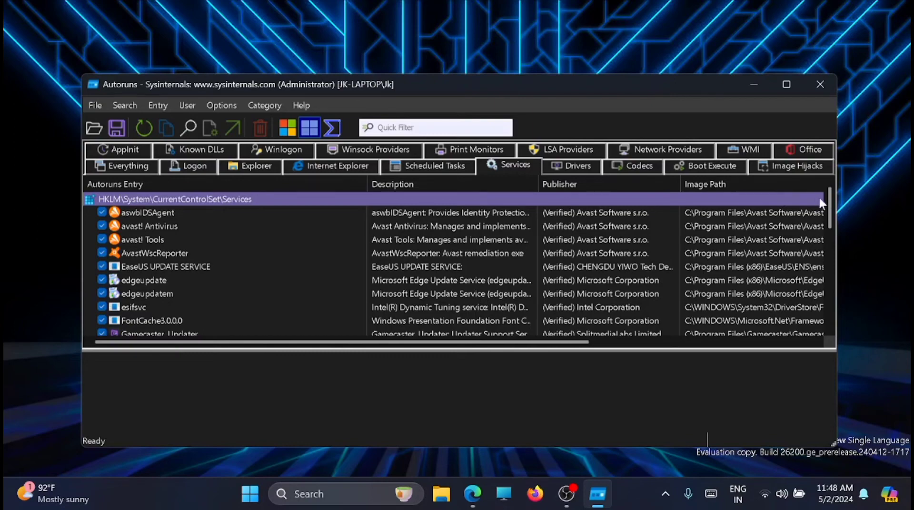
# - Disable the edgeupdate service on the Autoruns Services tab
pyautogui.scroll(-3)
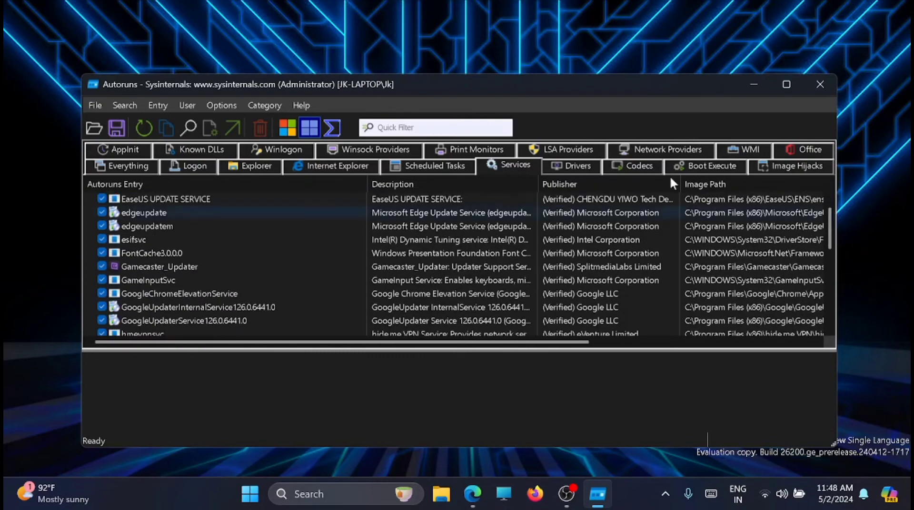
pyautogui.click(102, 212)
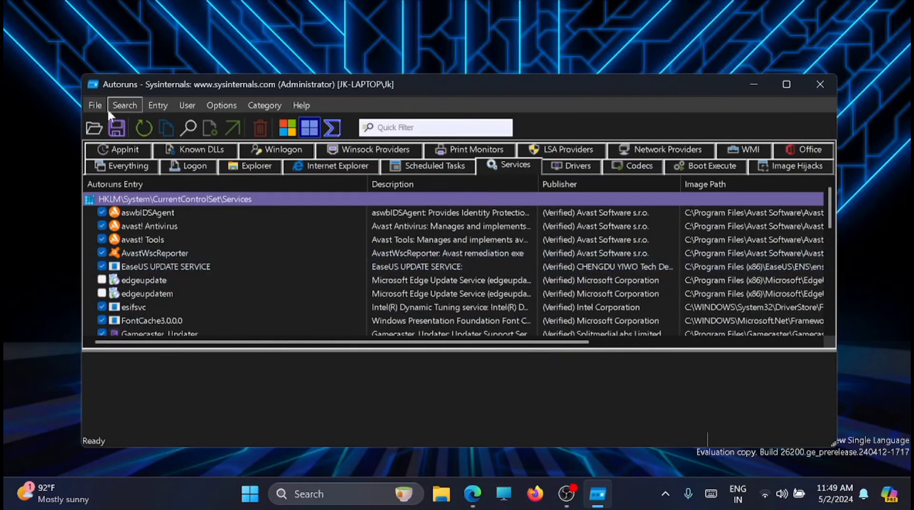
# - Save the Autoruns configuration as JK-LAPTOP.arn in Documents, confirm success and close Autoruns
pyautogui.click(94, 105)
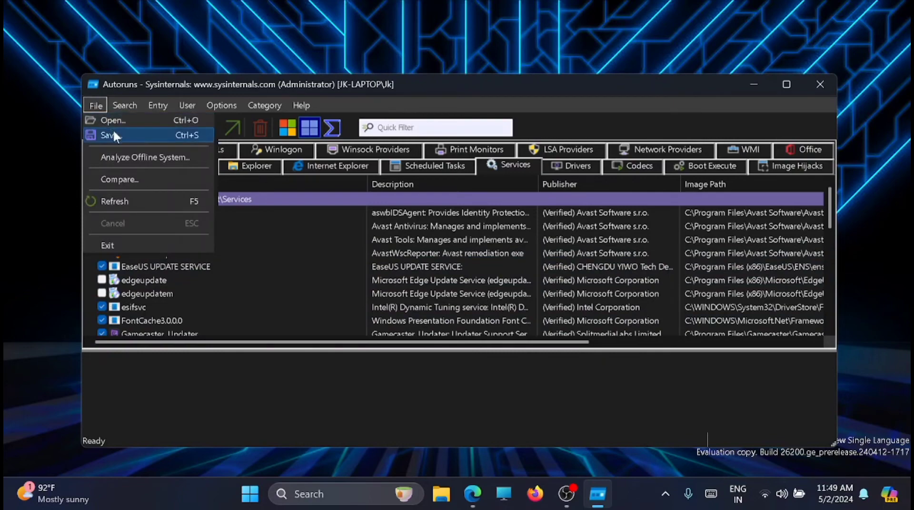
pyautogui.click(108, 136)
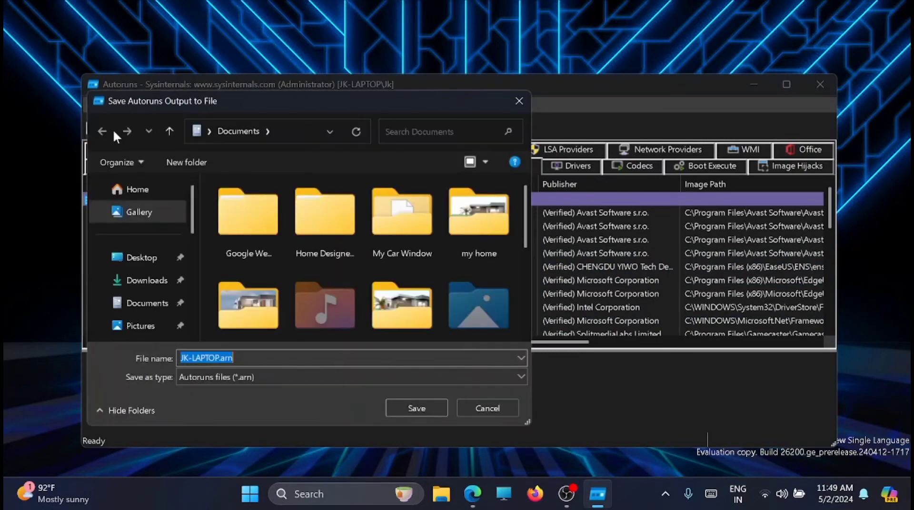
pyautogui.moveTo(102, 131)
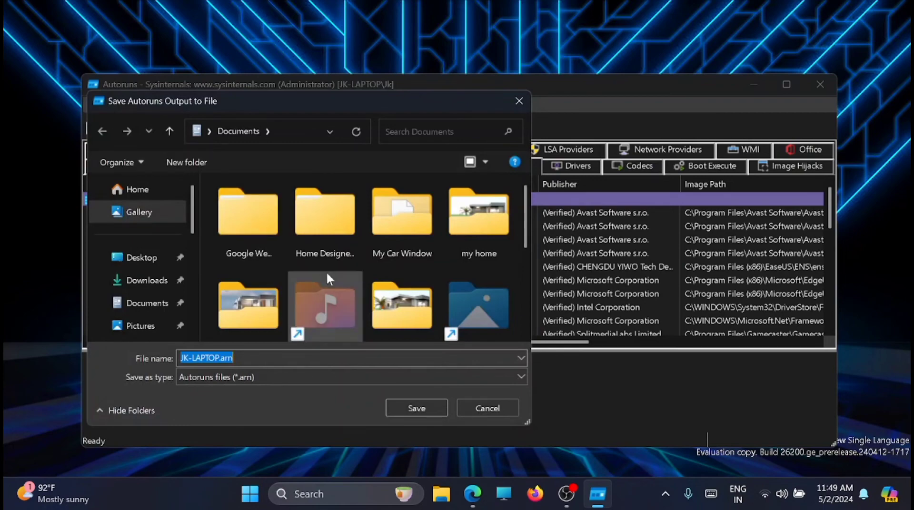
pyautogui.moveTo(416, 408)
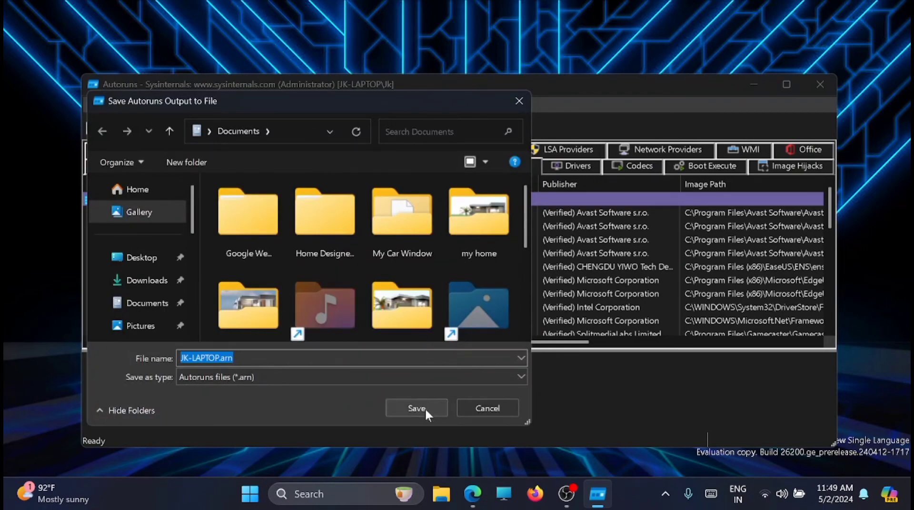
pyautogui.click(416, 409)
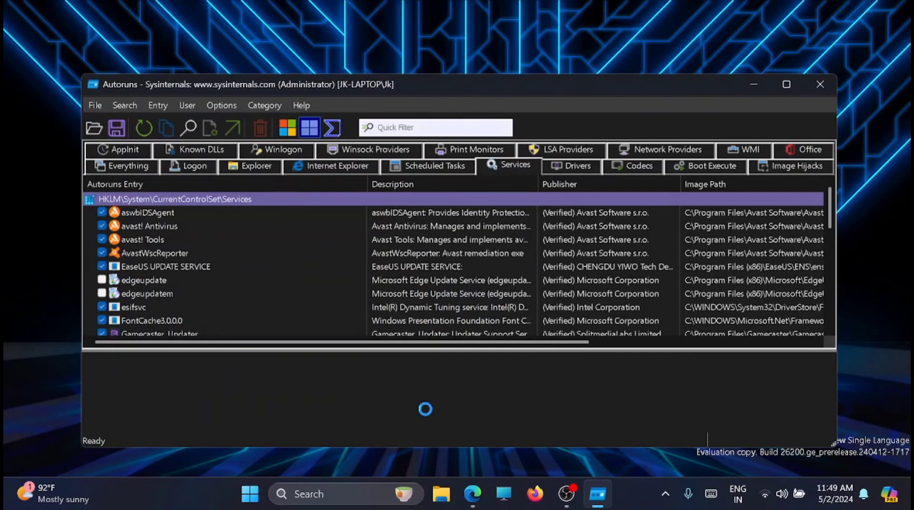
pyautogui.click(116, 127)
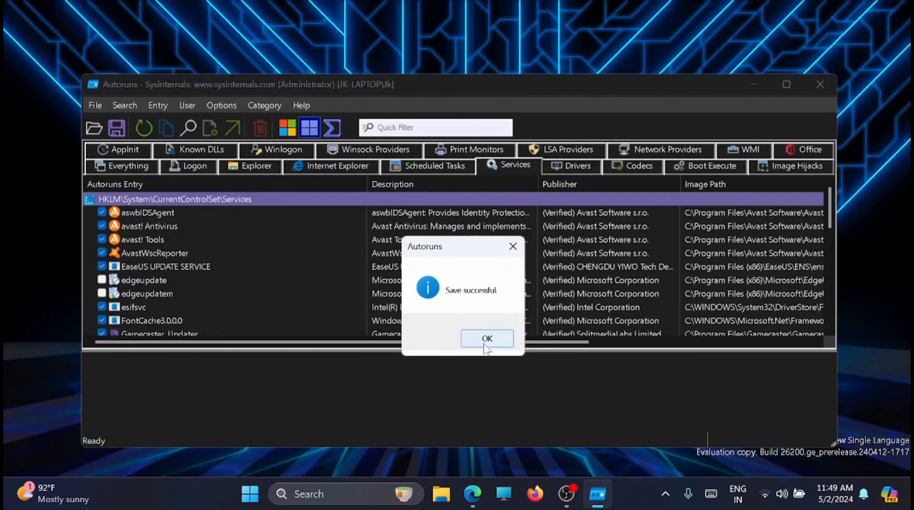
pyautogui.click(487, 339)
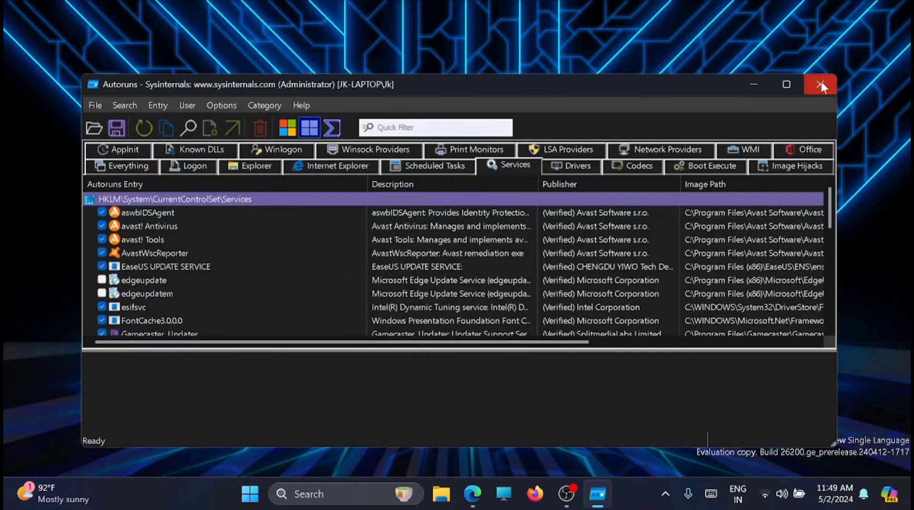
pyautogui.click(820, 84)
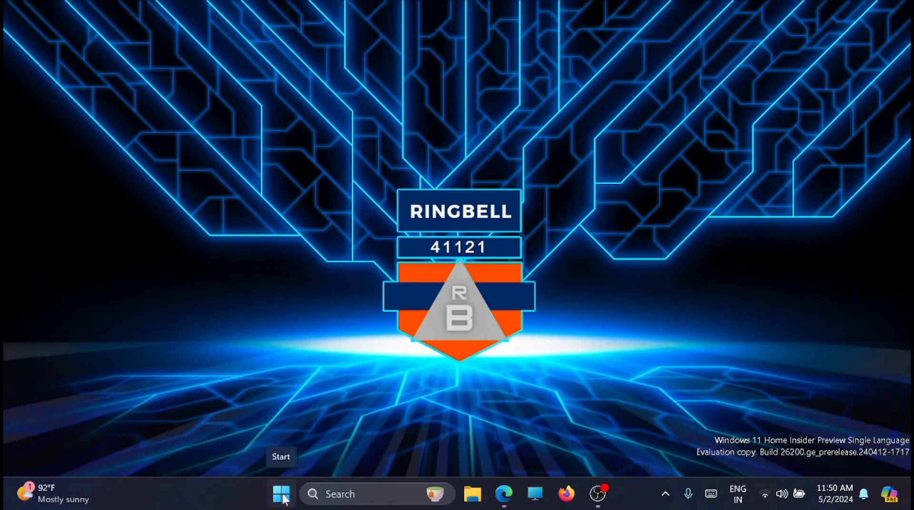
# - Search the Start menu for 'services' to open the Services console
pyautogui.click(282, 494)
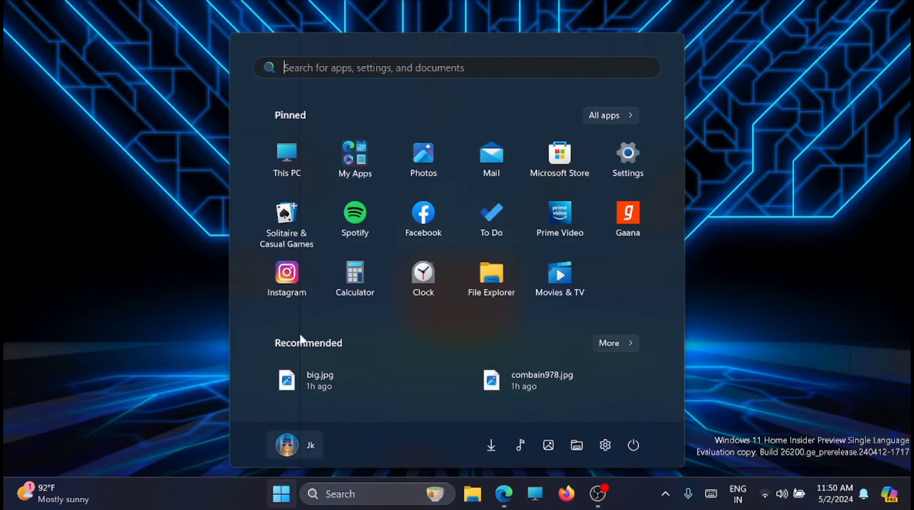
pyautogui.write('s')
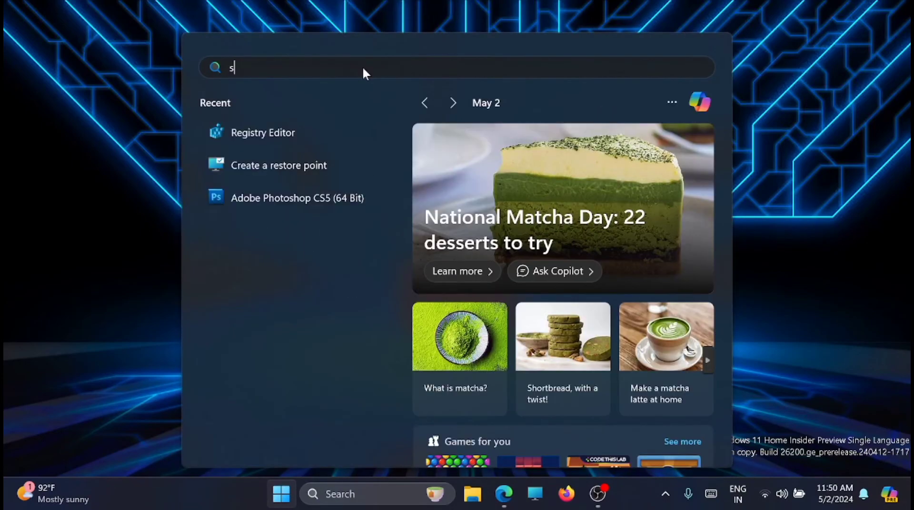
pyautogui.write('r')
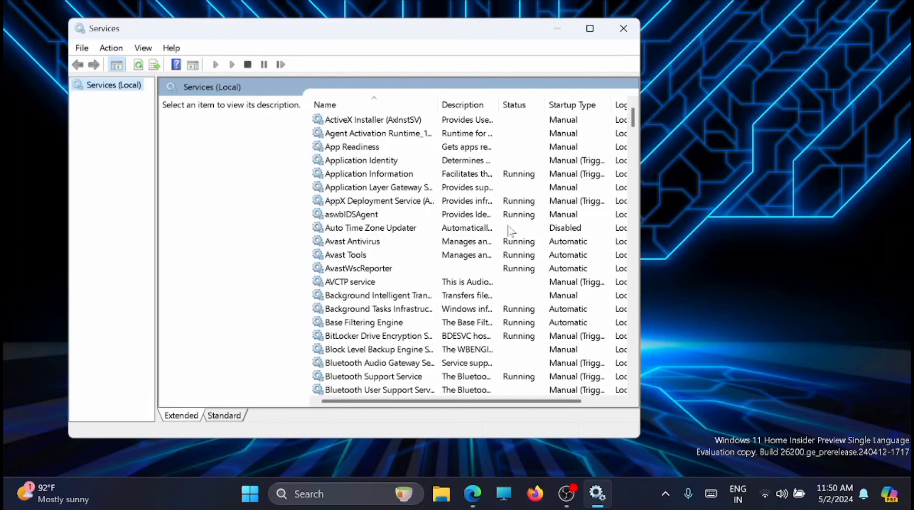
pyautogui.moveTo(592, 146)
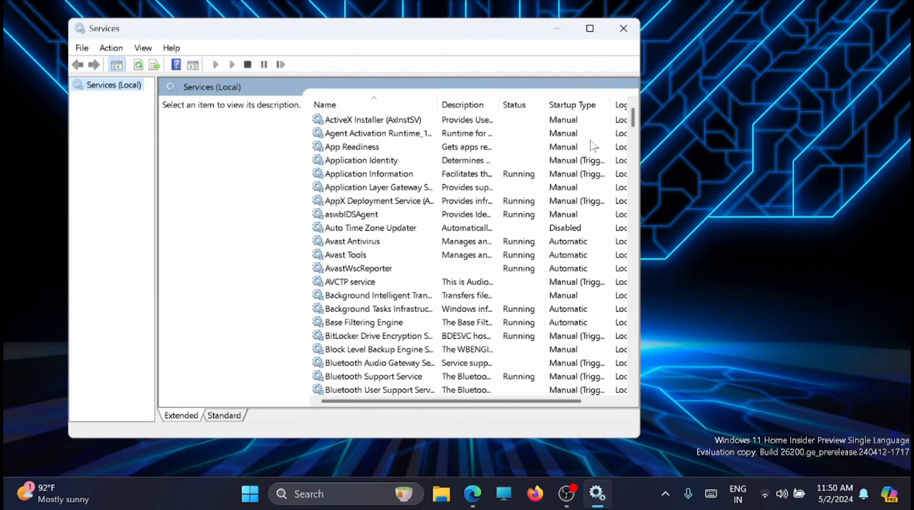
# - Maximize Services and stop the BitLocker Drive Encryption and Computer Browser services
pyautogui.click(591, 28)
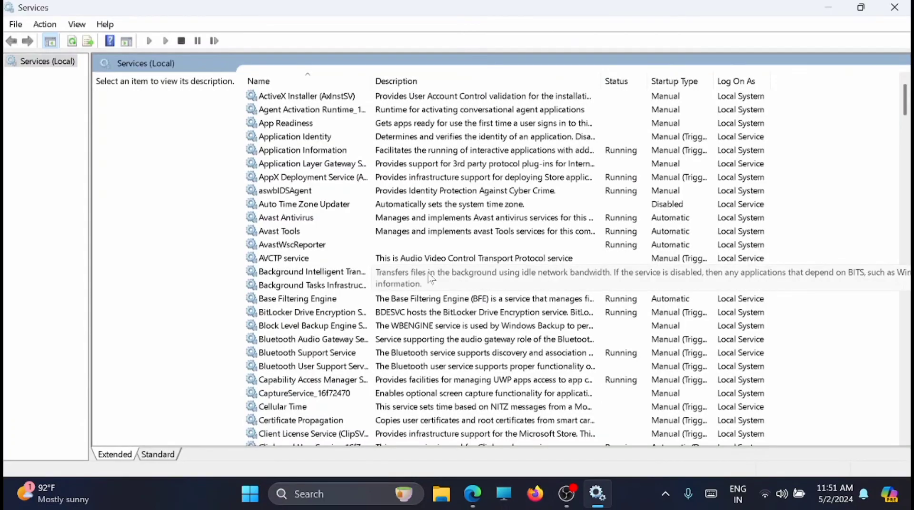
pyautogui.rightClick(313, 312)
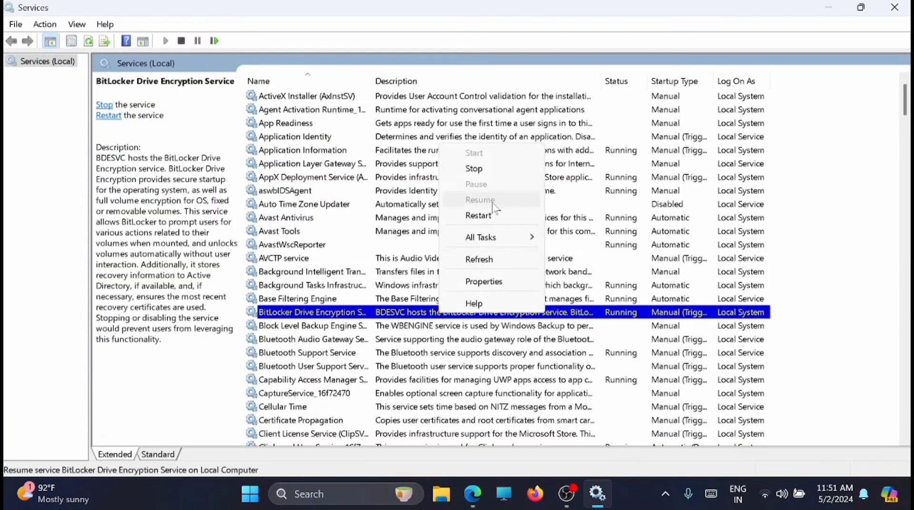
pyautogui.click(473, 168)
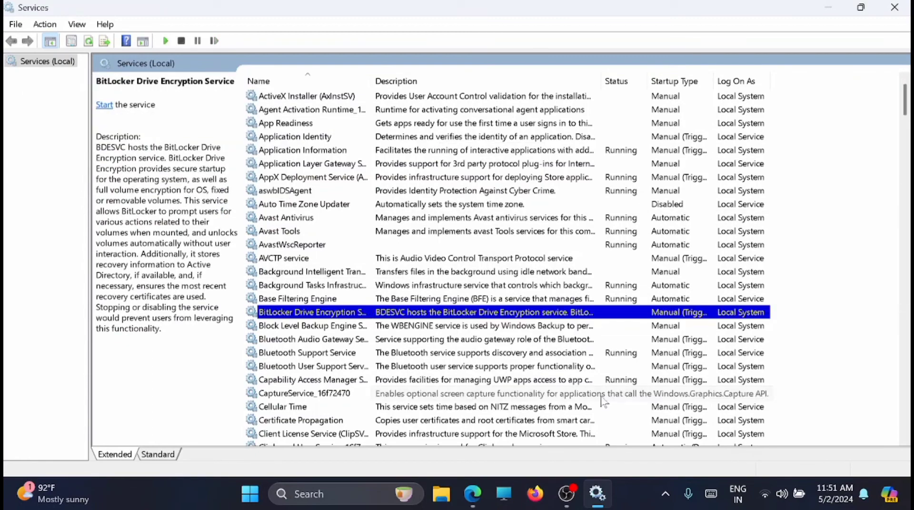
pyautogui.click(292, 245)
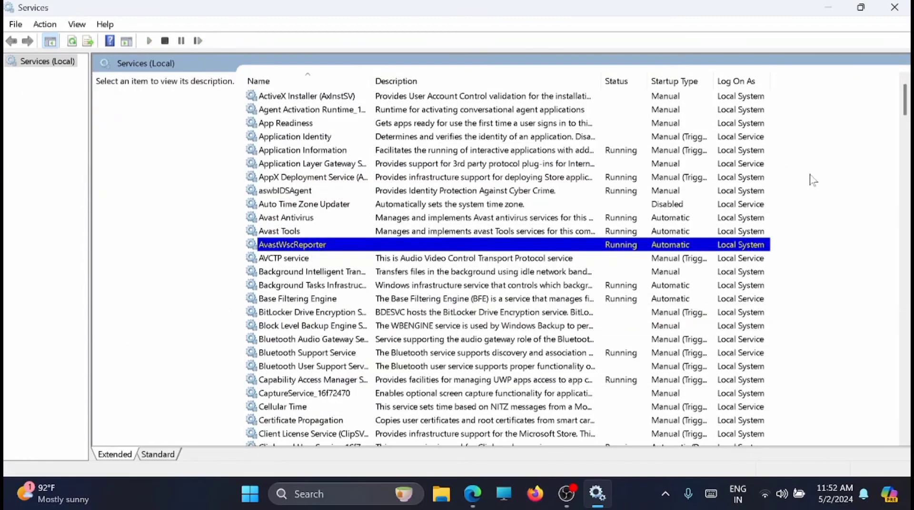
pyautogui.click(312, 177)
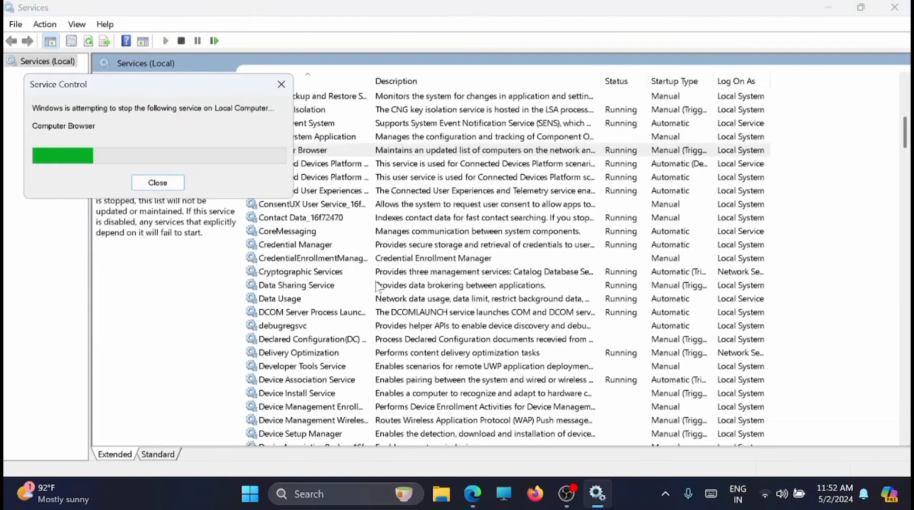
pyautogui.click(157, 183)
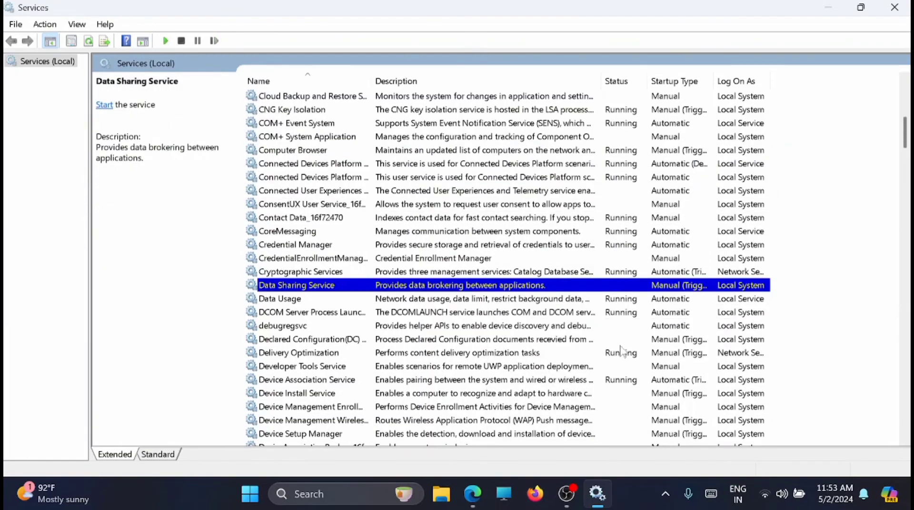
# - Stop the EaseUS Update and Wondershare Native Push services, then close the Services console
pyautogui.scroll(-3)
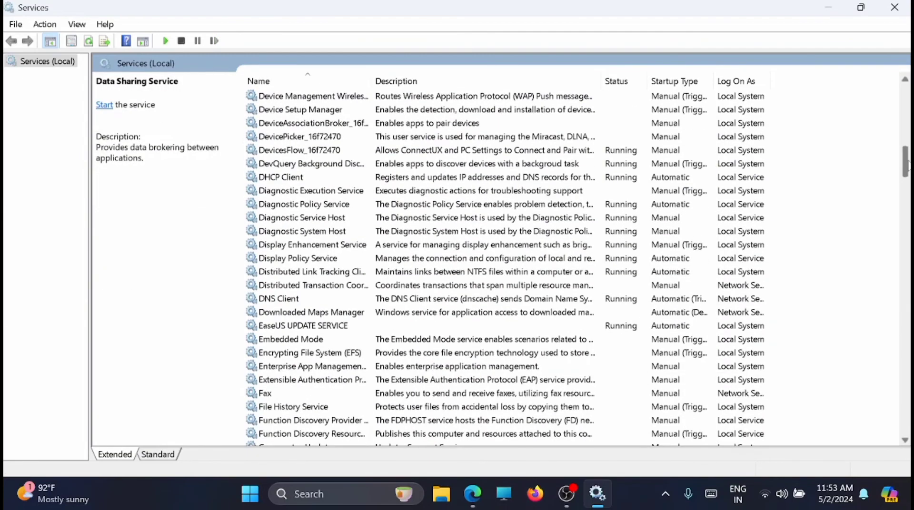
pyautogui.click(303, 325)
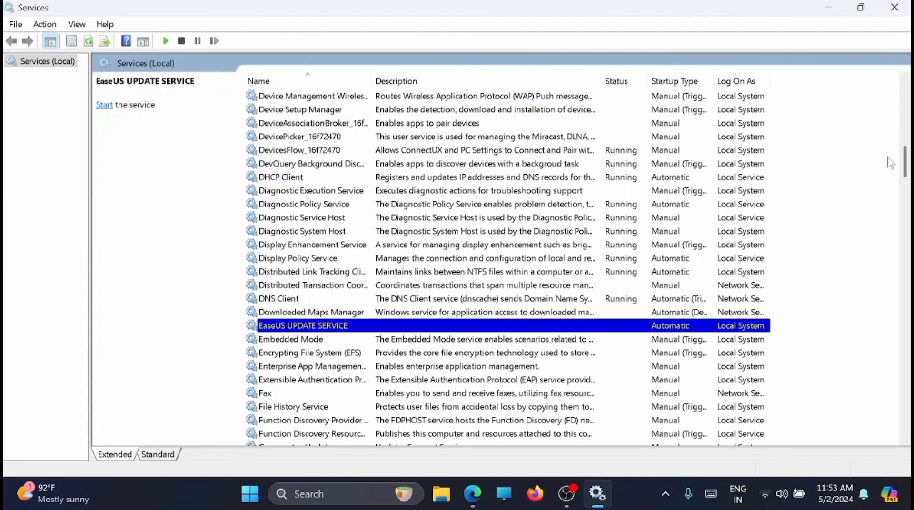
pyautogui.click(104, 105)
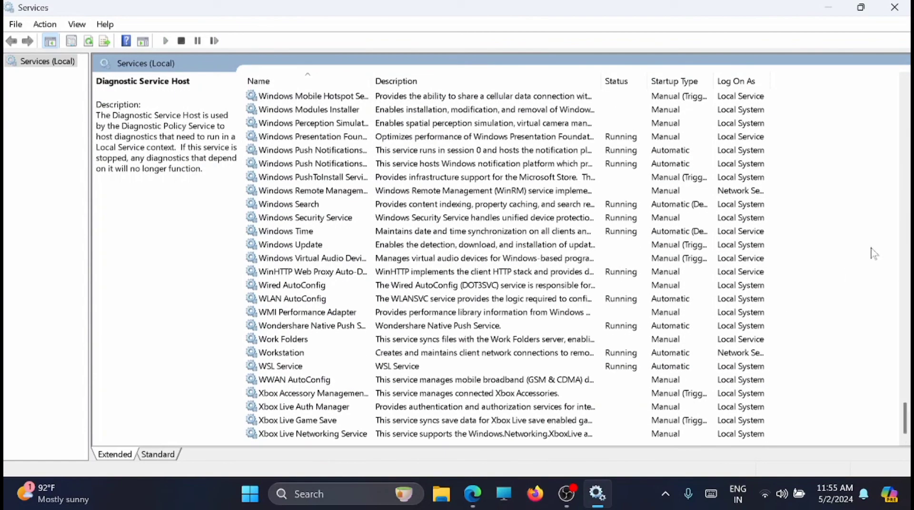
pyautogui.click(311, 325)
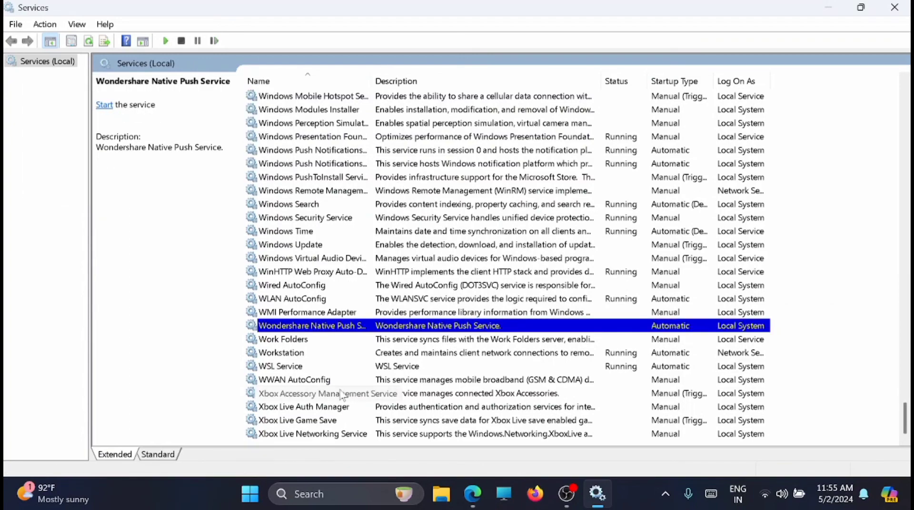
pyautogui.rightClick(297, 421)
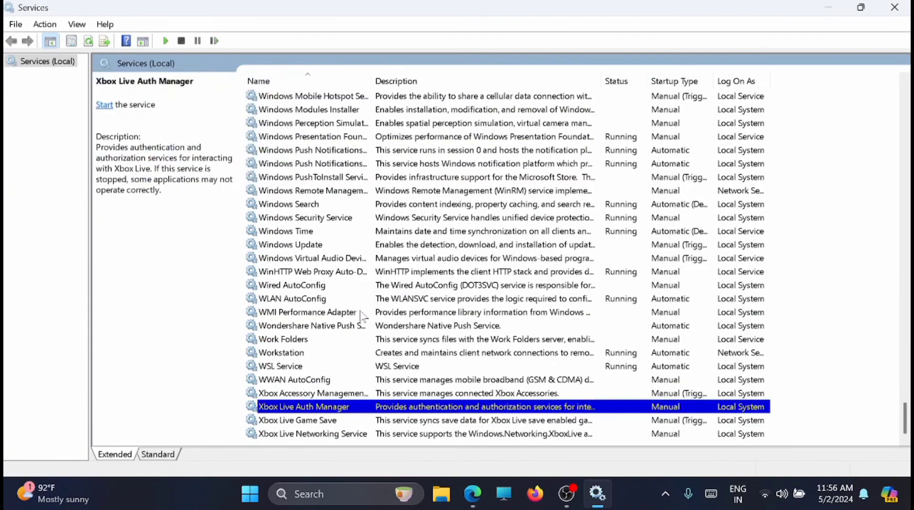
pyautogui.scroll(3)
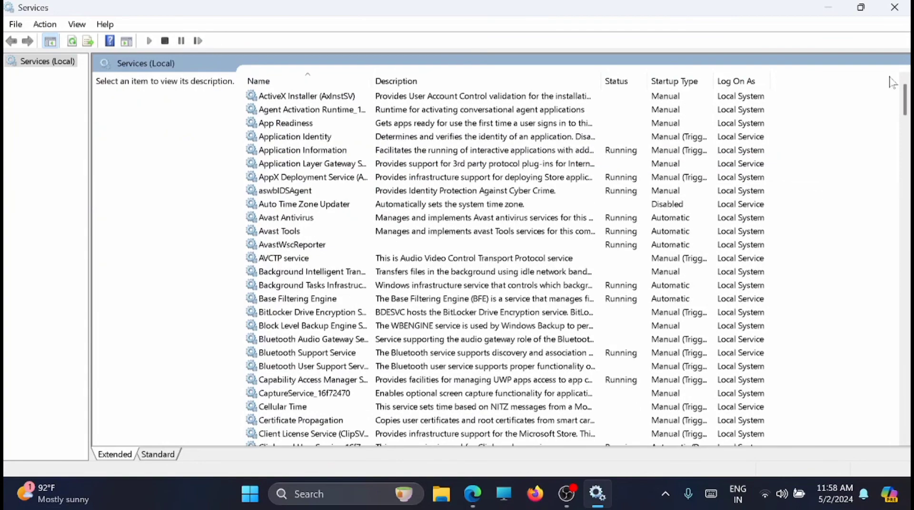
pyautogui.moveTo(896, 9)
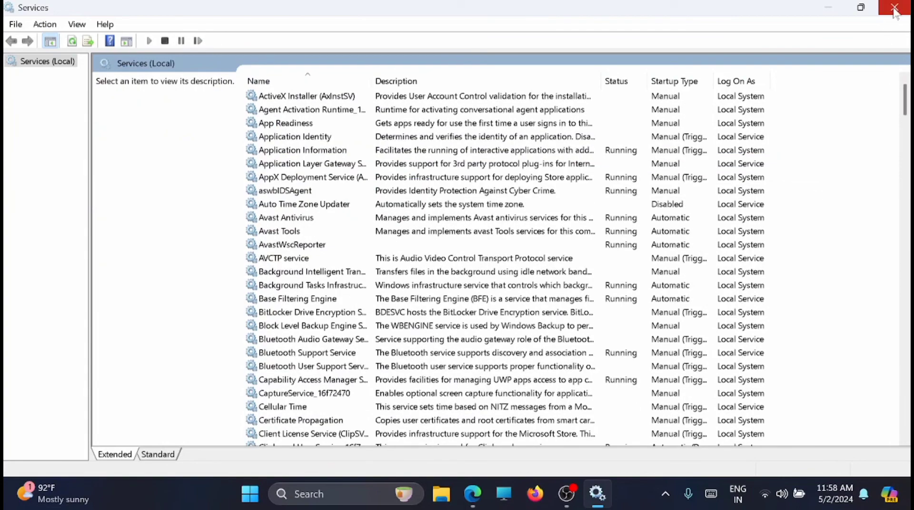
pyautogui.click(897, 9)
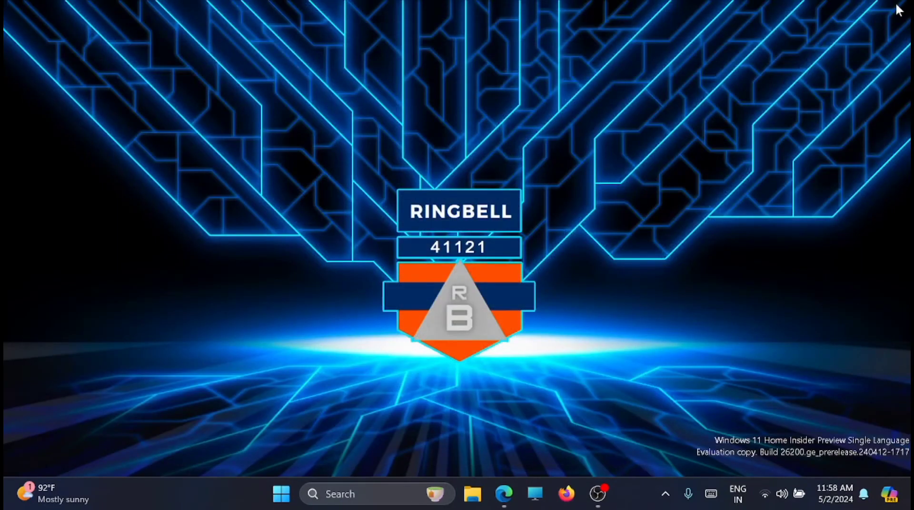
pyautogui.moveTo(791, 115)
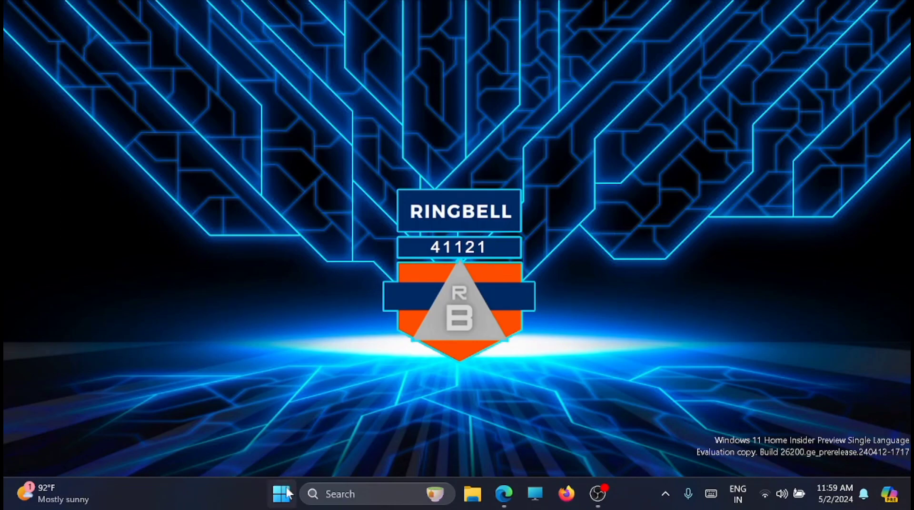
# - Restart the computer from the Start menu's Power options
pyautogui.click(282, 494)
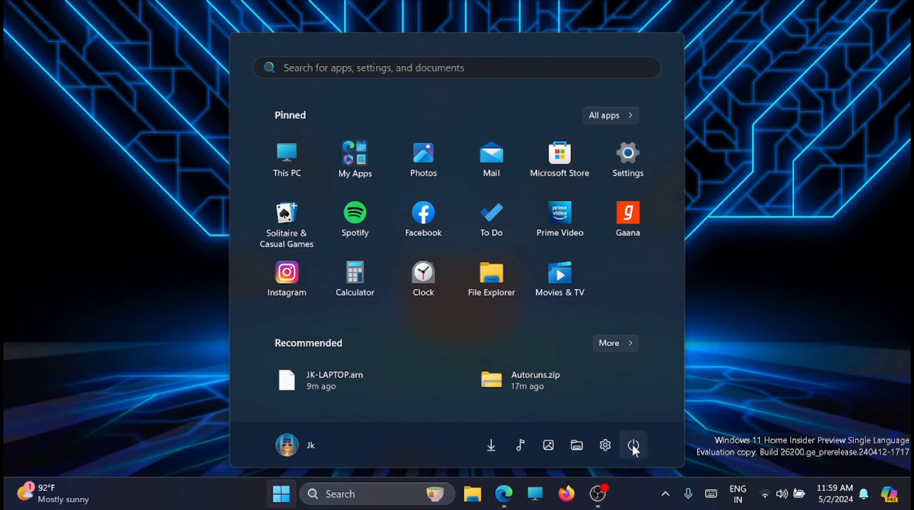
pyautogui.click(634, 445)
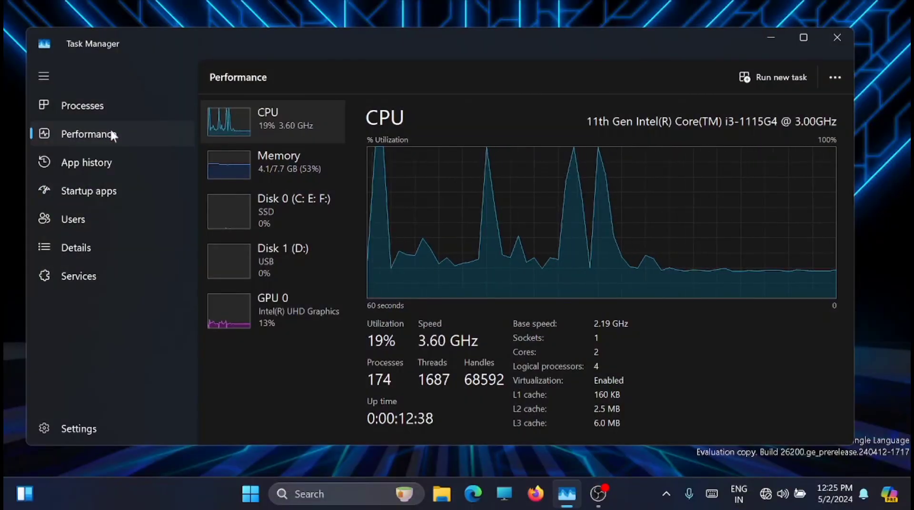
pyautogui.moveTo(303, 176)
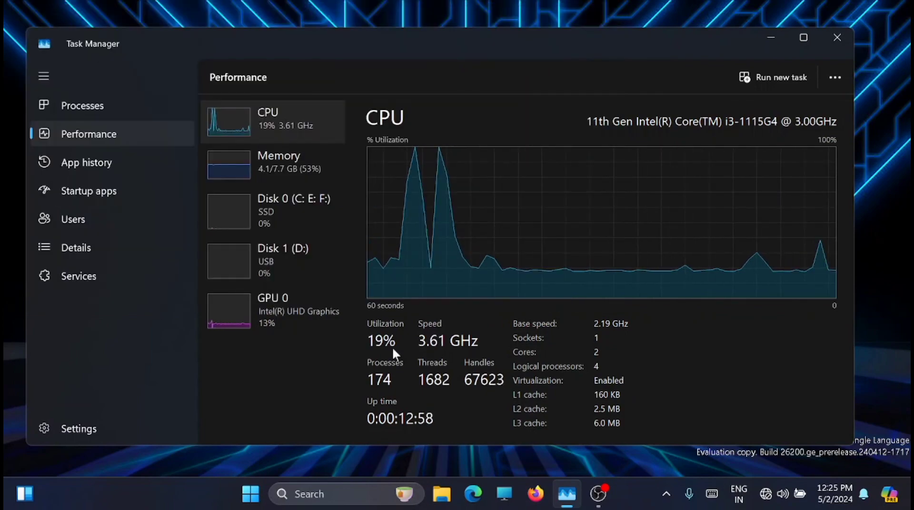
pyautogui.moveTo(556, 229)
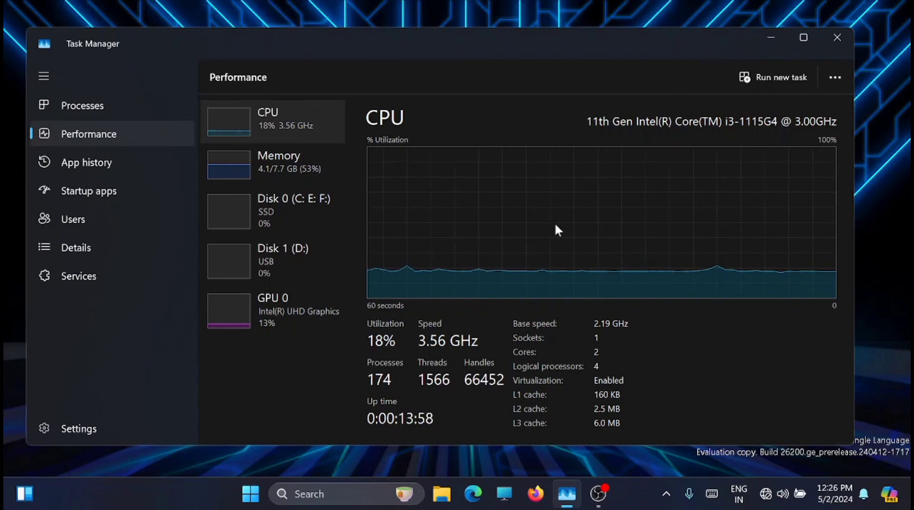
pyautogui.moveTo(838, 38)
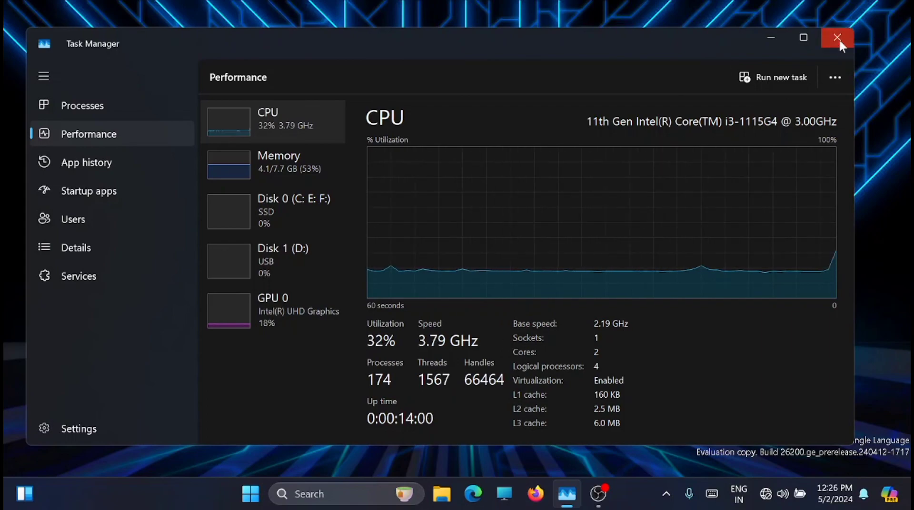